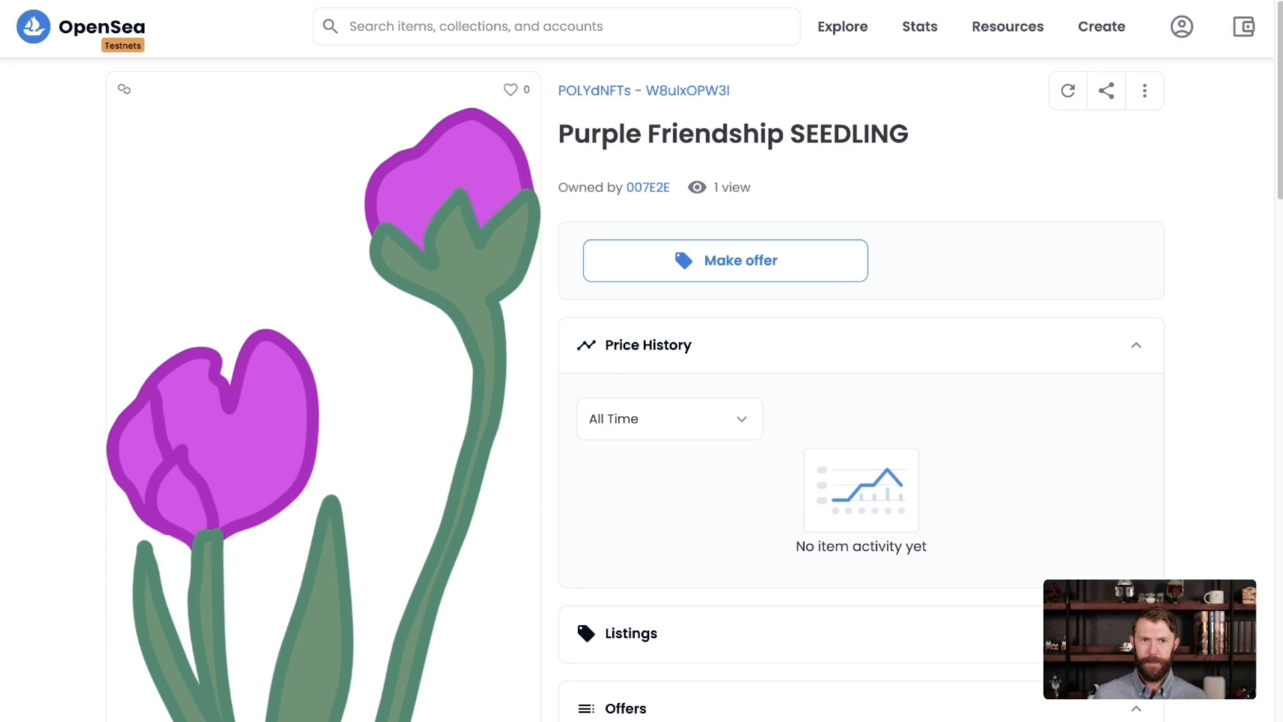
pyautogui.moveTo(1066, 89)
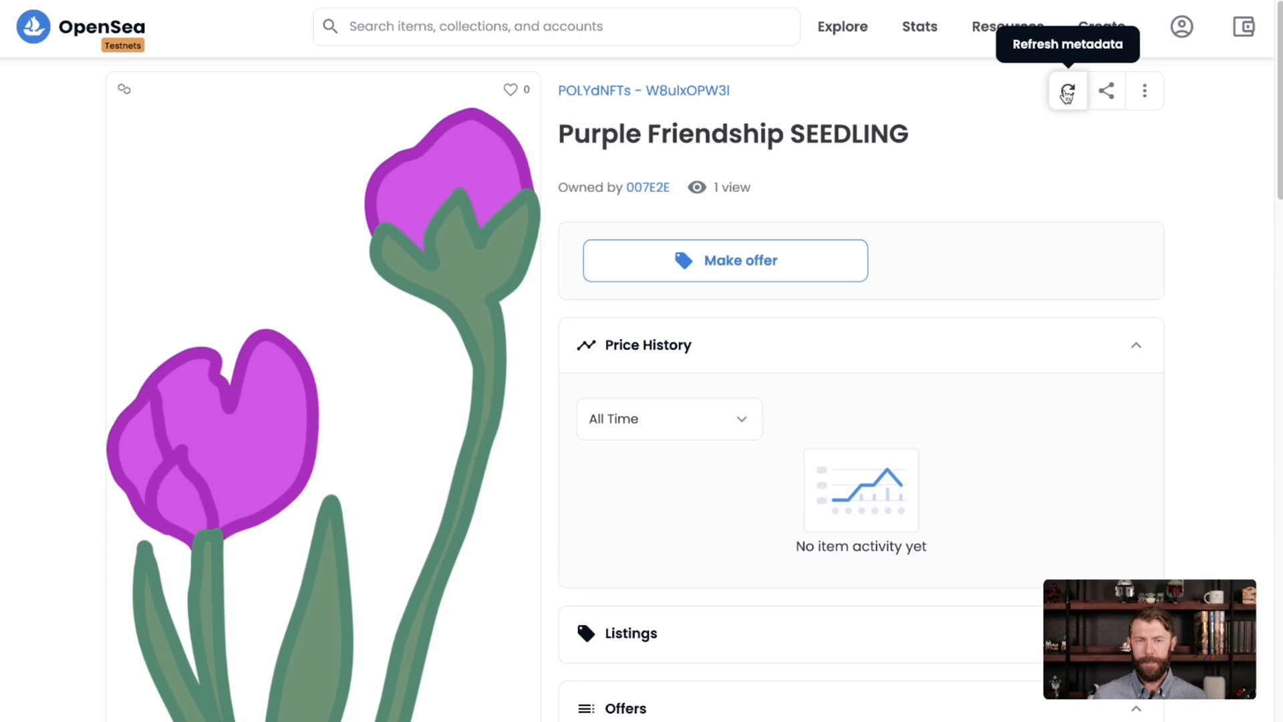
# Queue a metadata refresh for the Purple Friendship NFT on OpenSea testnet
pyautogui.click(1067, 89)
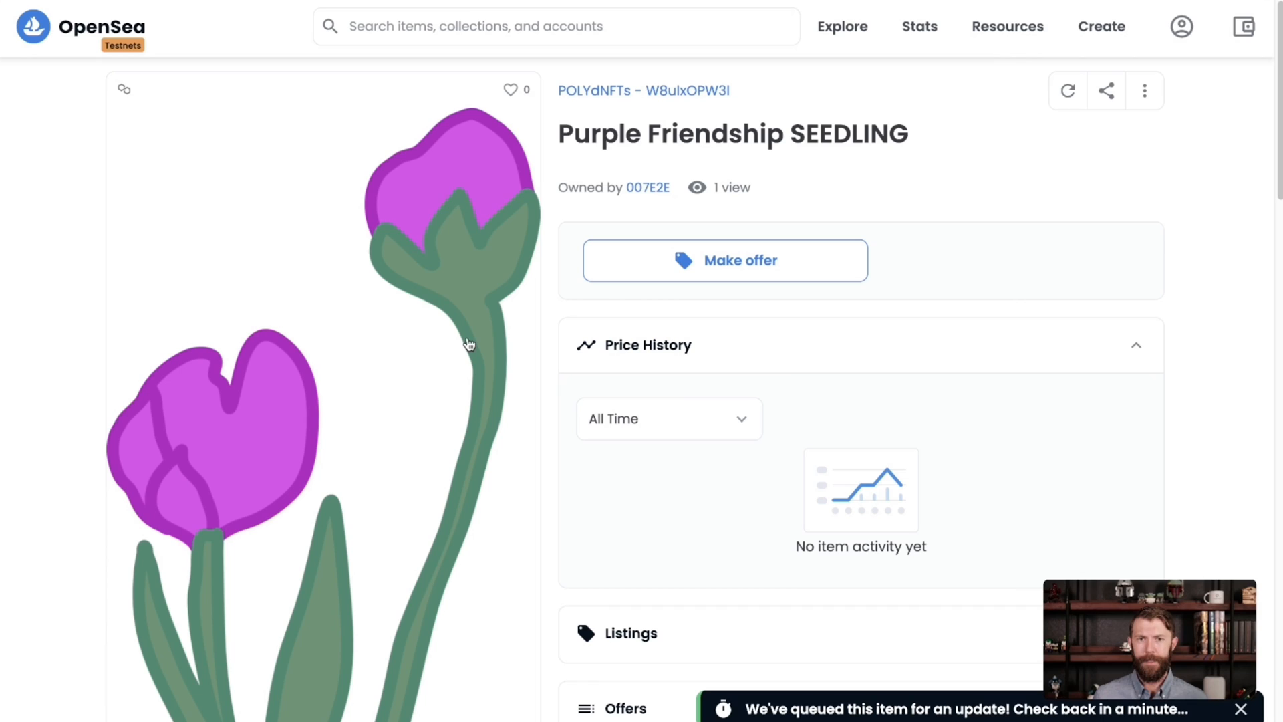
pyautogui.moveTo(463, 326)
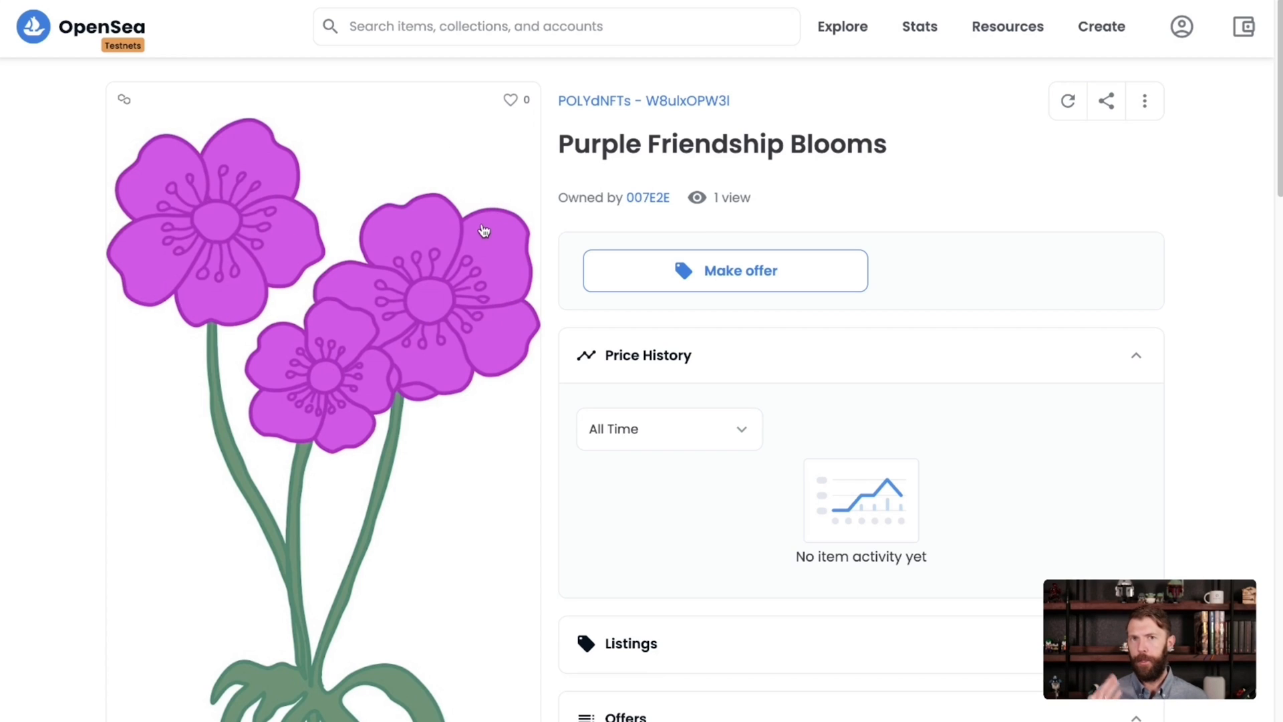
pyautogui.moveTo(479, 222)
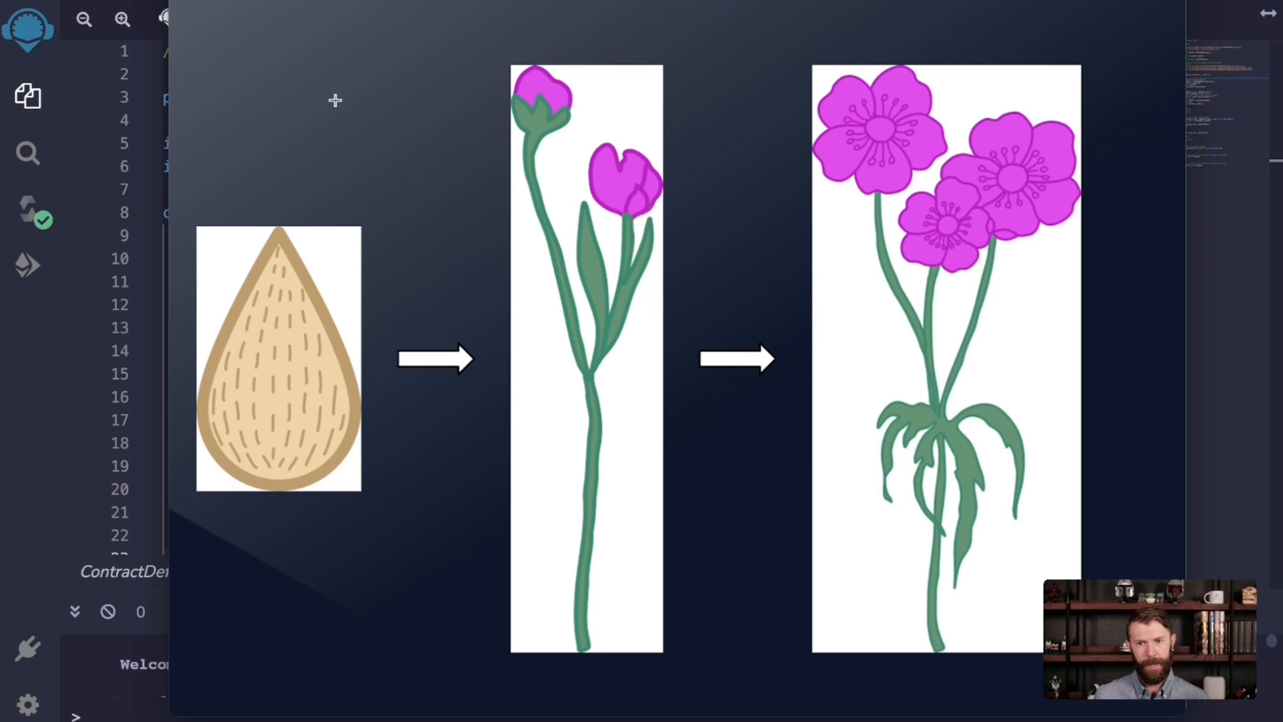
pyautogui.moveTo(350, 399)
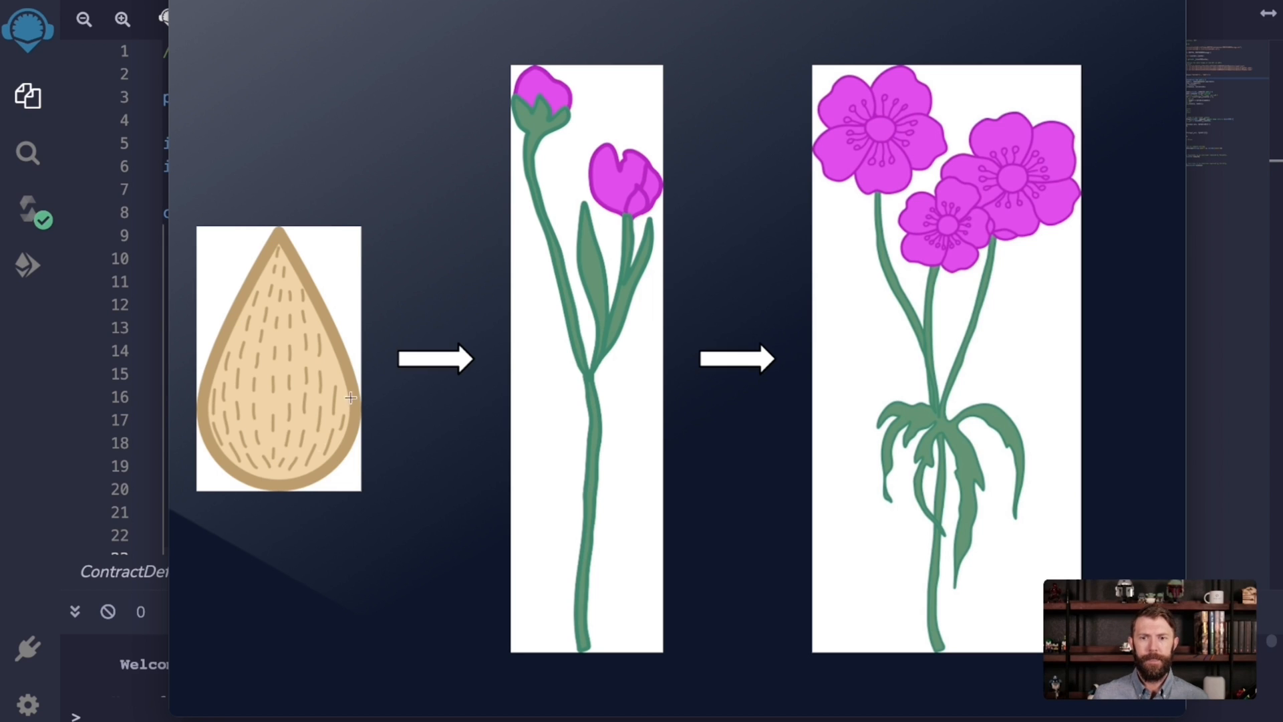
pyautogui.moveTo(775, 447)
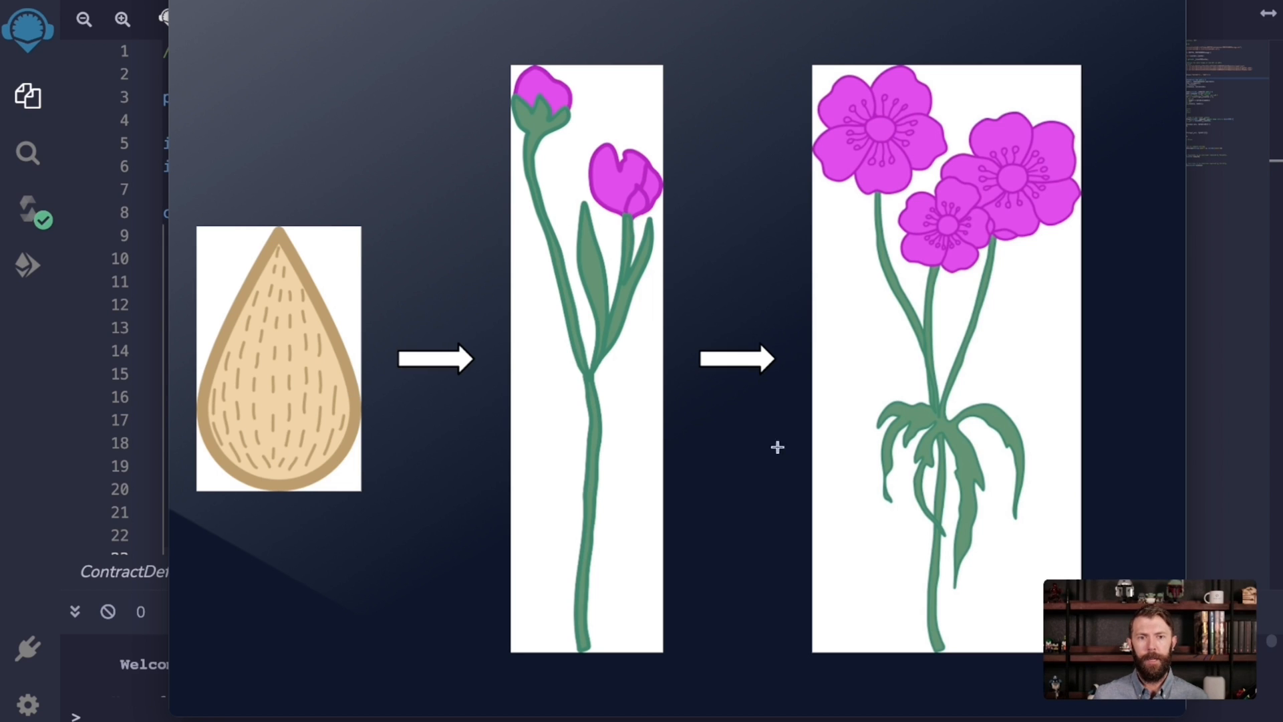
pyautogui.moveTo(1115, 282)
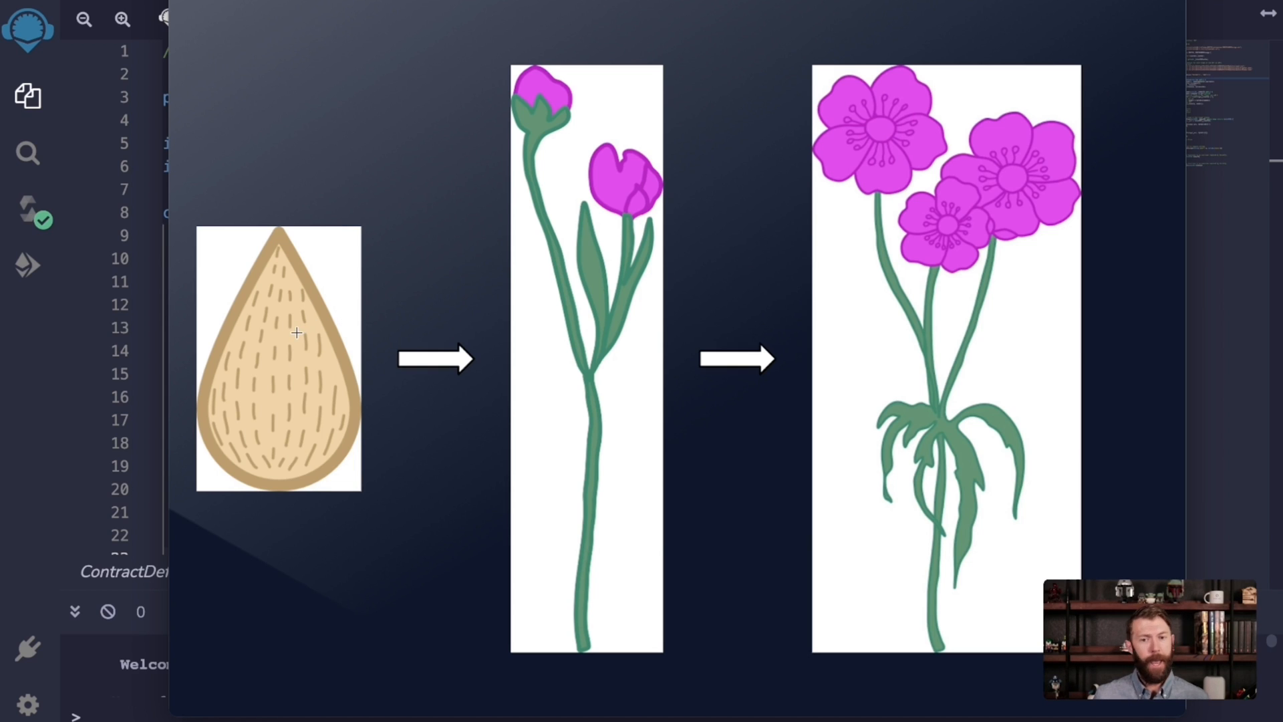
pyautogui.moveTo(290, 370)
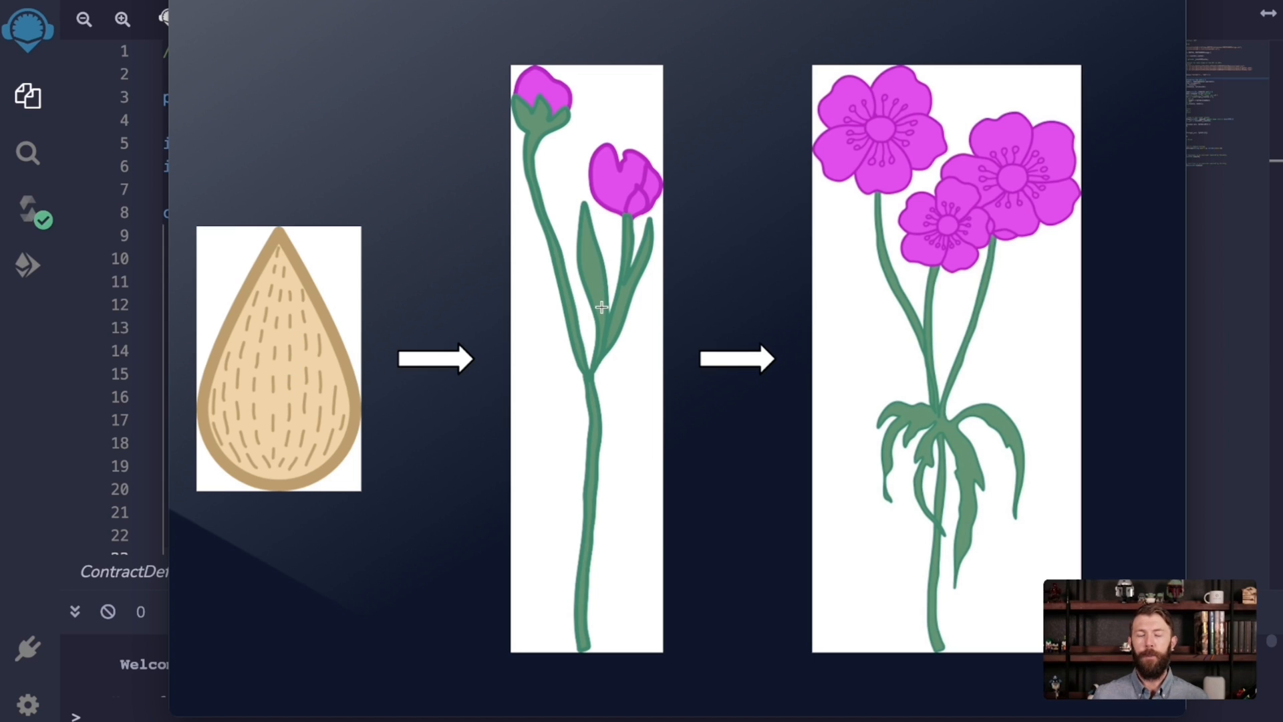
pyautogui.moveTo(928, 288)
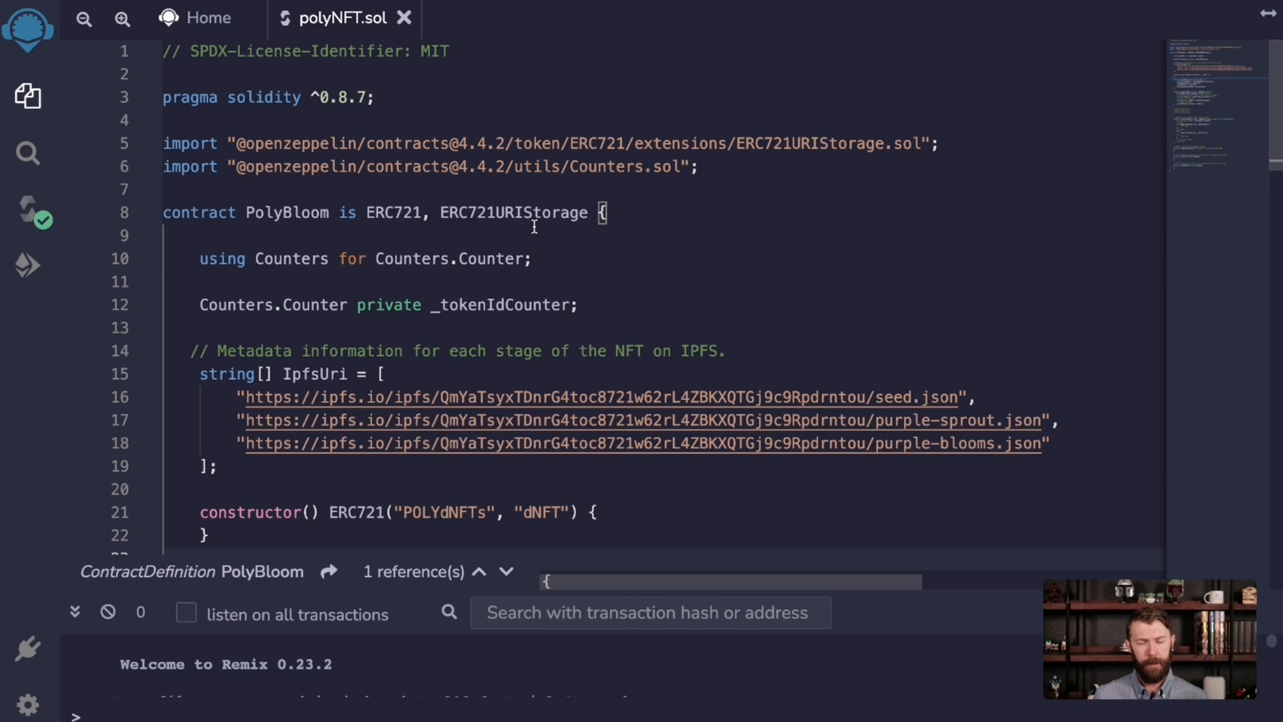
pyautogui.moveTo(547, 264)
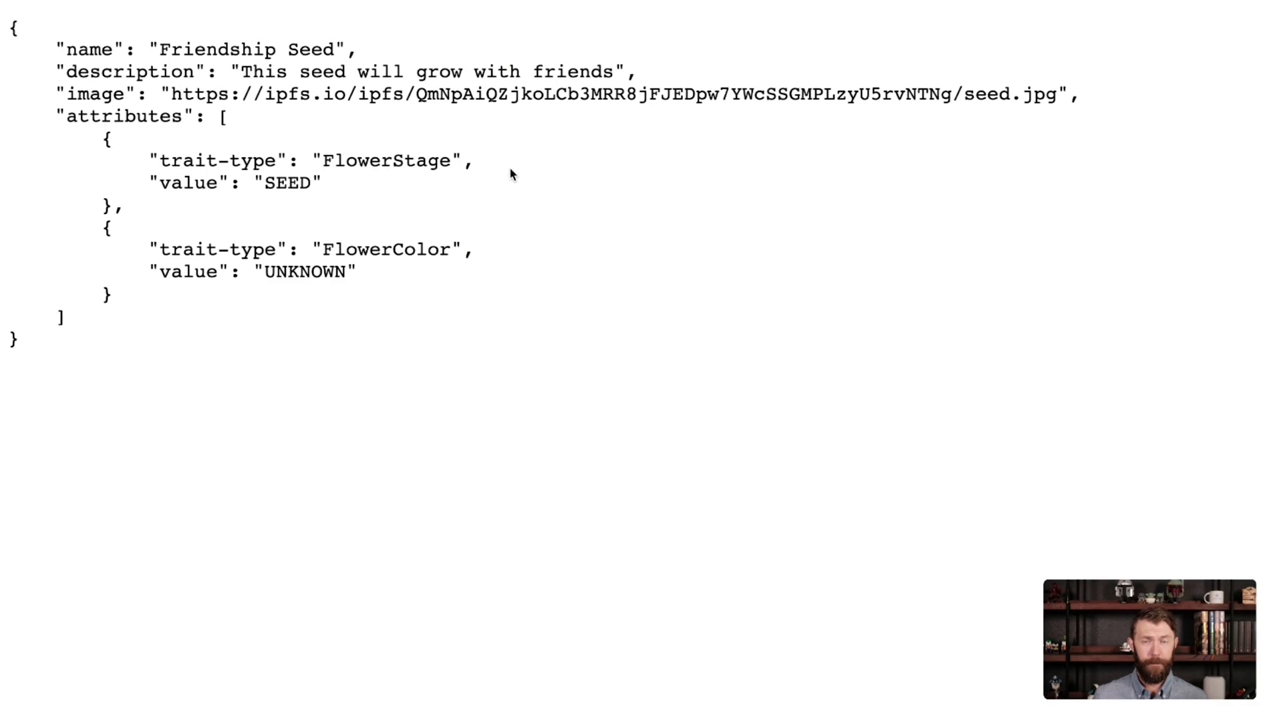
pyautogui.moveTo(337, 132)
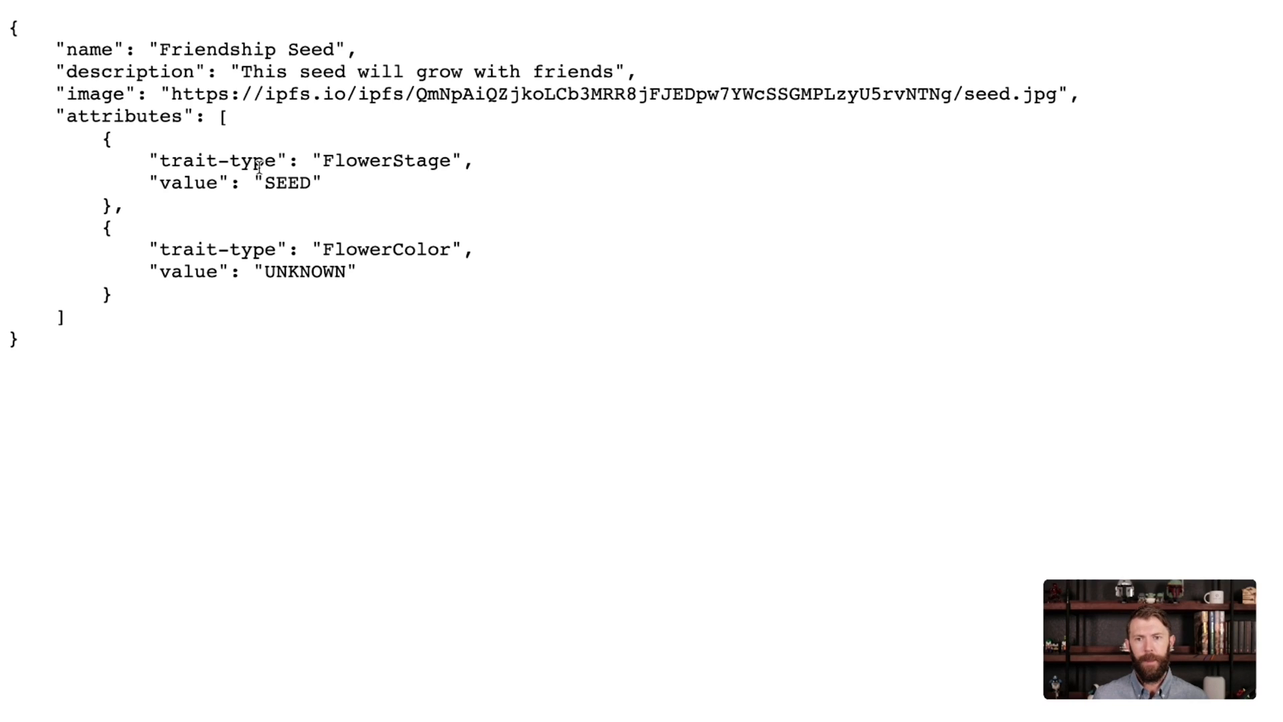
pyautogui.moveTo(504, 88)
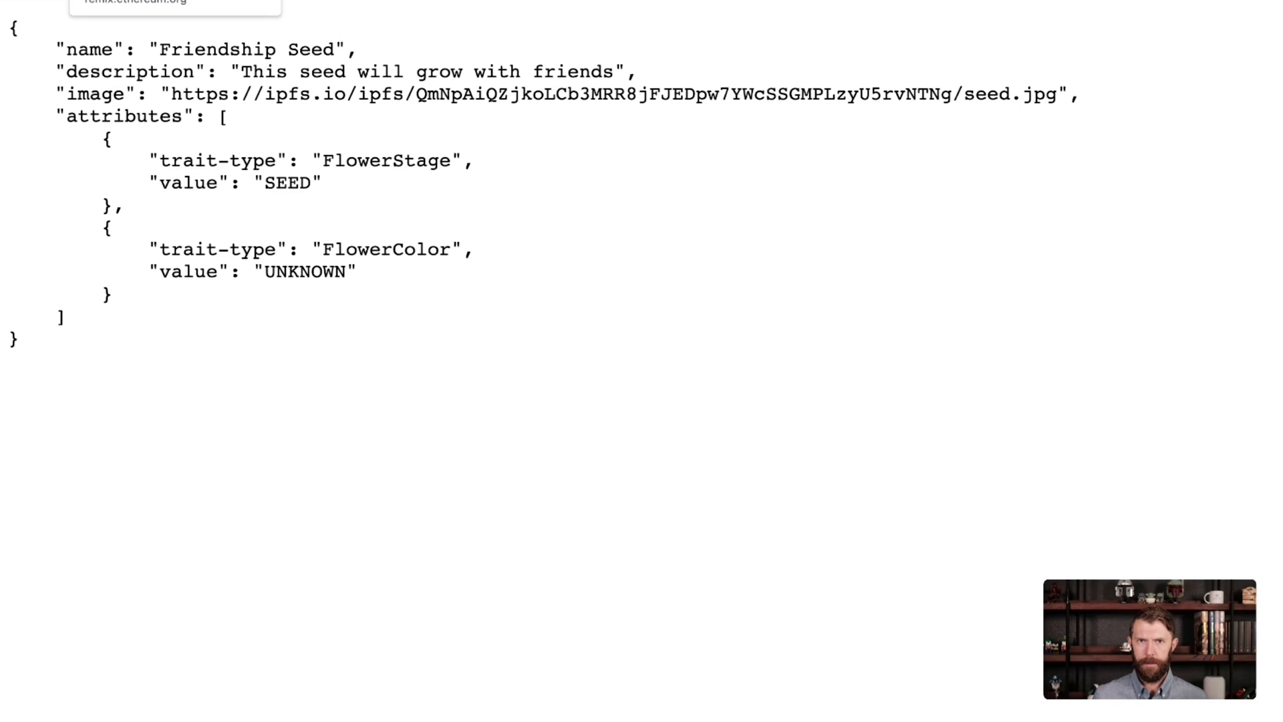
# Return to the PolyBloom source, clear the IpfsUri highlight and scroll to growFlower
pyautogui.click(344, 17)
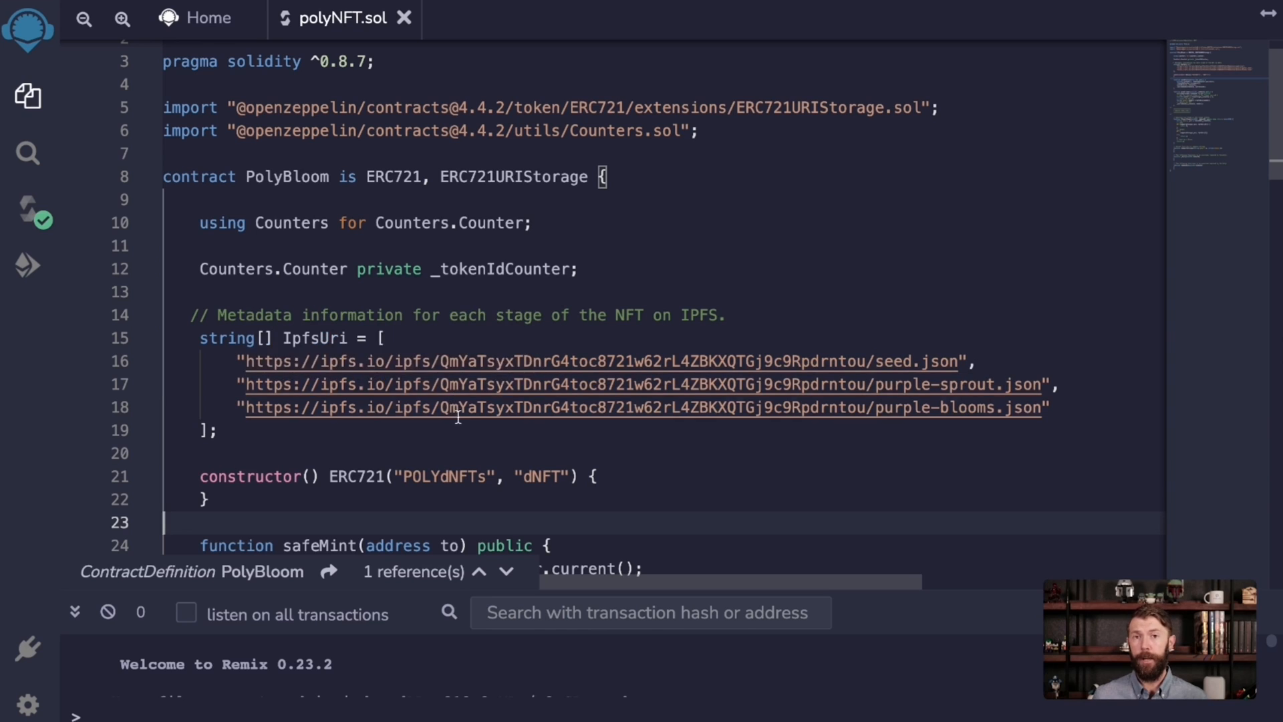
pyautogui.moveTo(1001, 367)
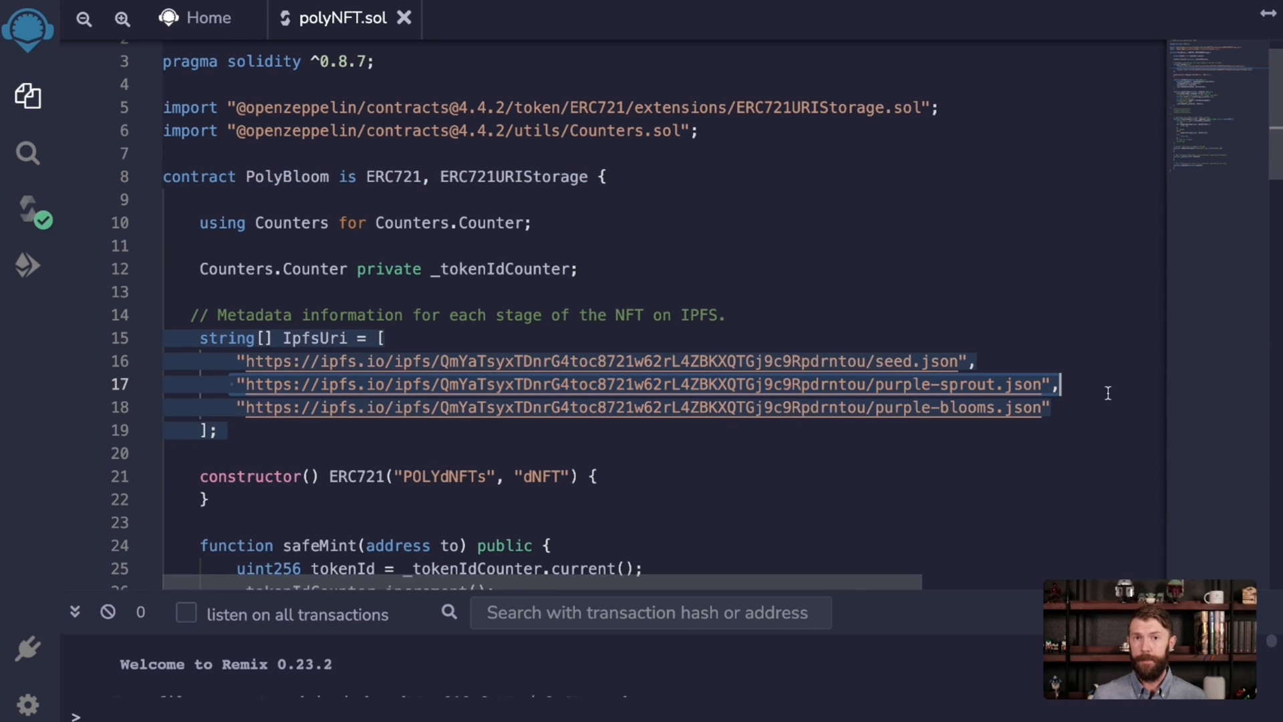
pyautogui.click(589, 475)
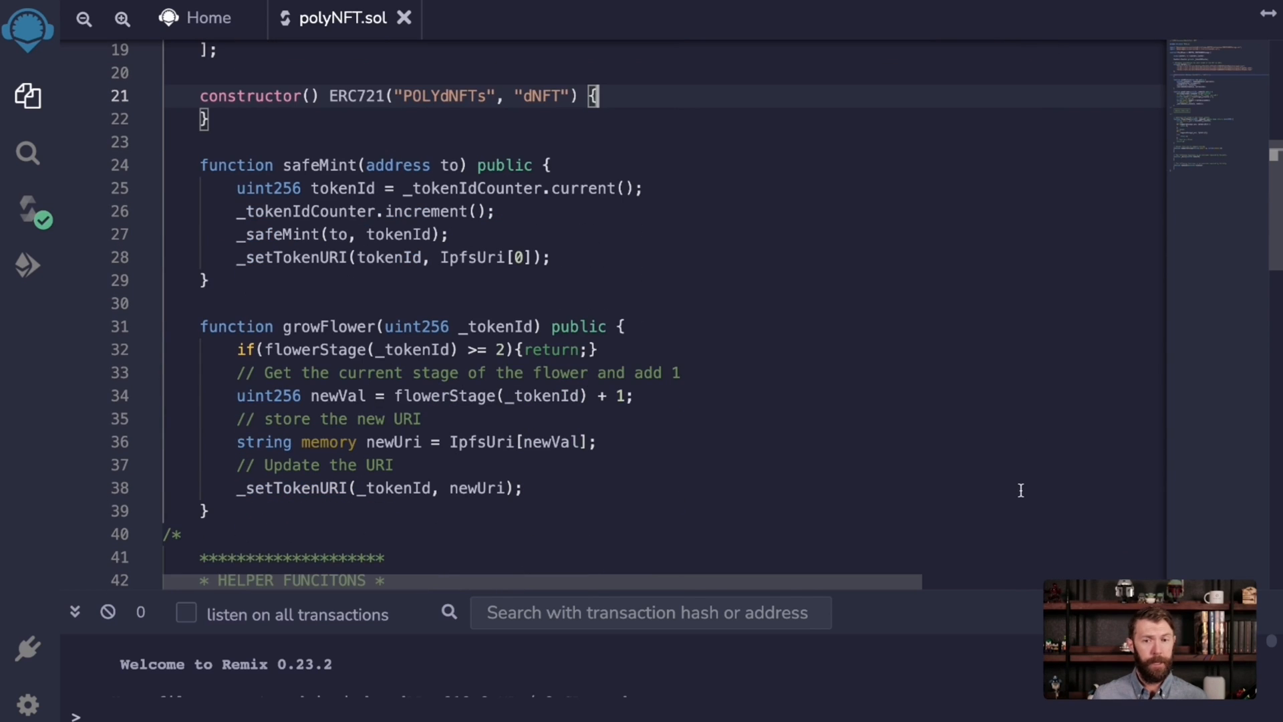
pyautogui.scroll(-3)
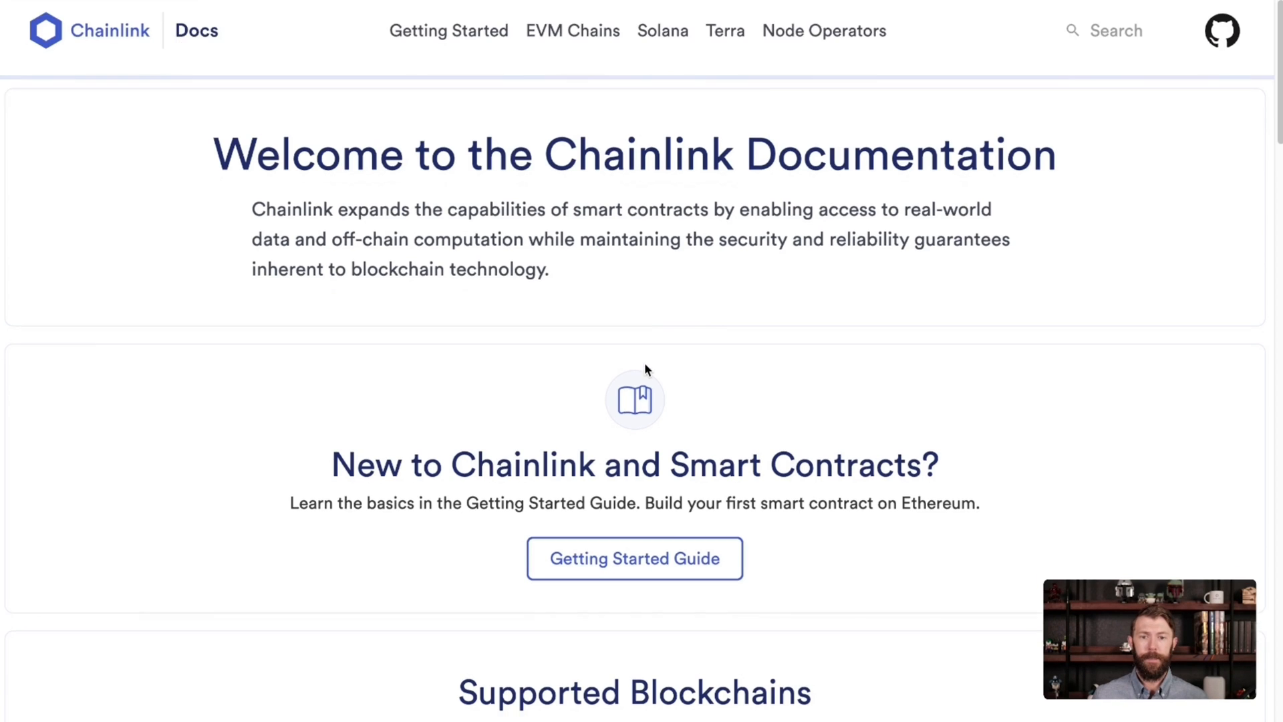
# Navigate docs.chain.link to the Keepers-compatible Contracts guide via Automate Contracts
pyautogui.scroll(-3)
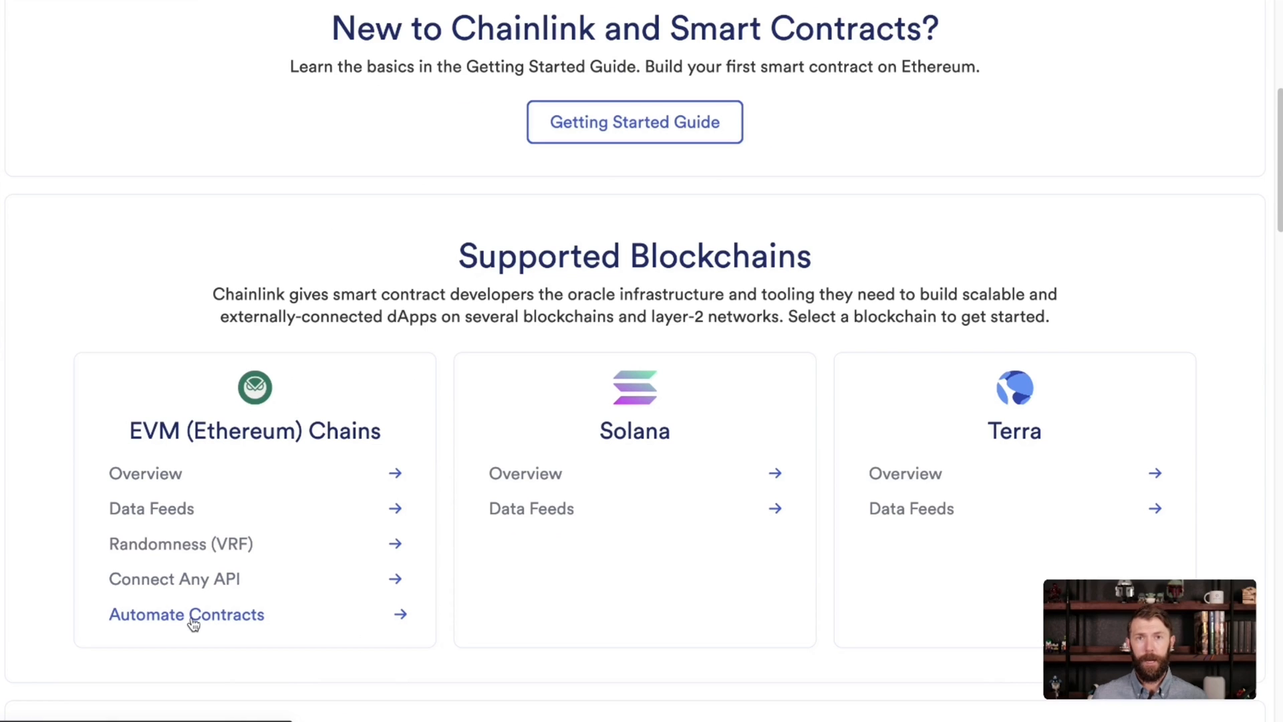
pyautogui.click(186, 615)
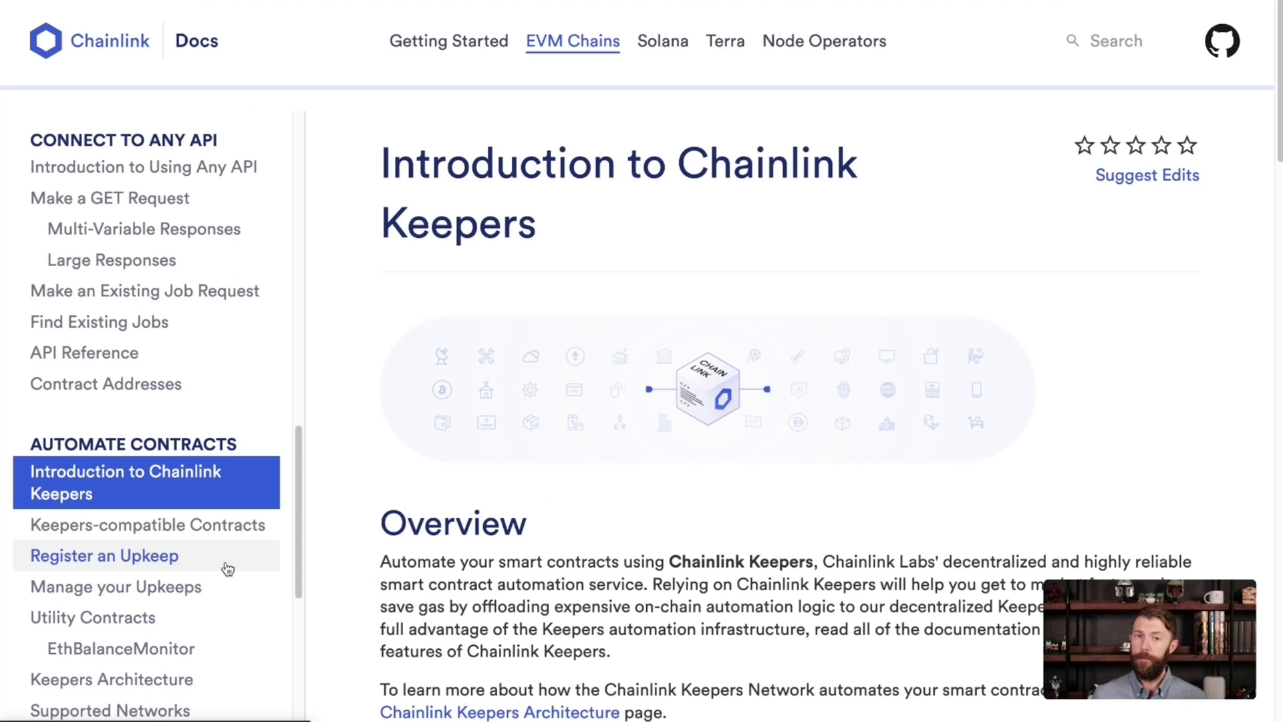
pyautogui.click(146, 524)
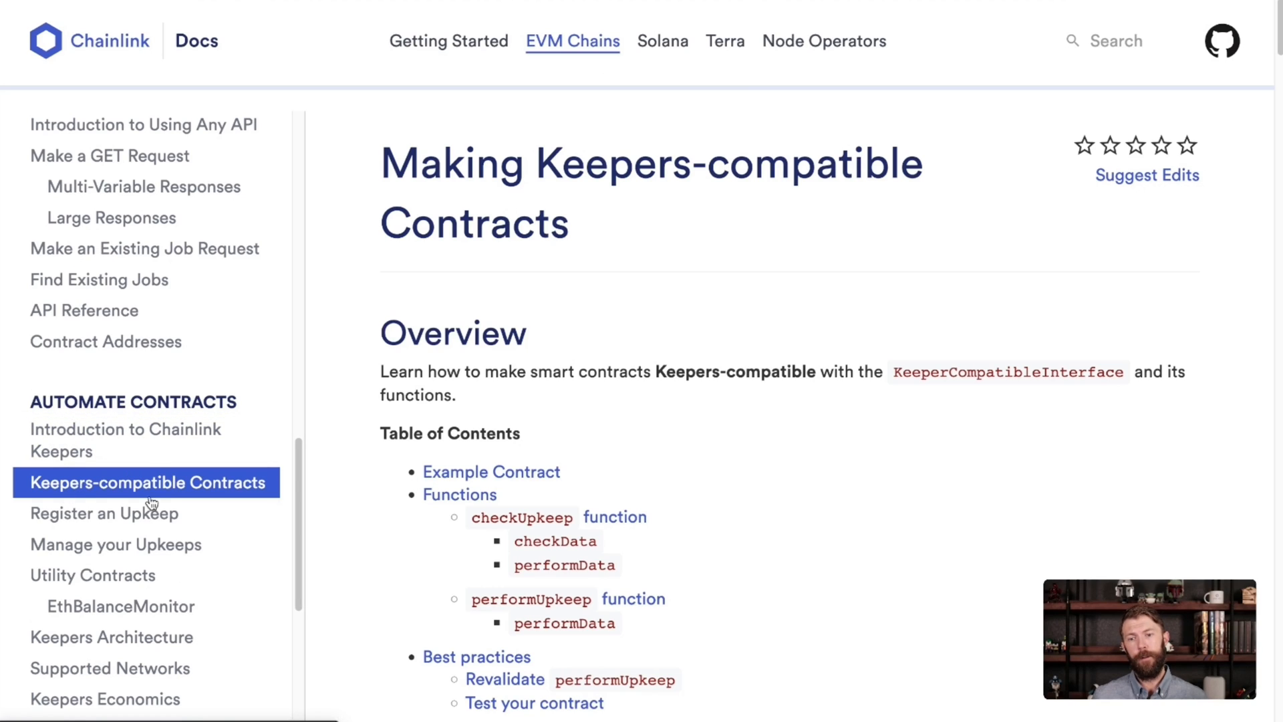
pyautogui.moveTo(694, 475)
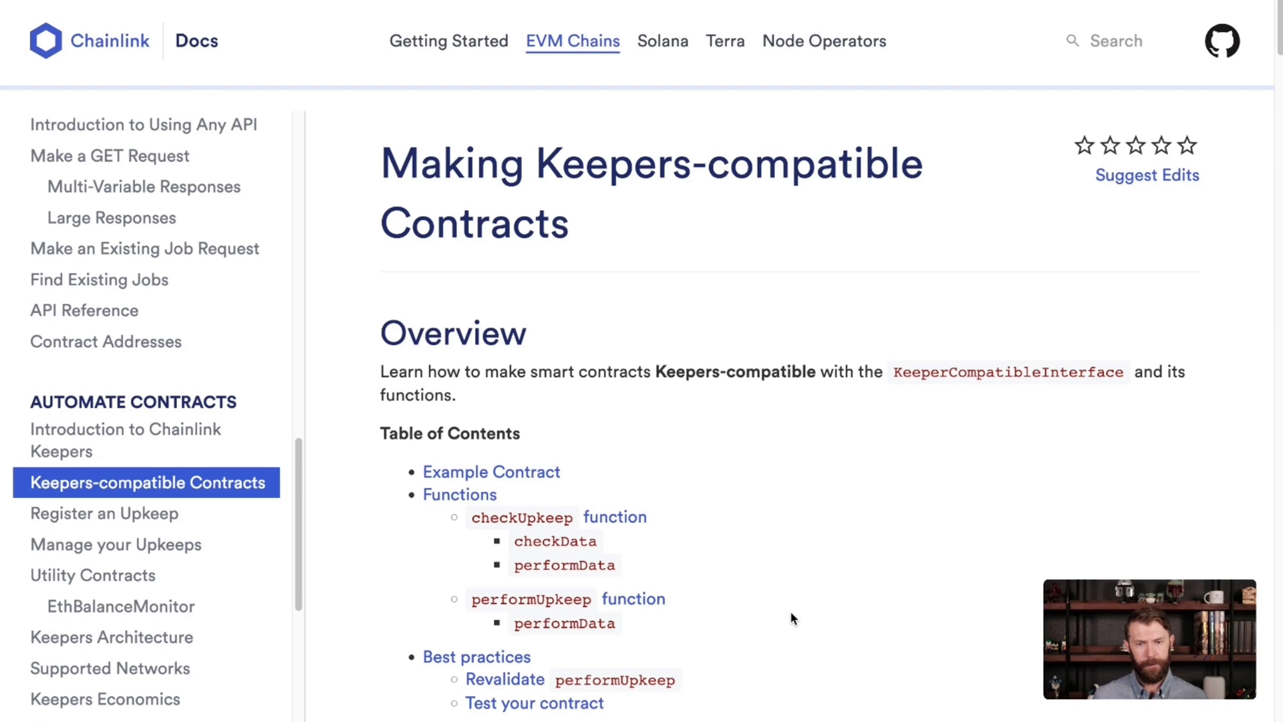
# Select the example contract's checkUpkeep and performUpkeep functions
pyautogui.scroll(-3)
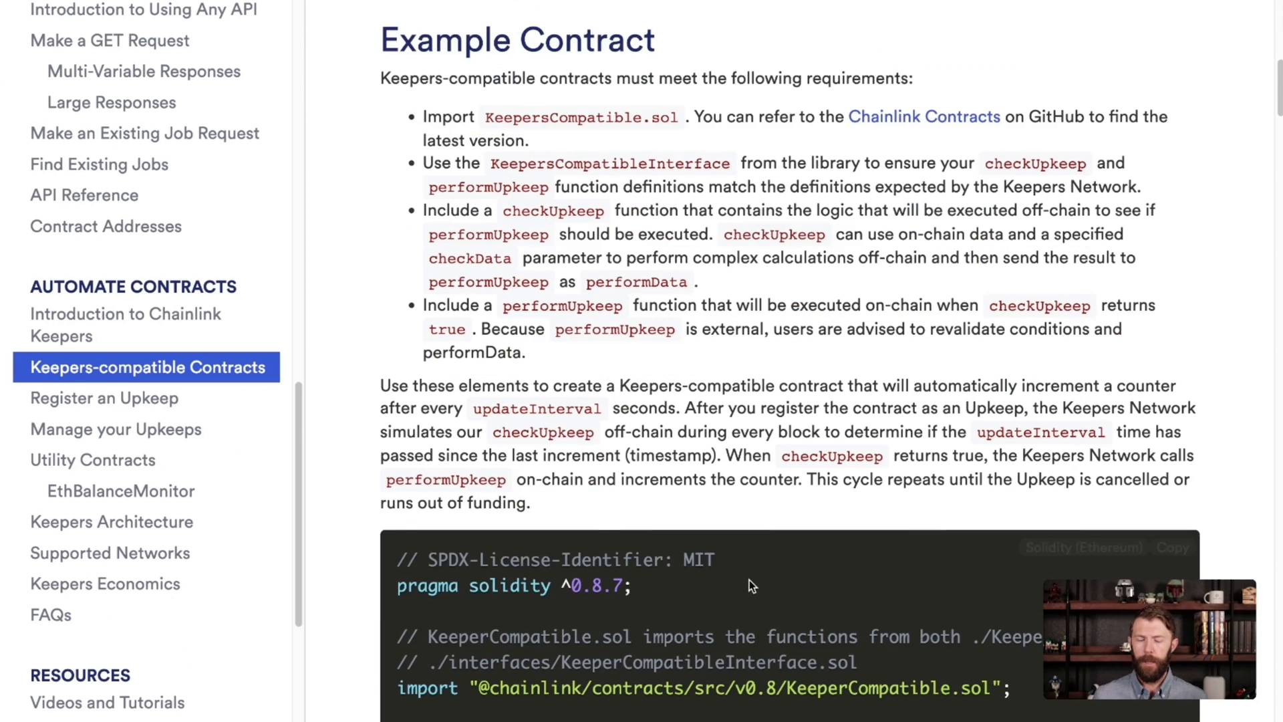
pyautogui.scroll(-3)
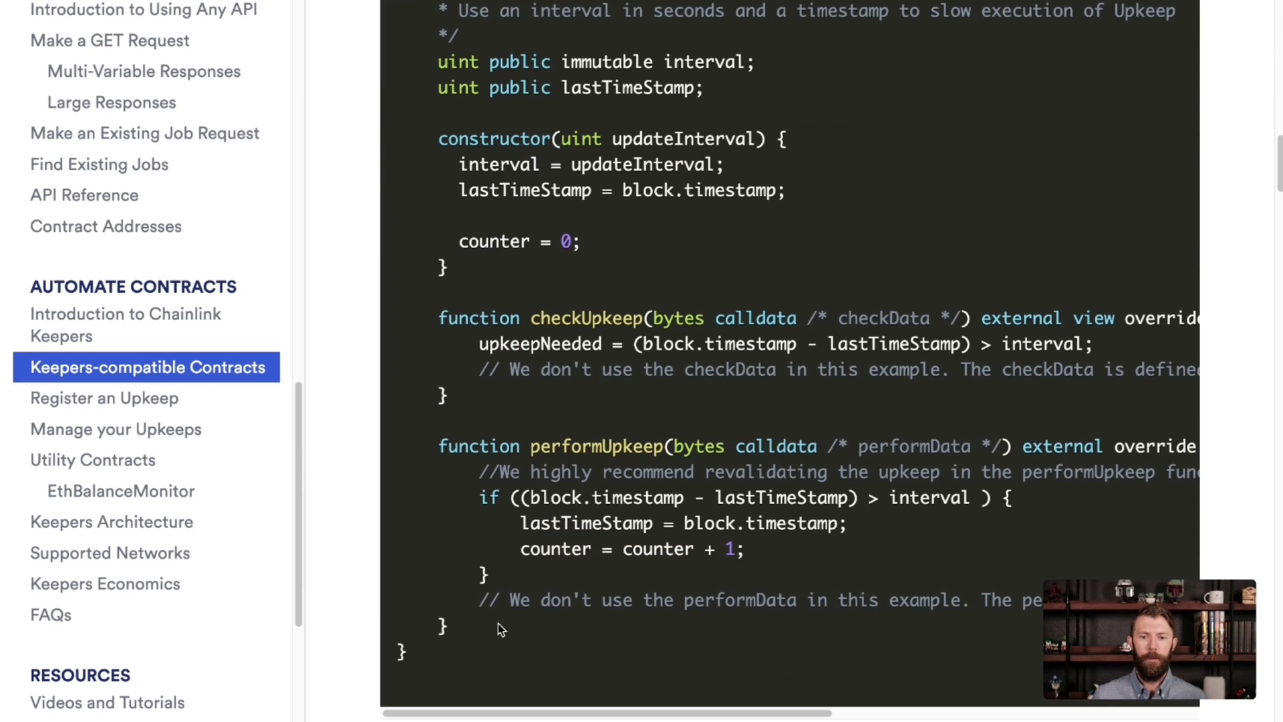
pyautogui.moveTo(439, 319); pyautogui.dragTo(447, 647)
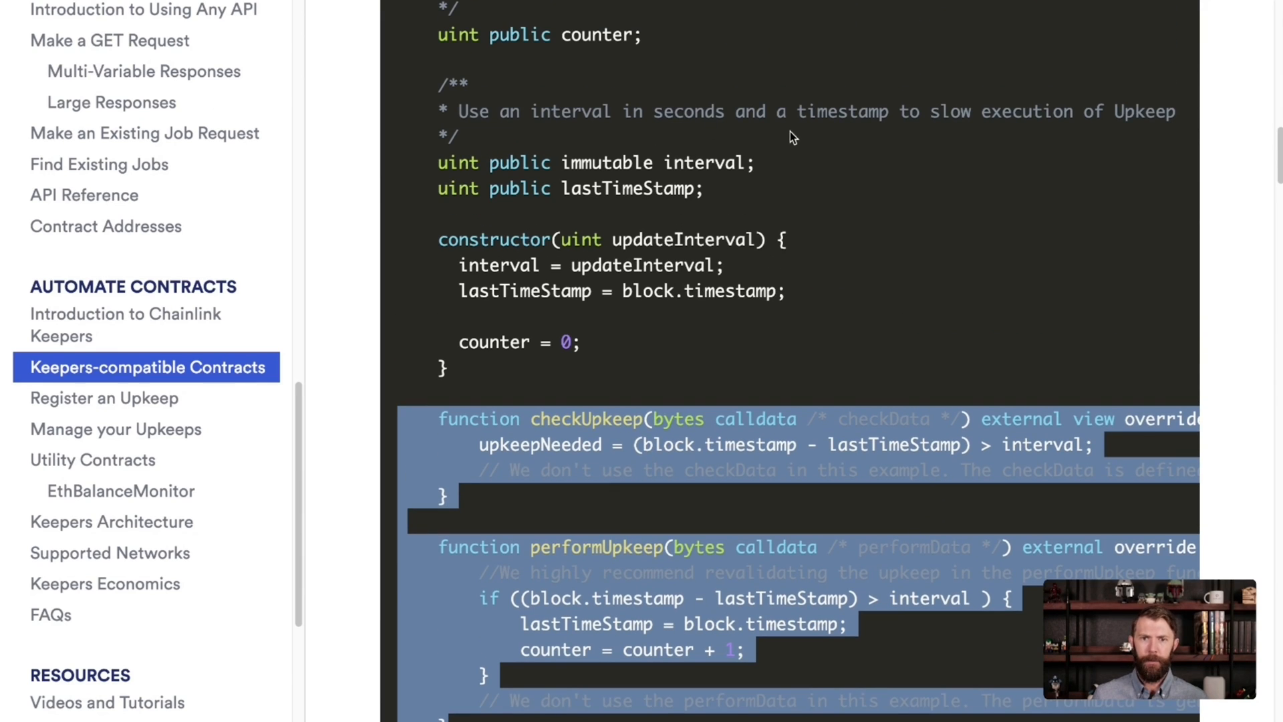
pyautogui.moveTo(751, 28)
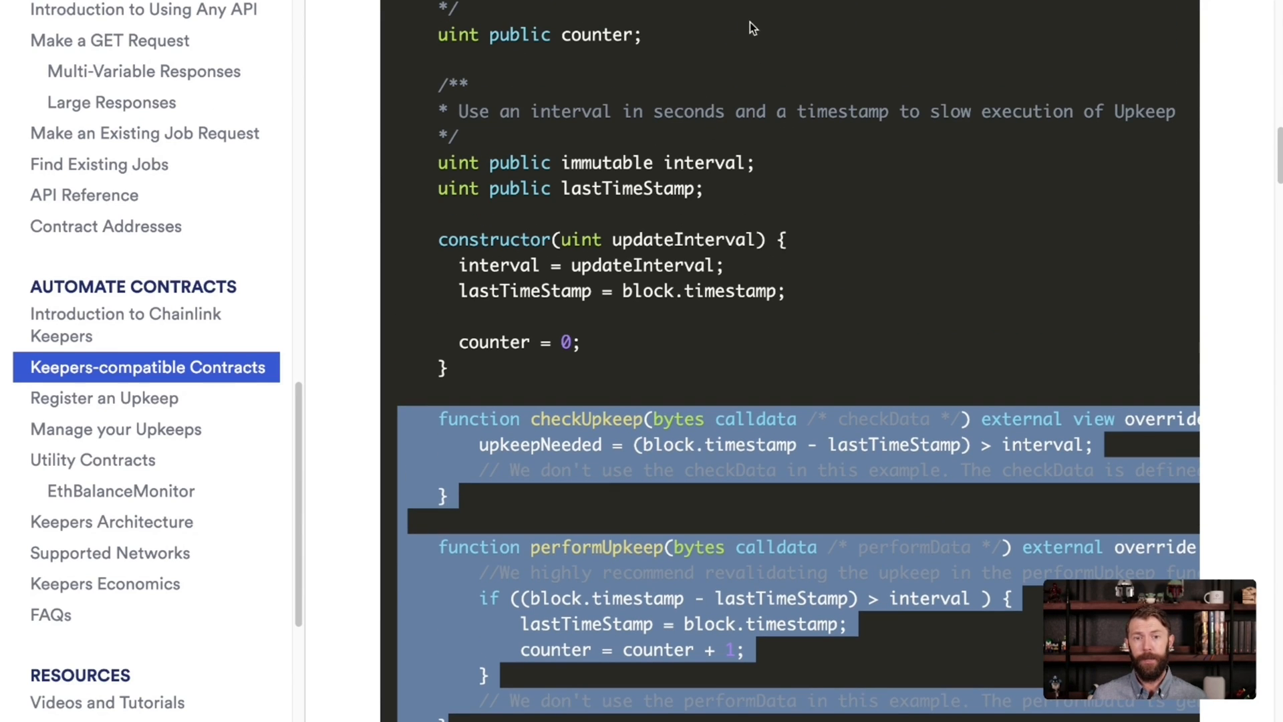
pyautogui.moveTo(683, 72)
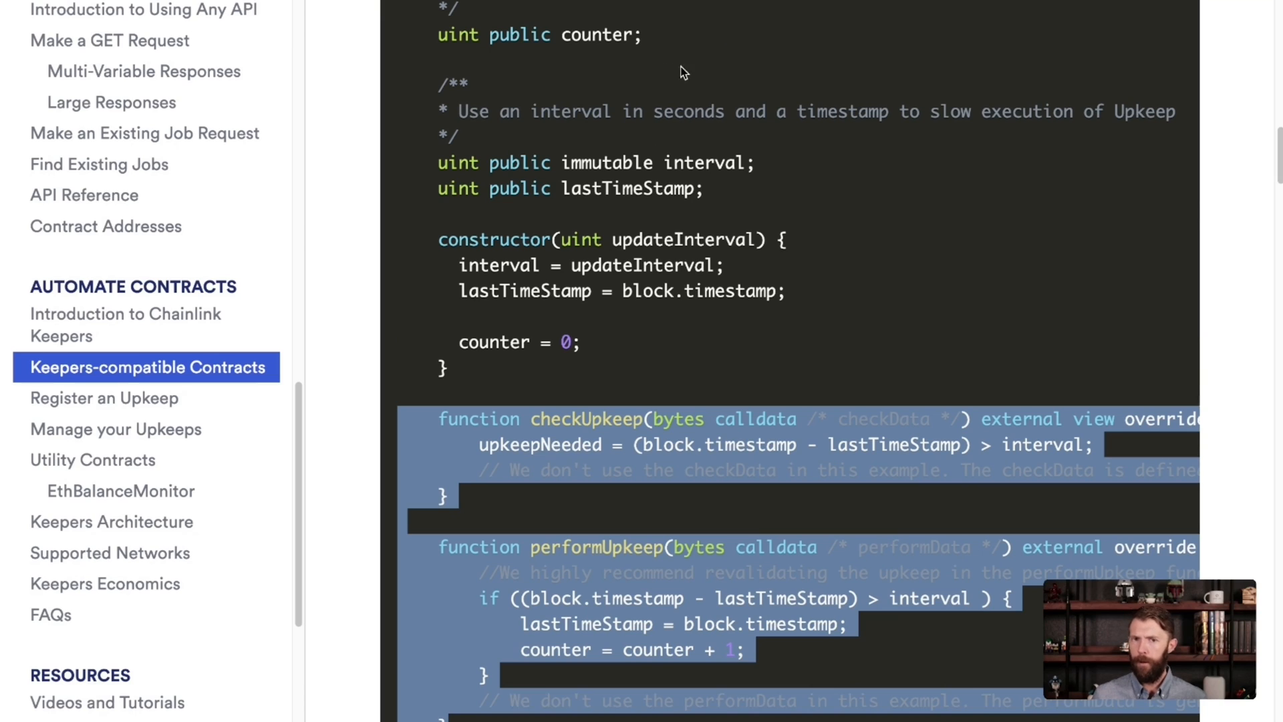
pyautogui.moveTo(845, 589)
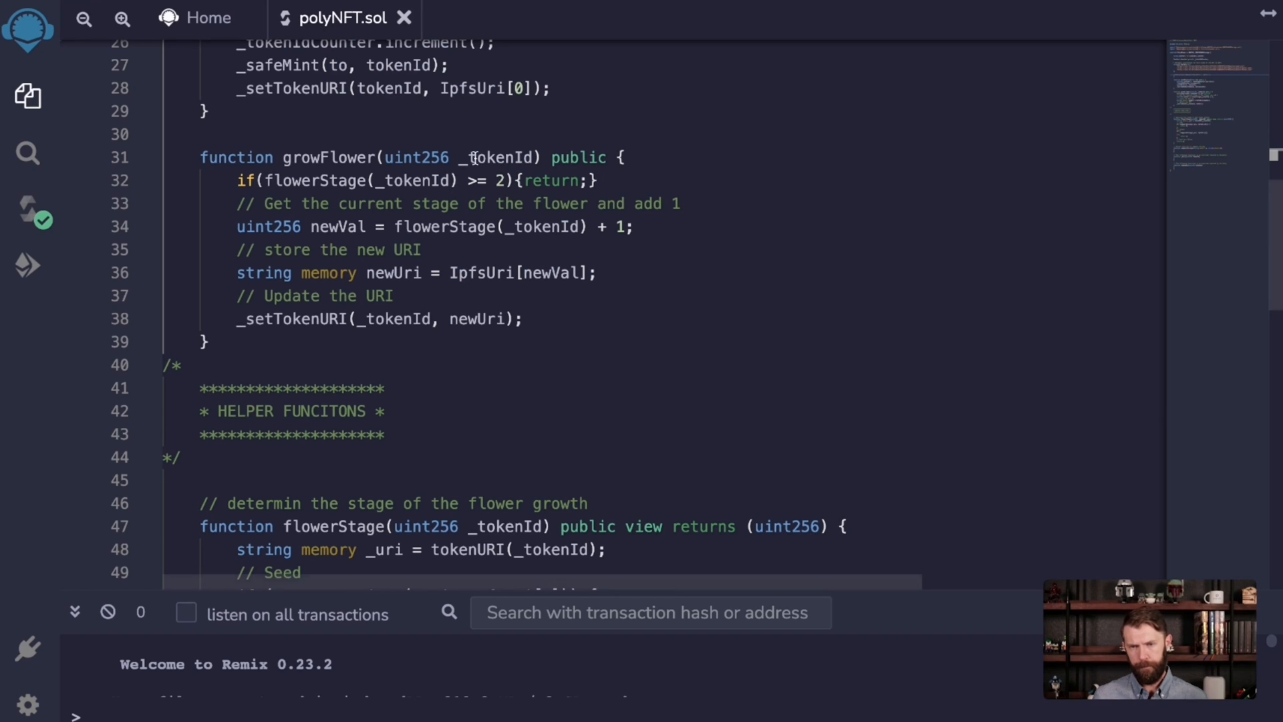
pyautogui.moveTo(573, 313)
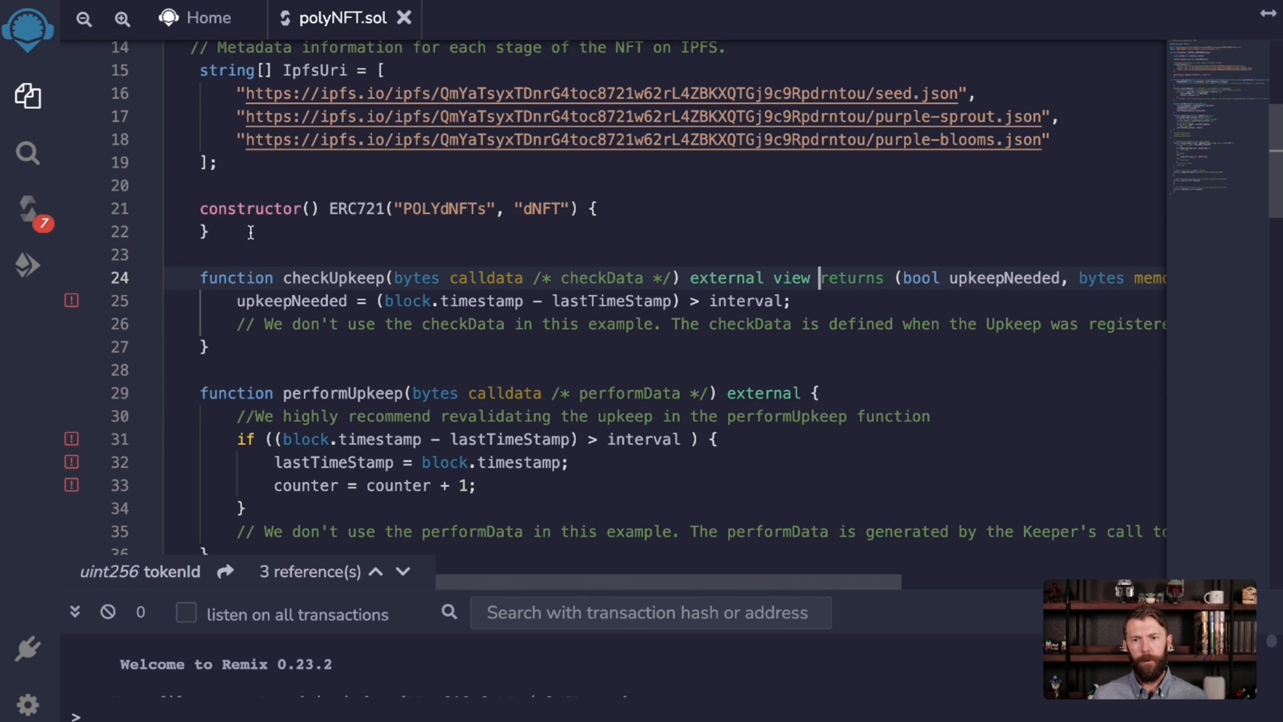
pyautogui.moveTo(251, 294)
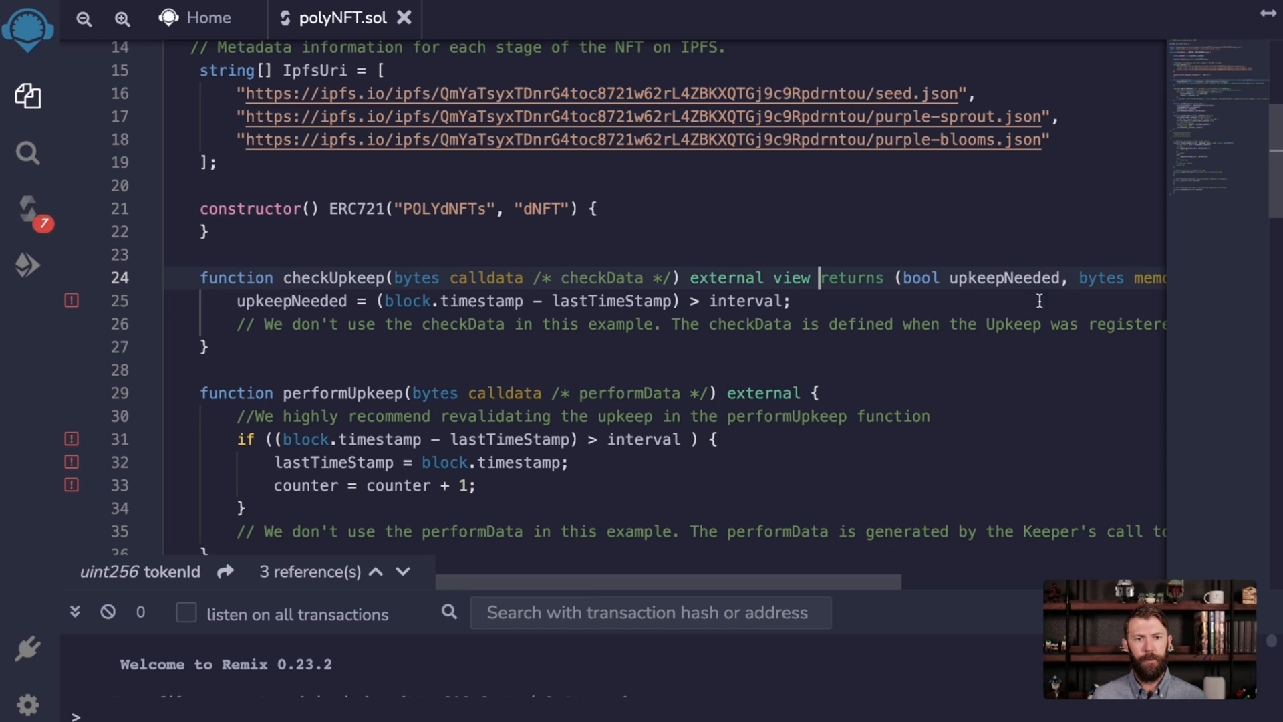
pyautogui.moveTo(928, 282)
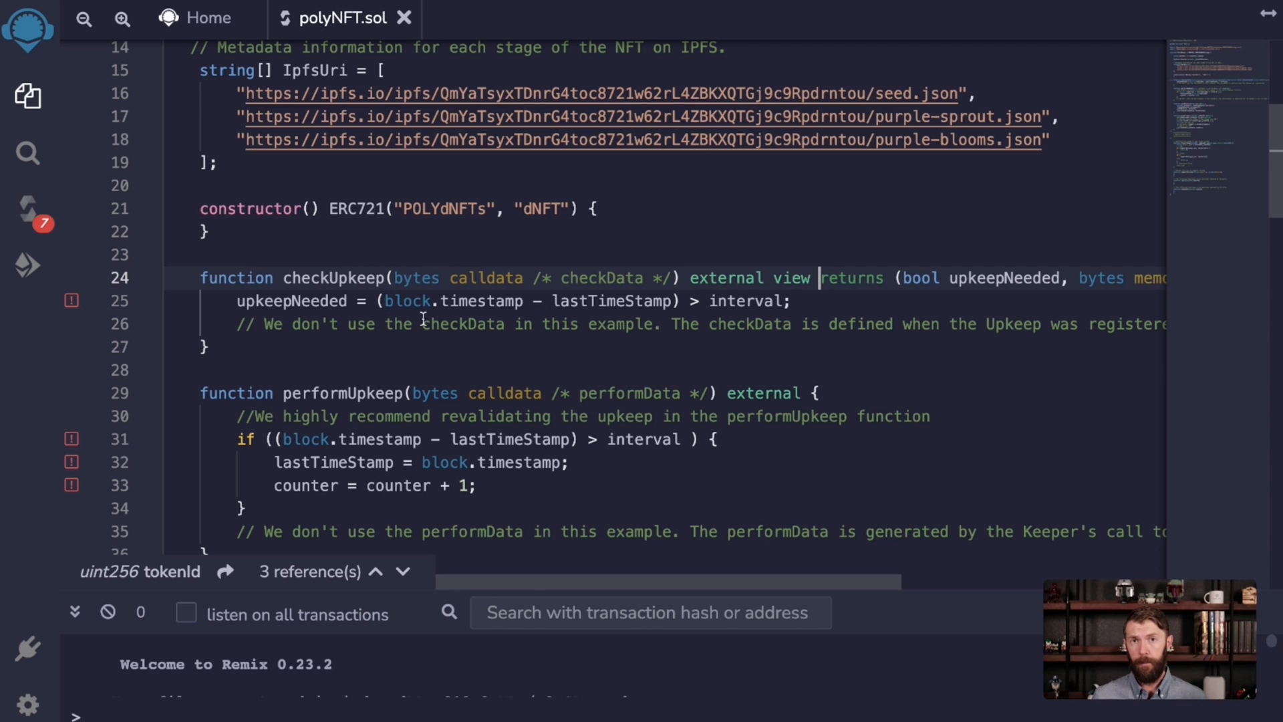
pyautogui.moveTo(663, 293)
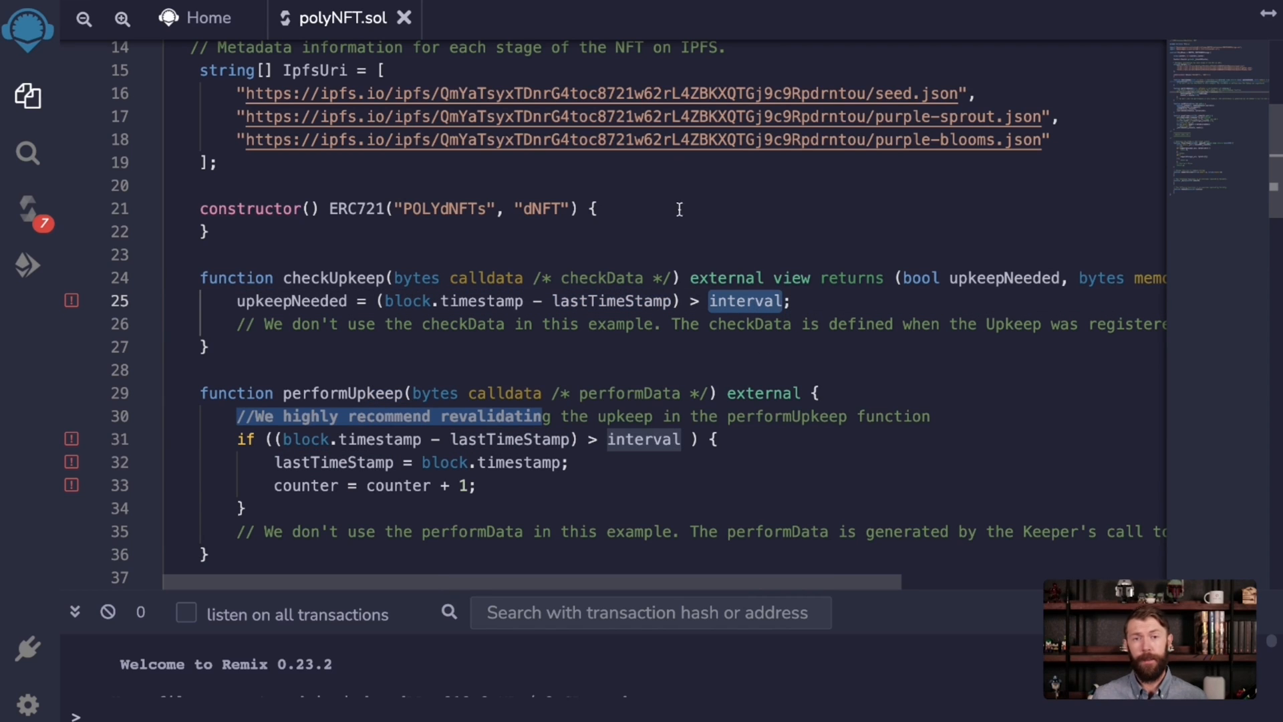
# Declare uint interval and lastTimeStamp, and add a uint _interval constructor parameter
pyautogui.click(369, 185)
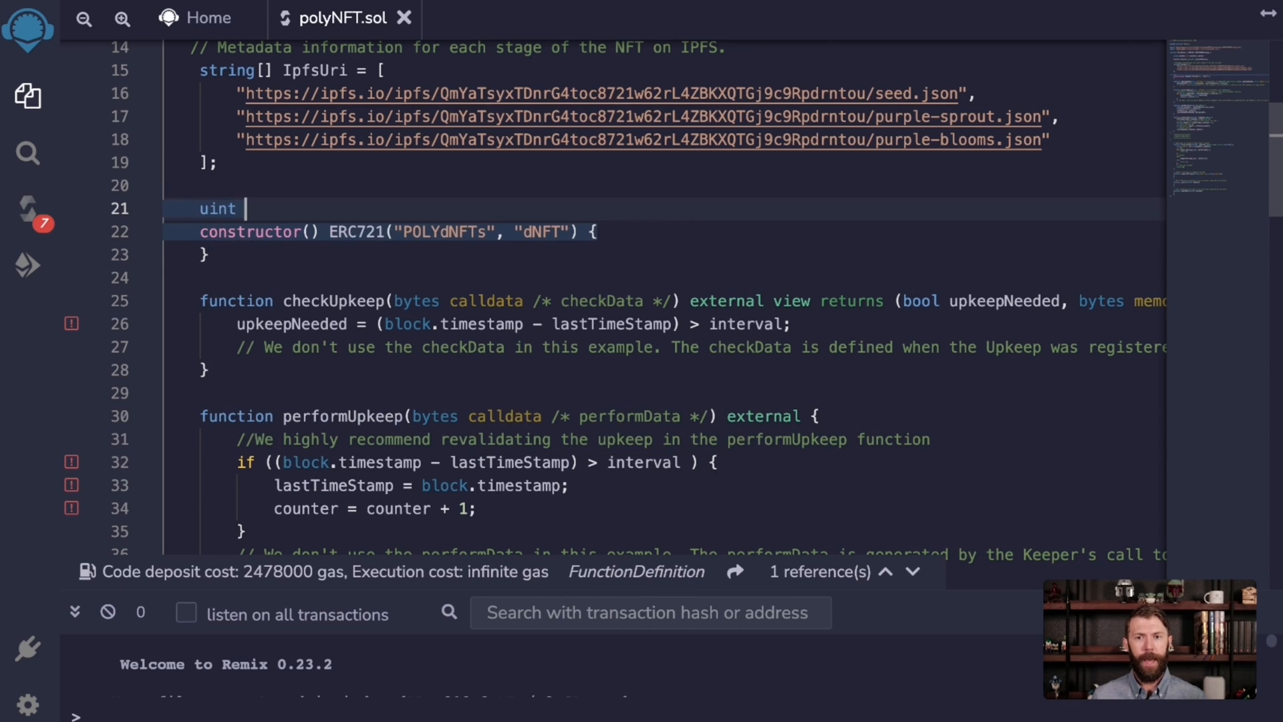
pyautogui.write('interval;')
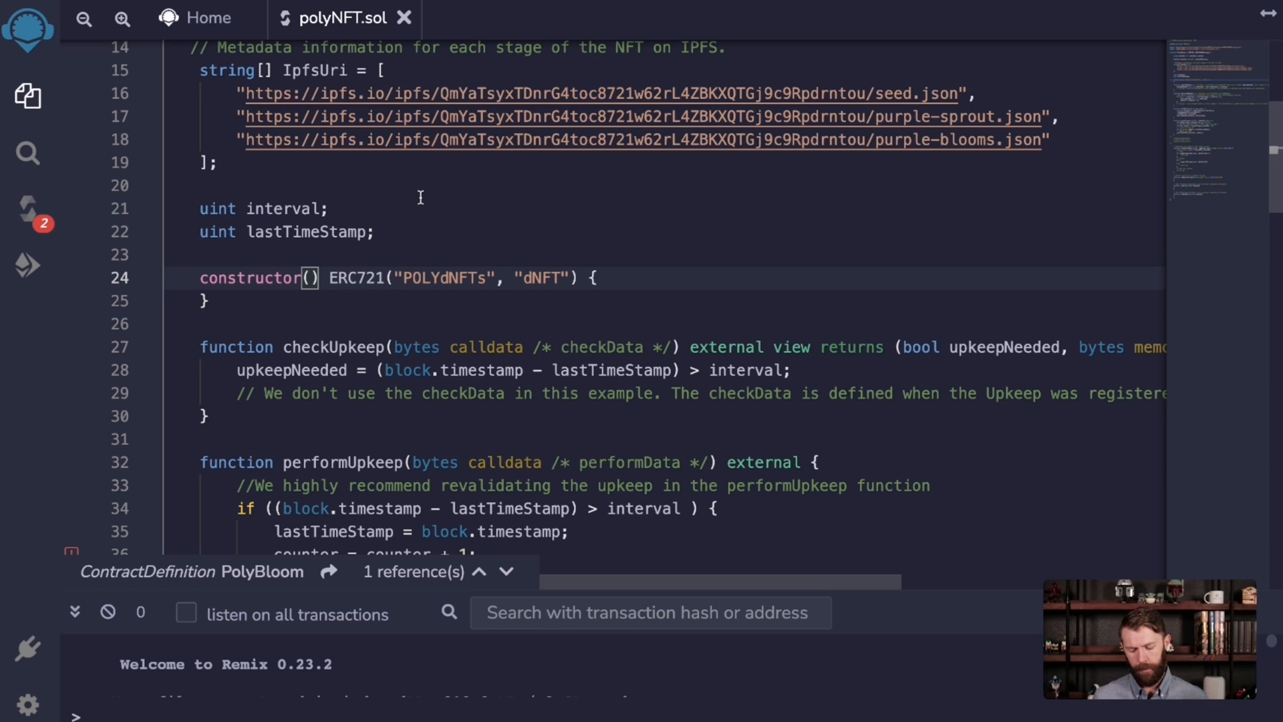
pyautogui.write('uint')
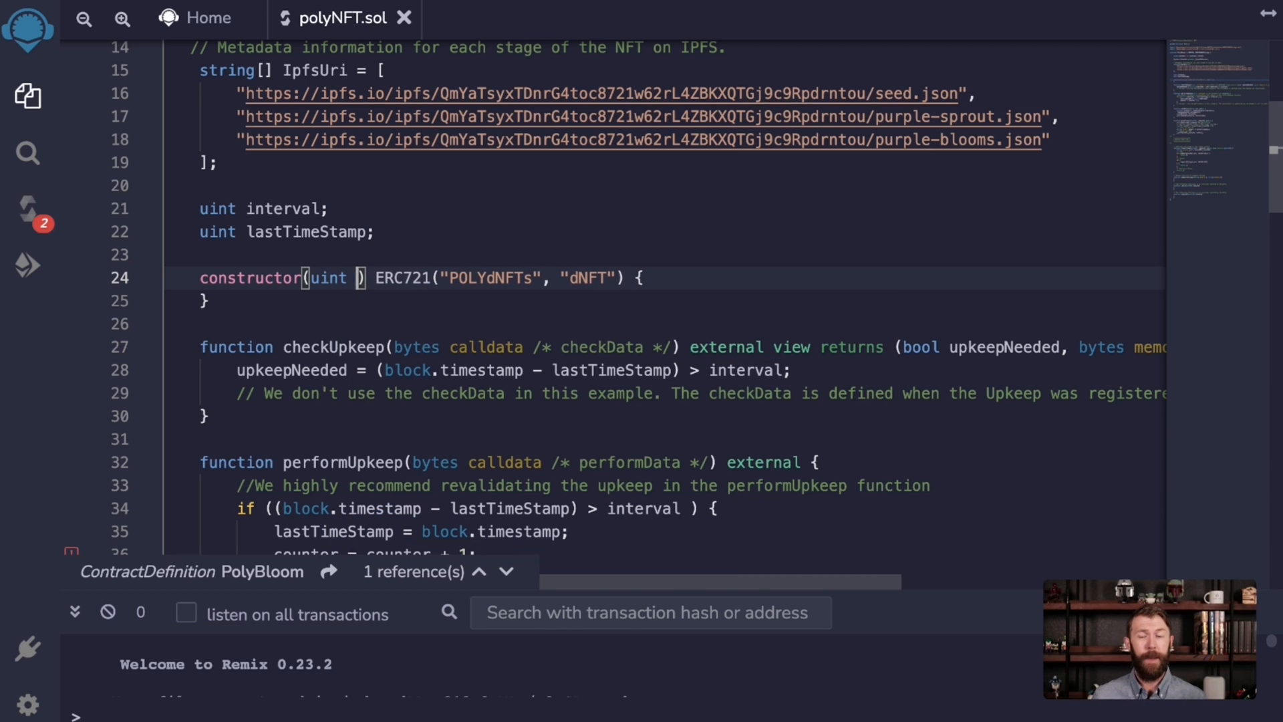
pyautogui.write('_interval')
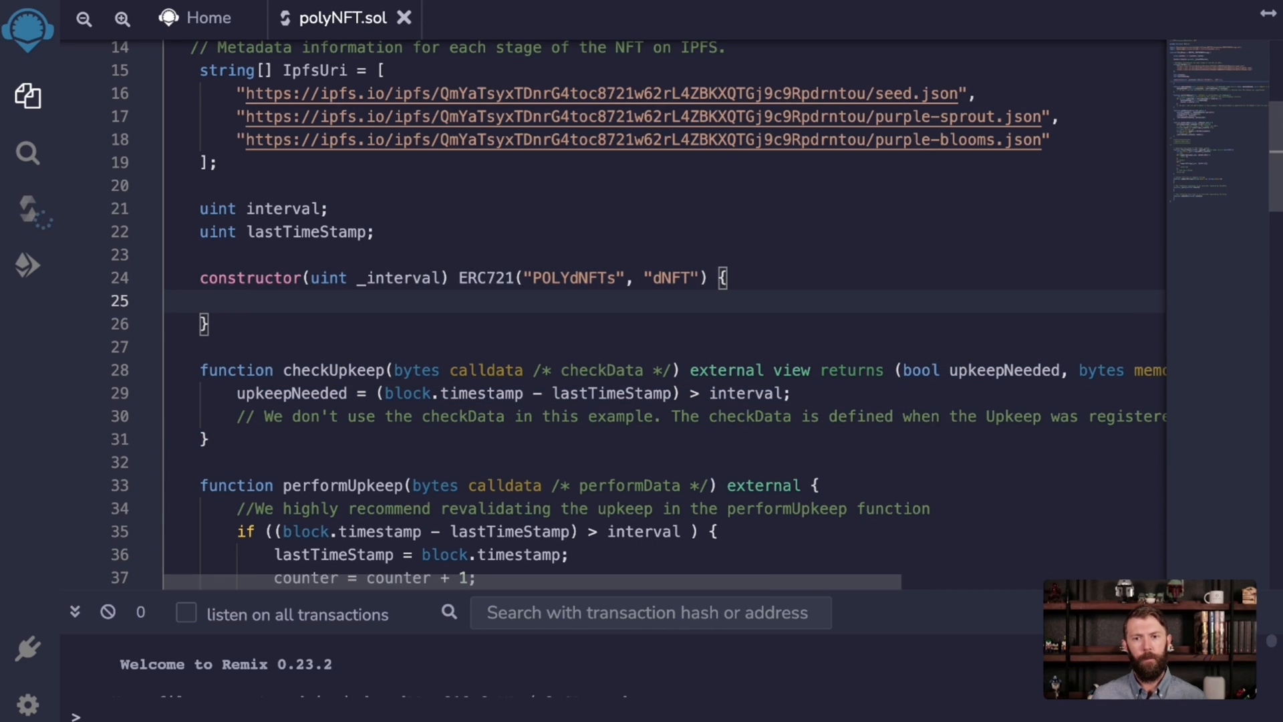
# In the constructor assign interval = _interval and lastTimeStamp = block.timestamp
pyautogui.write('interval')
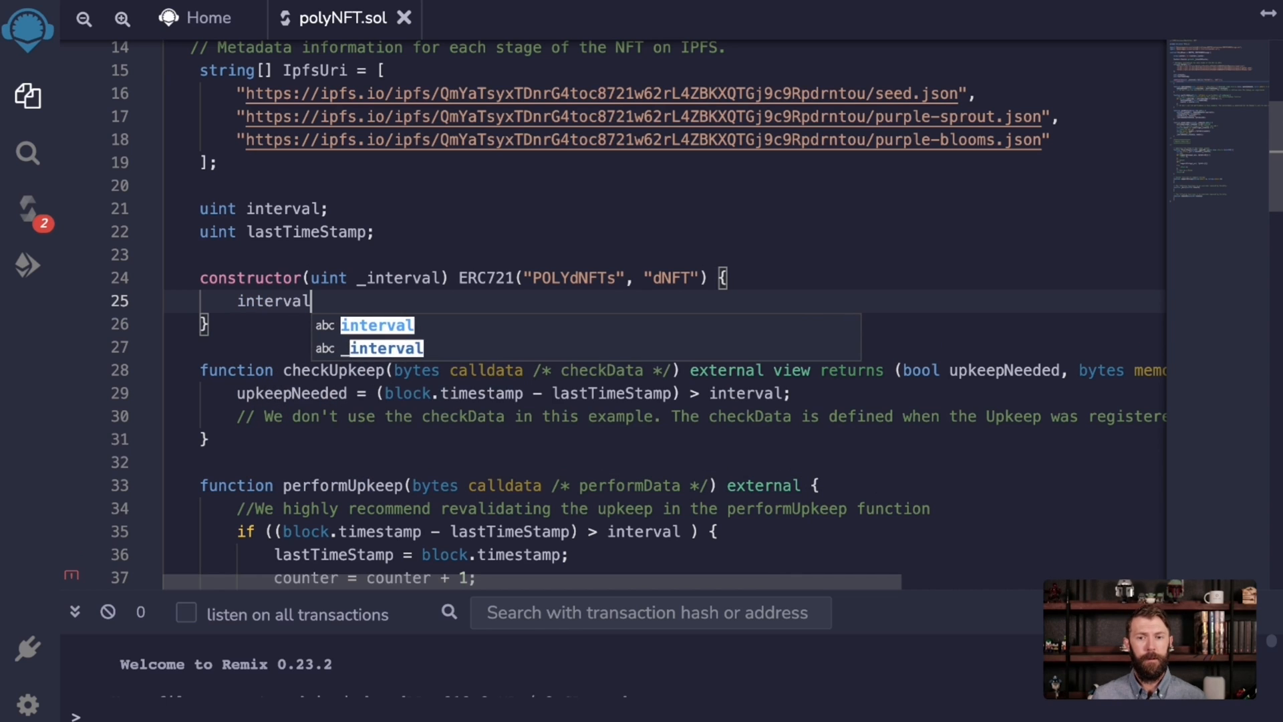
pyautogui.write('= _interval;')
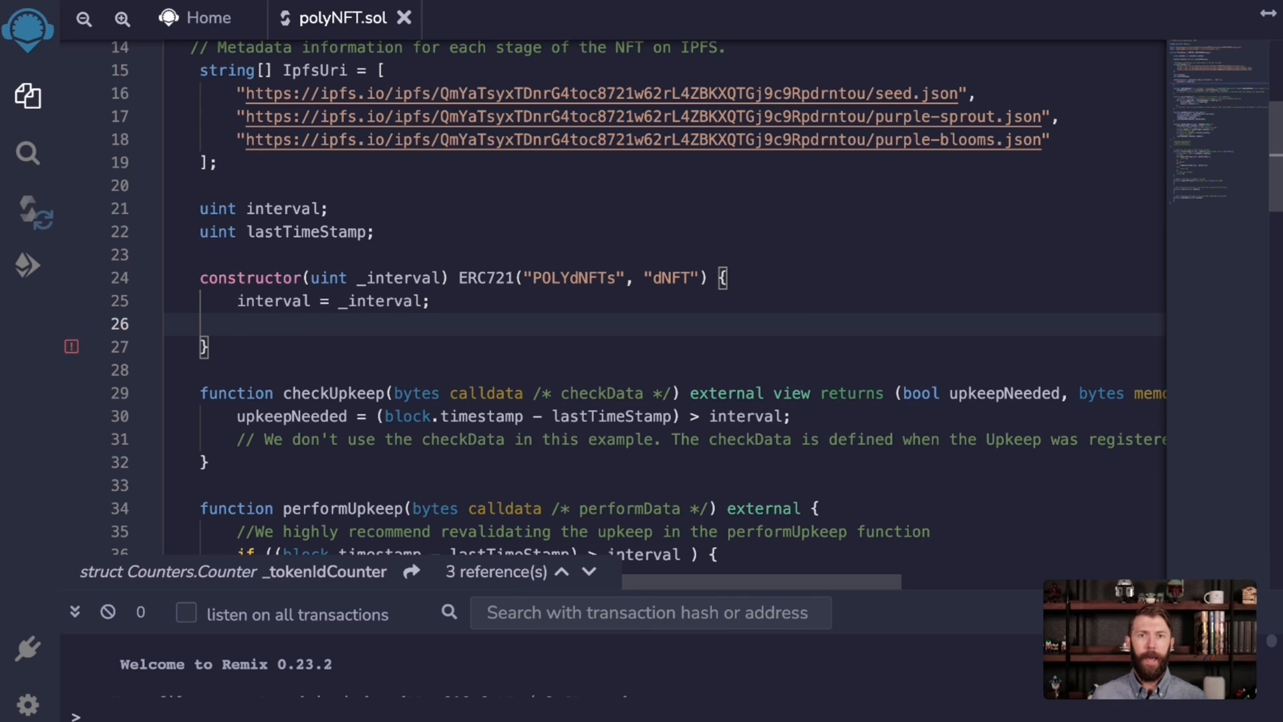
pyautogui.write('lastTimeStamp')
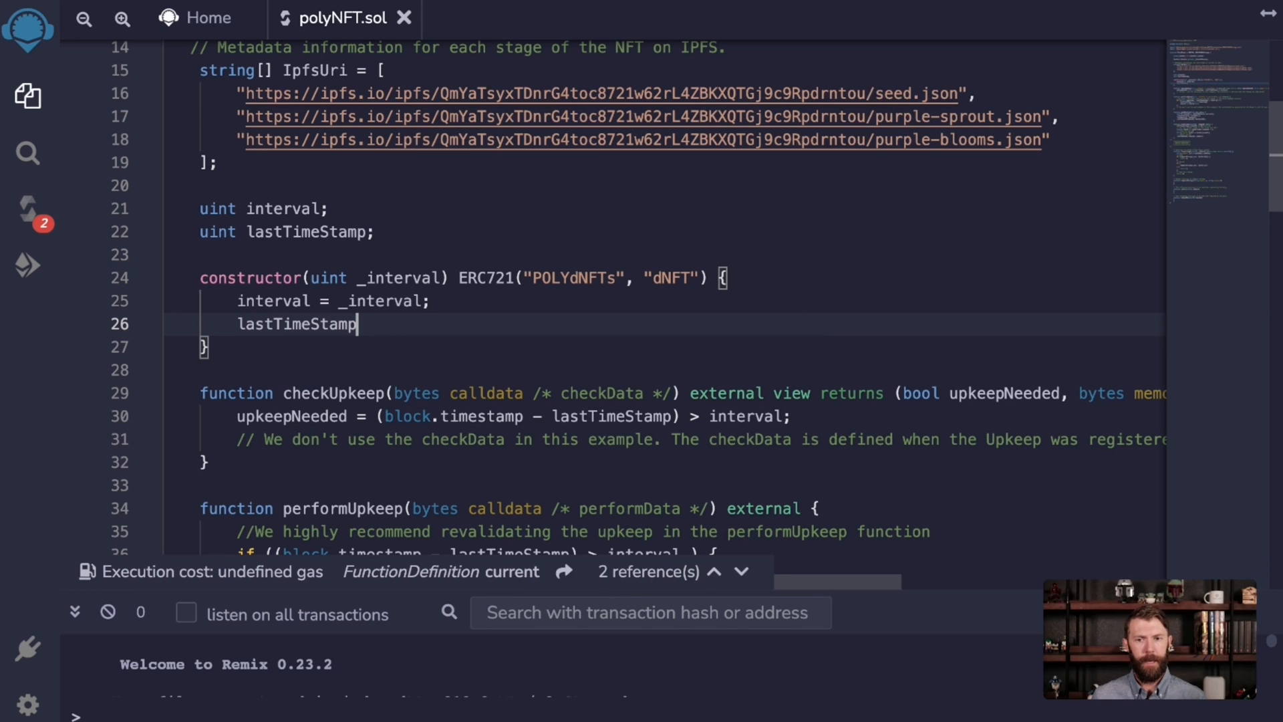
pyautogui.write('= block.timestamp')
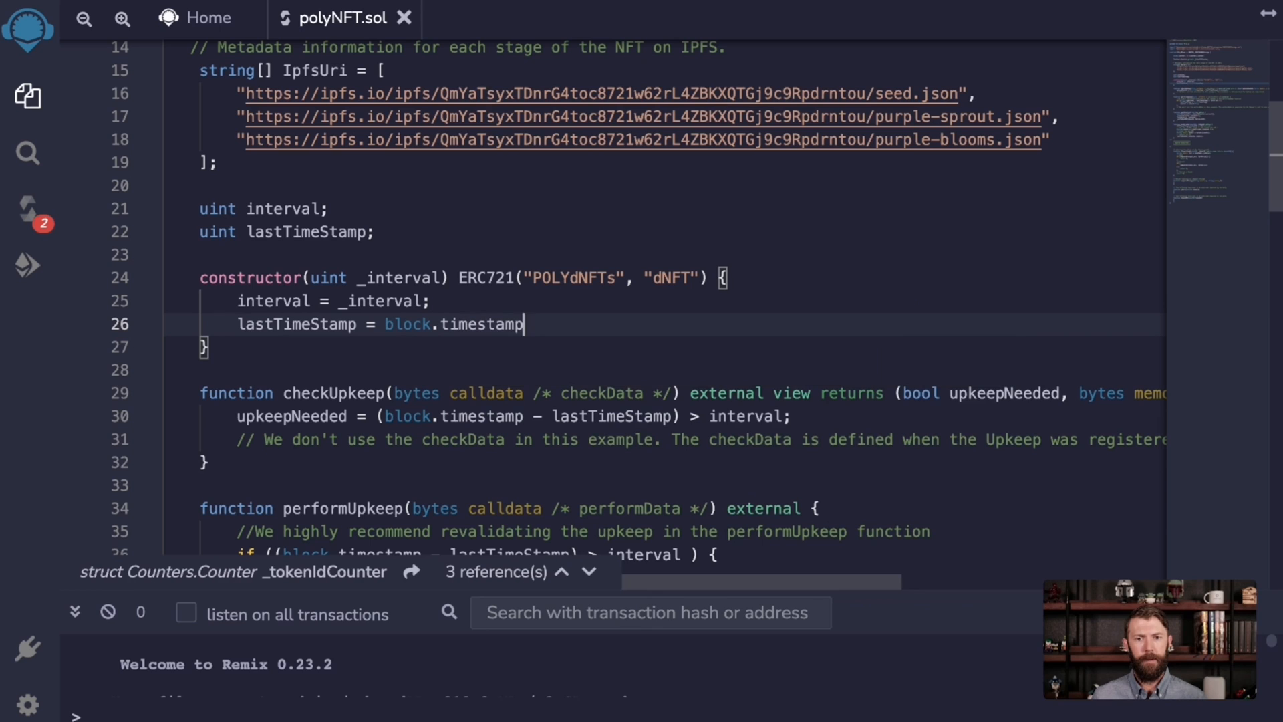
pyautogui.write(';')
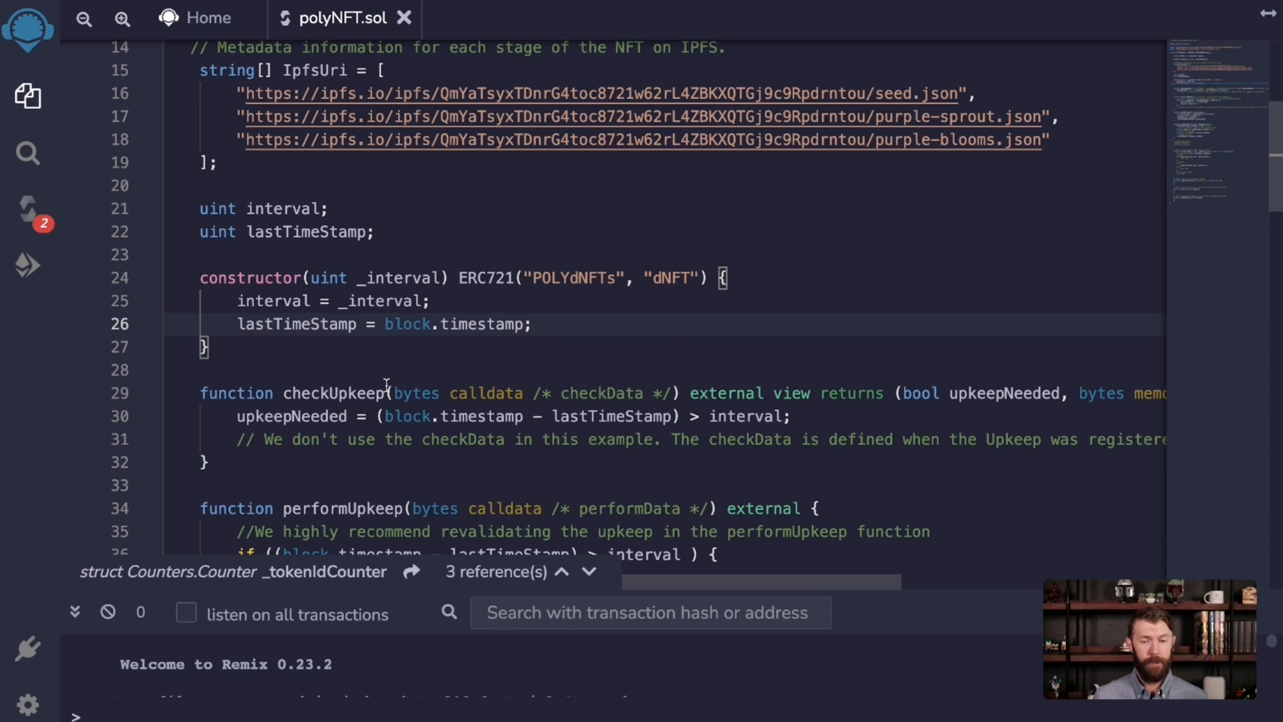
pyautogui.scroll(-3)
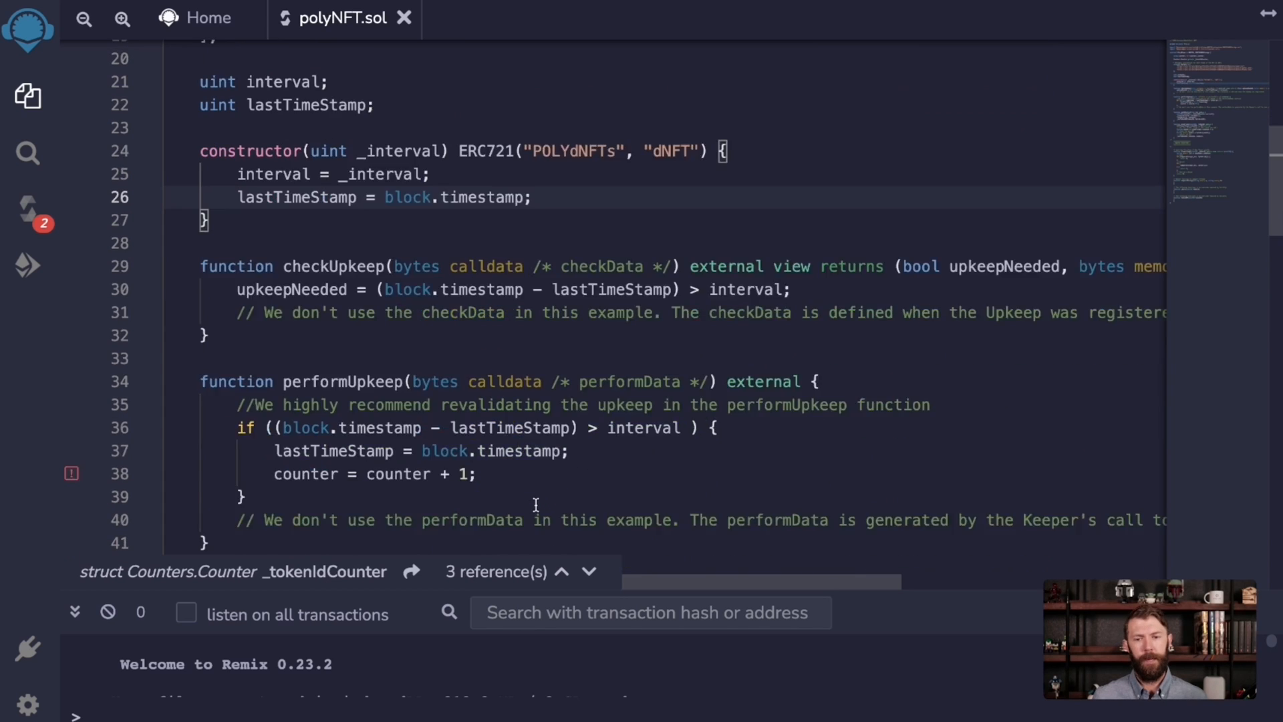
pyautogui.scroll(-3)
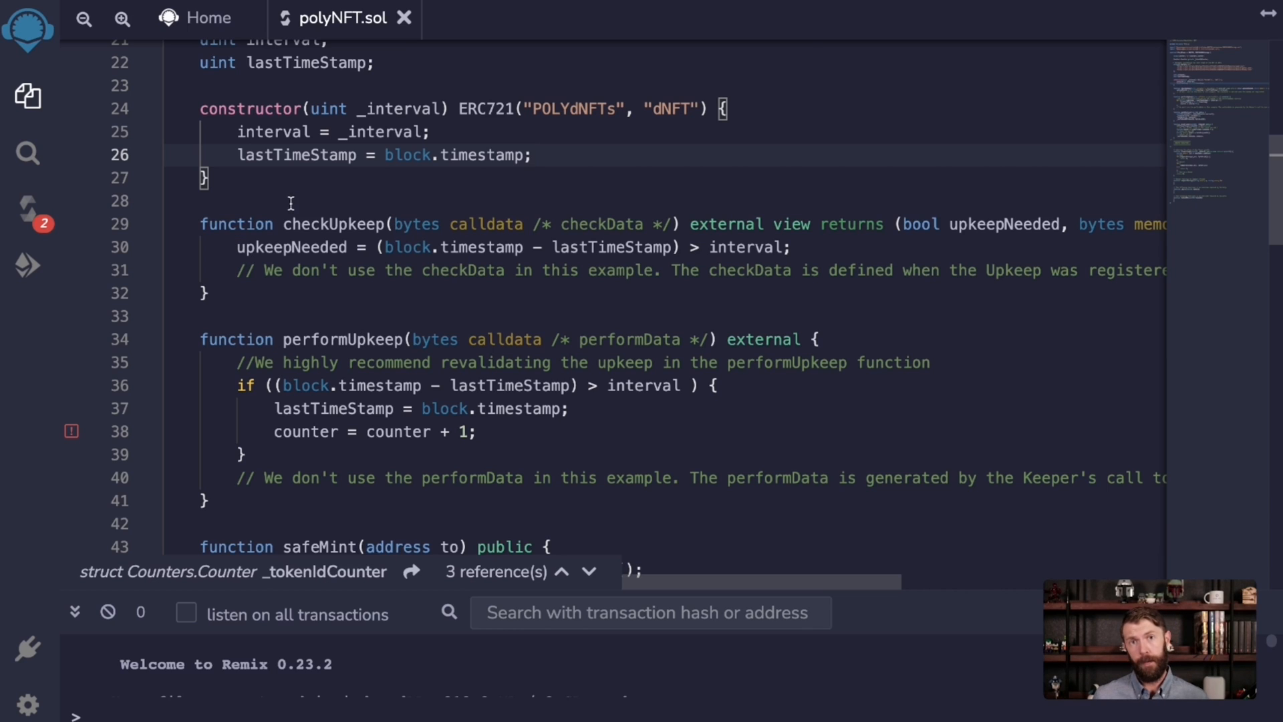
pyautogui.moveTo(377, 385)
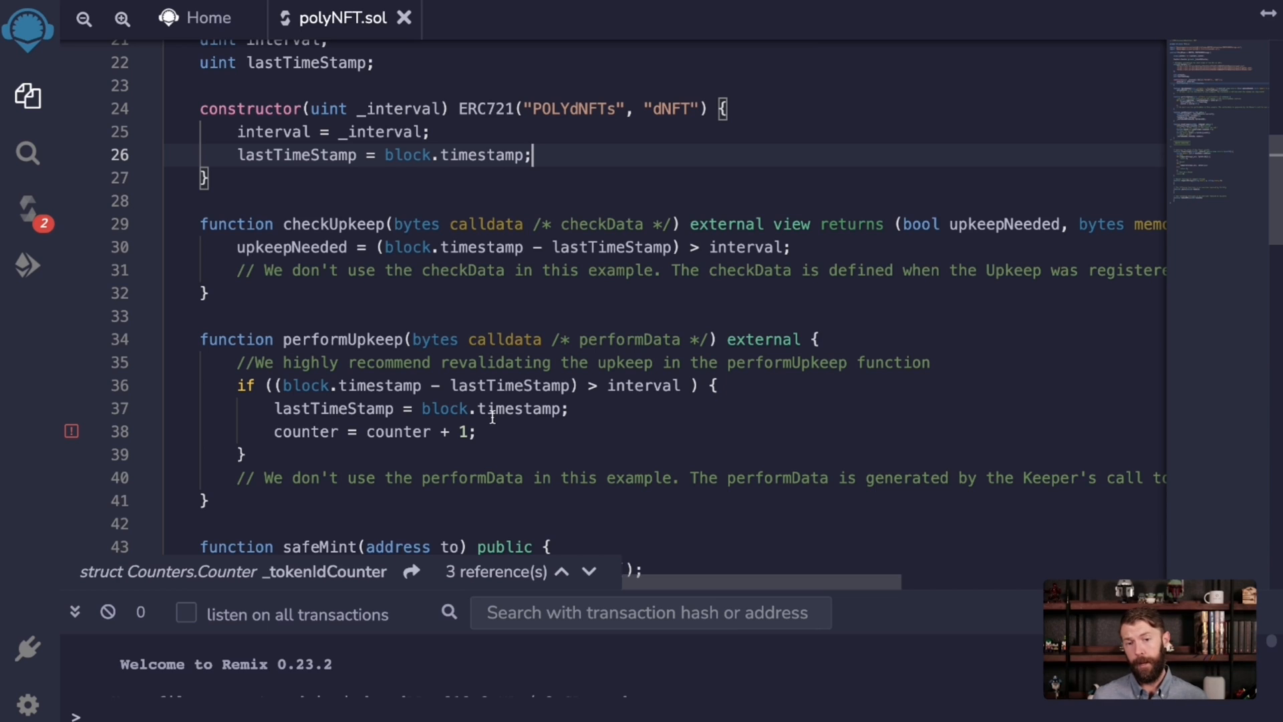
pyautogui.moveTo(290, 432)
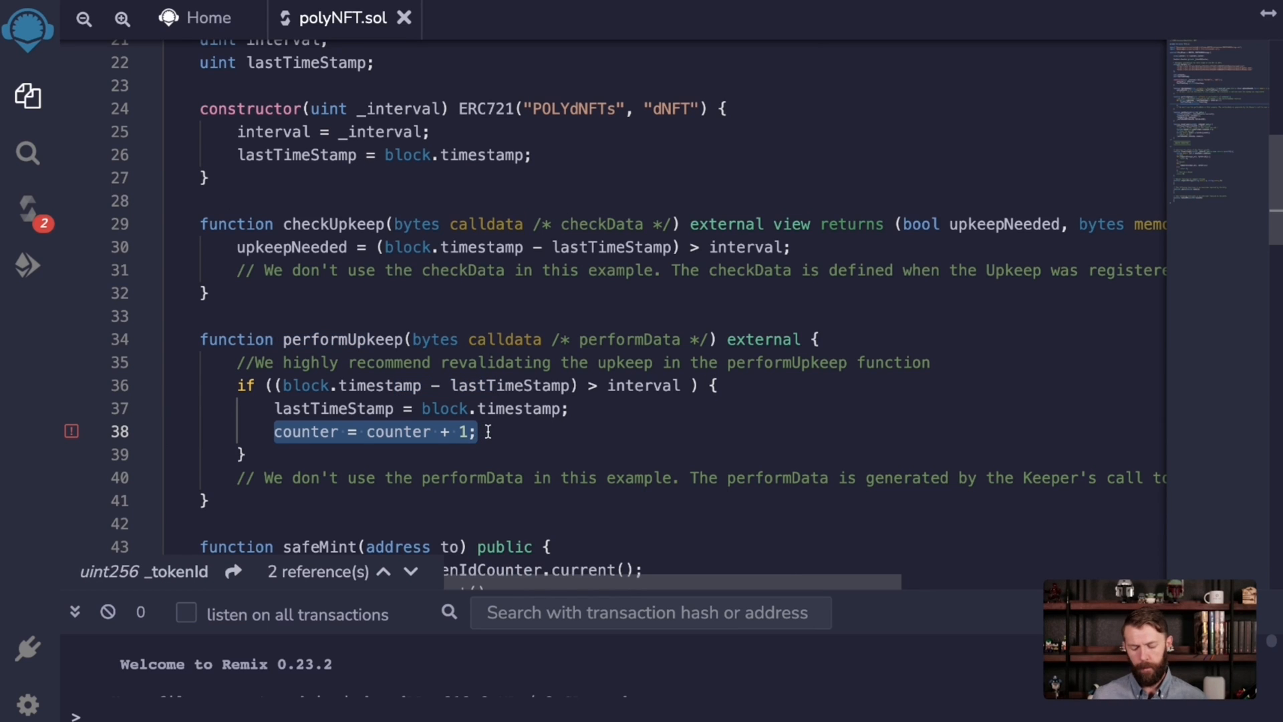
# Replace the counter increment in performUpkeep with a growFlower(0) call
pyautogui.write('growFlower')
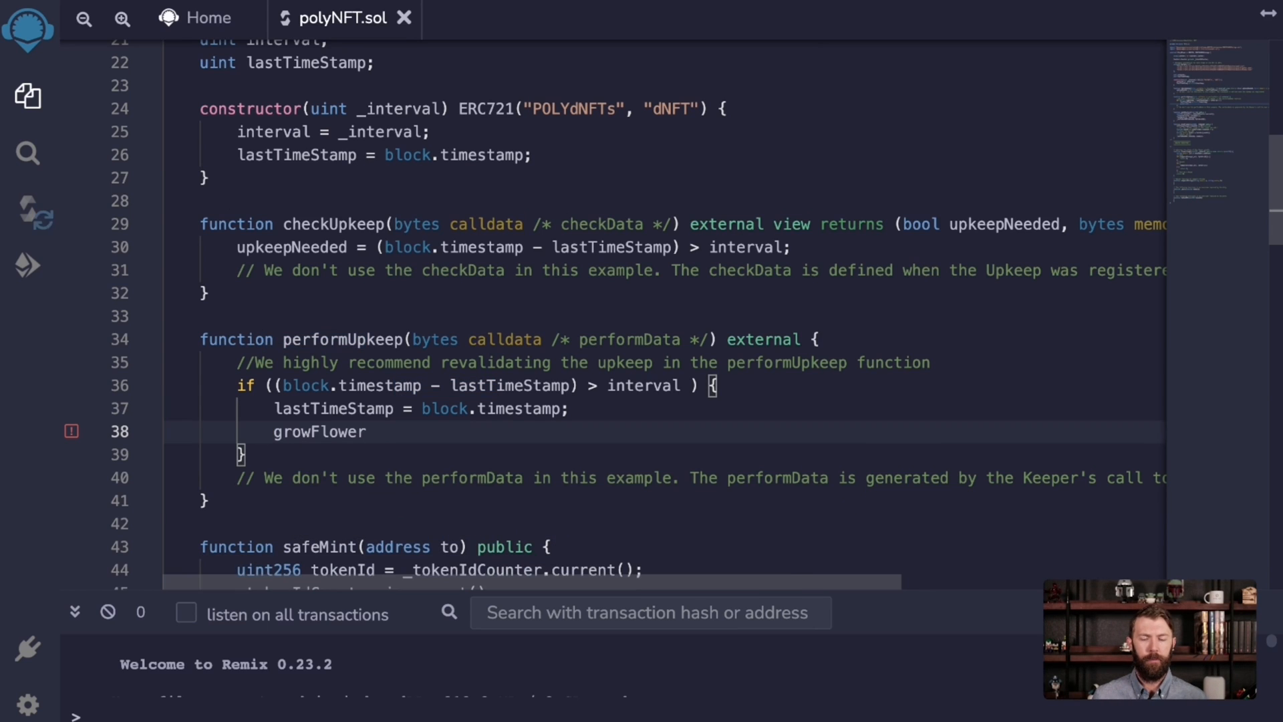
pyautogui.write('(0);')
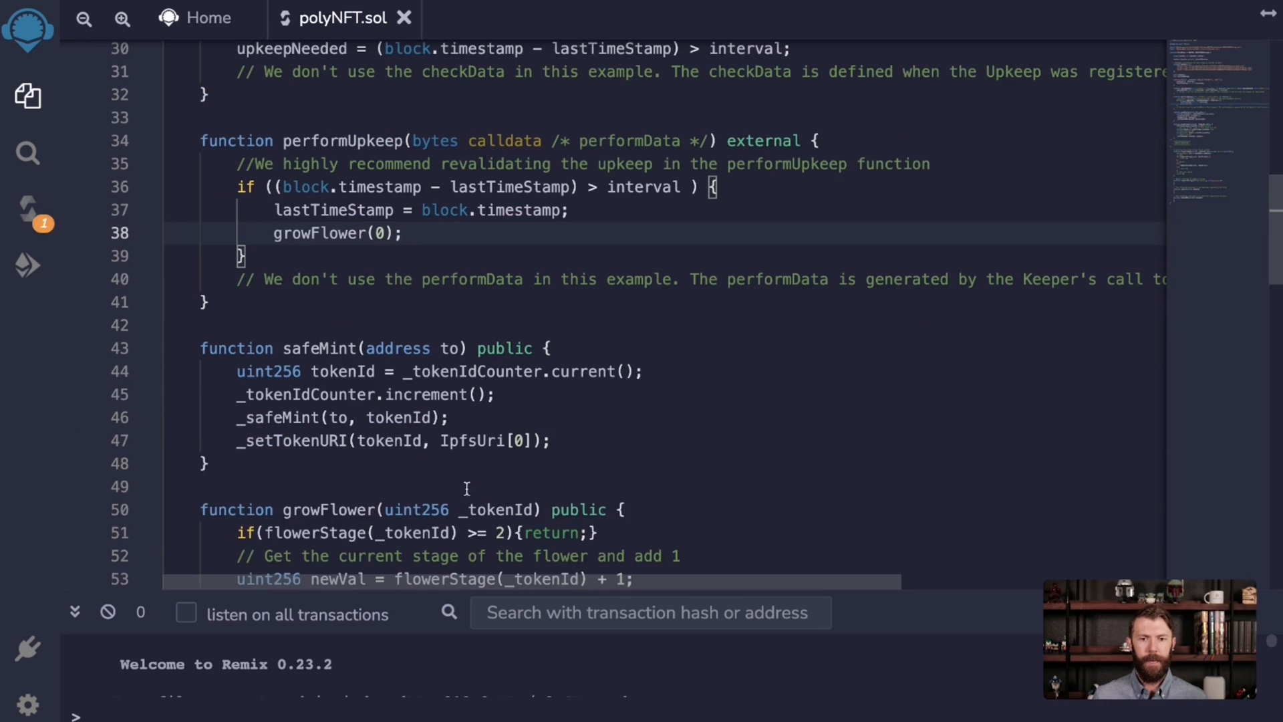
pyautogui.click(492, 510)
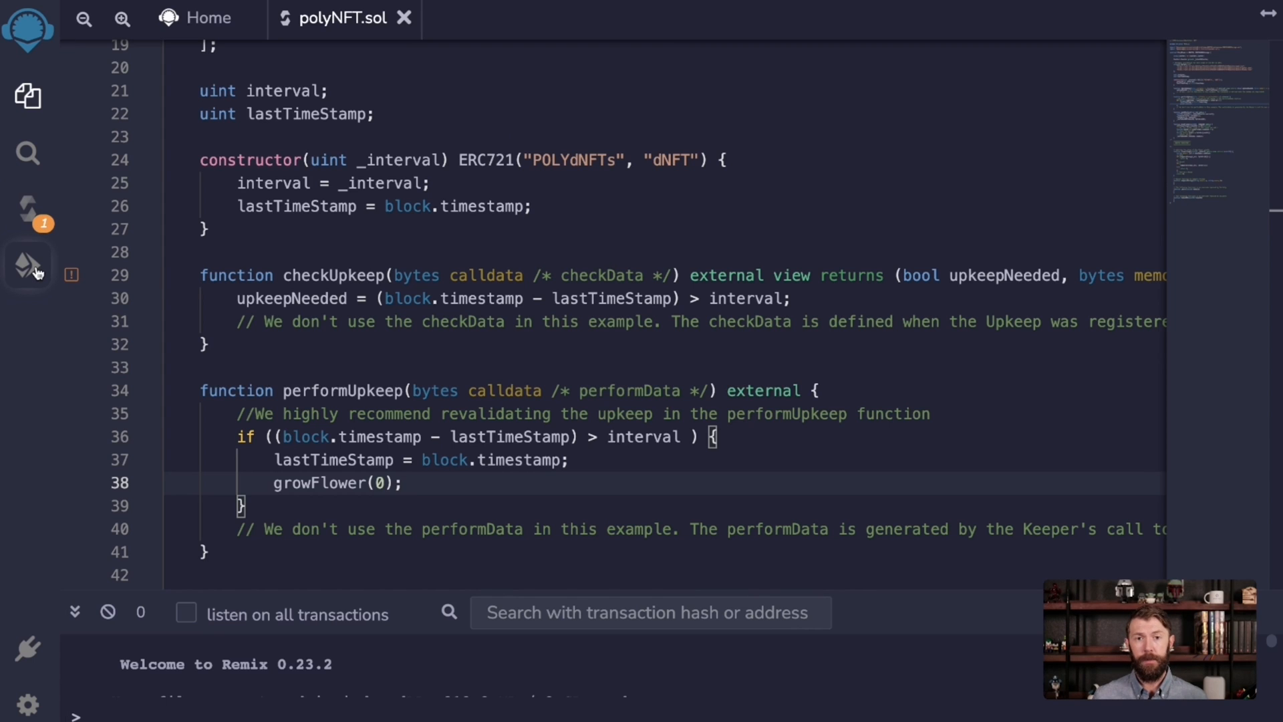
# Choose the injected wallet environment and select the PolyBloom contract for deployment
pyautogui.click(27, 264)
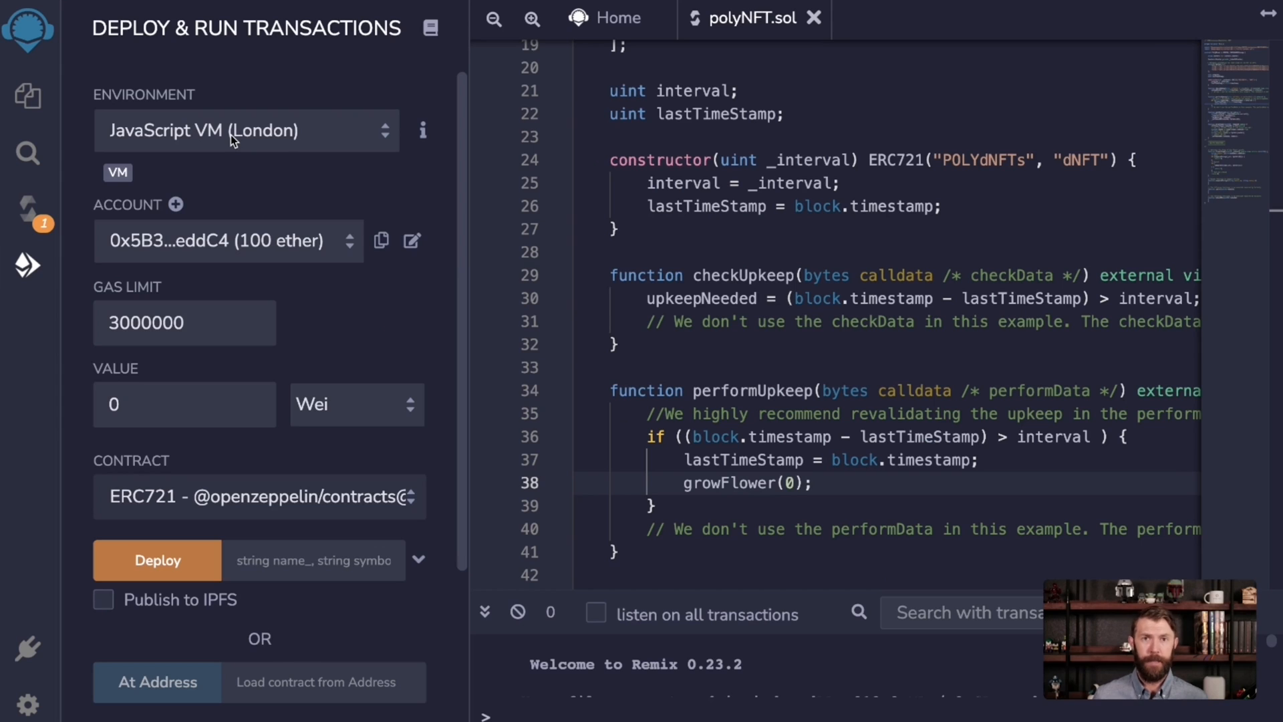
pyautogui.click(246, 130)
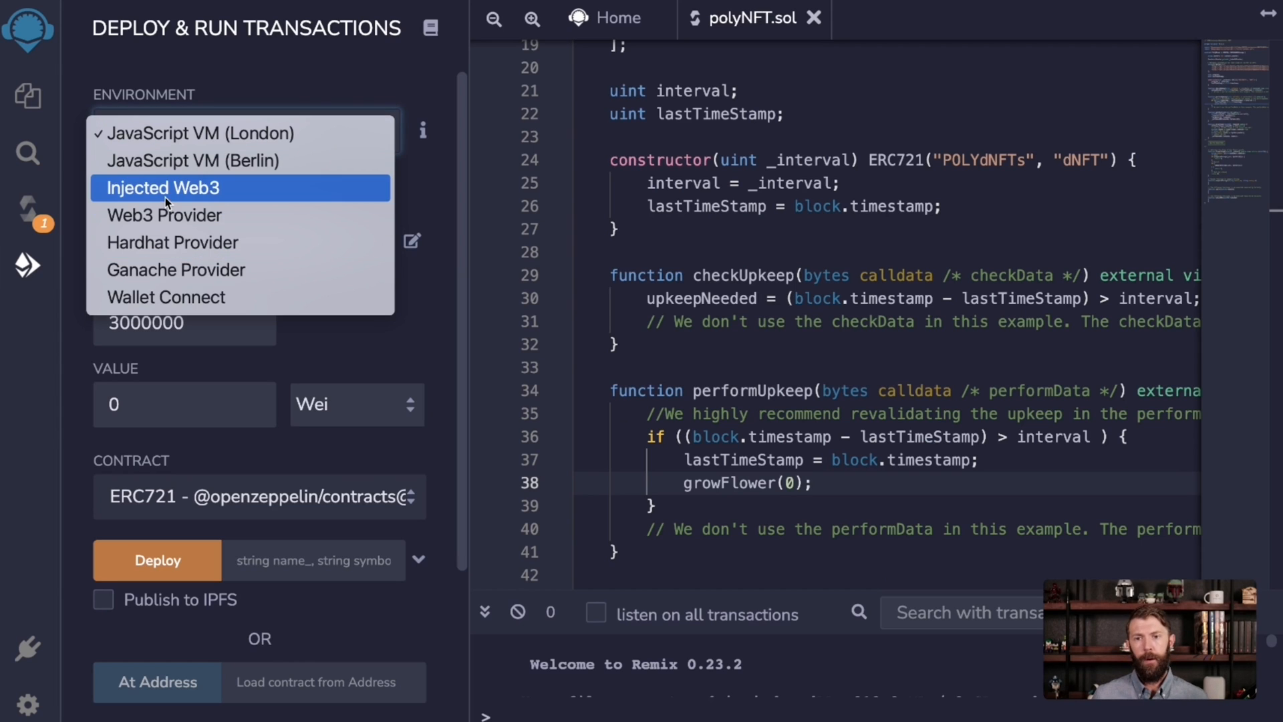
pyautogui.click(163, 187)
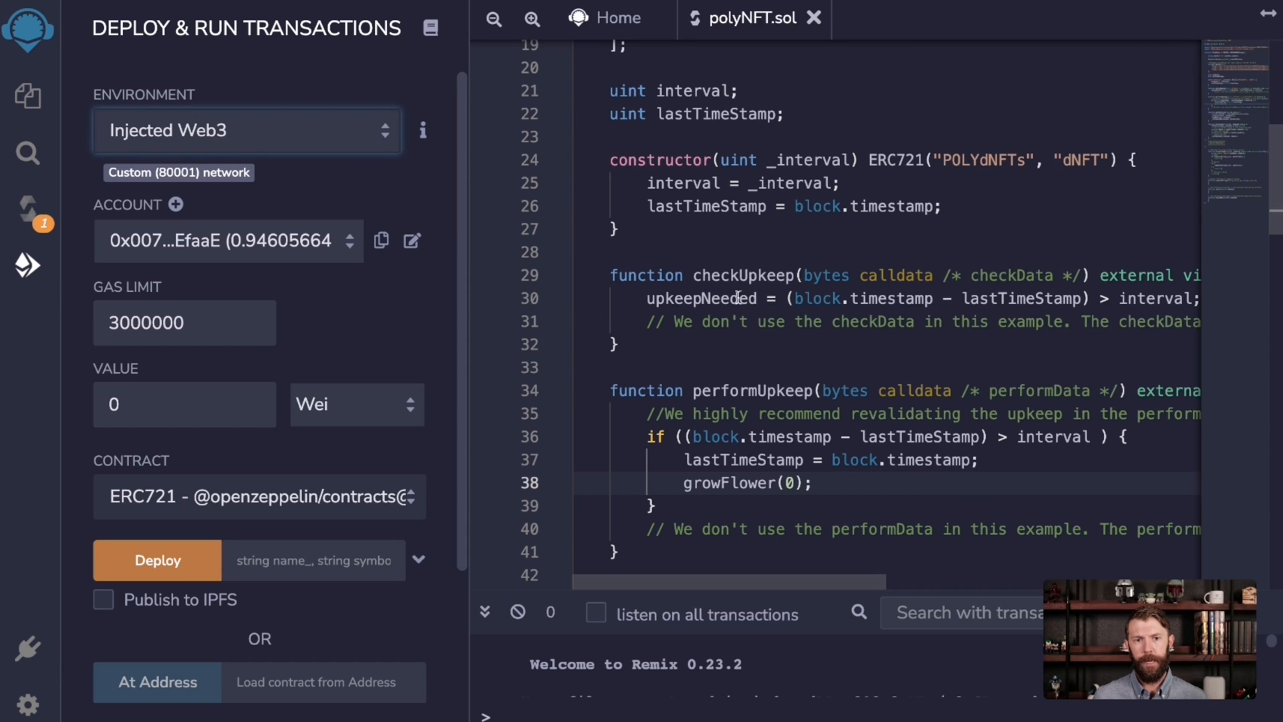
pyautogui.click(260, 497)
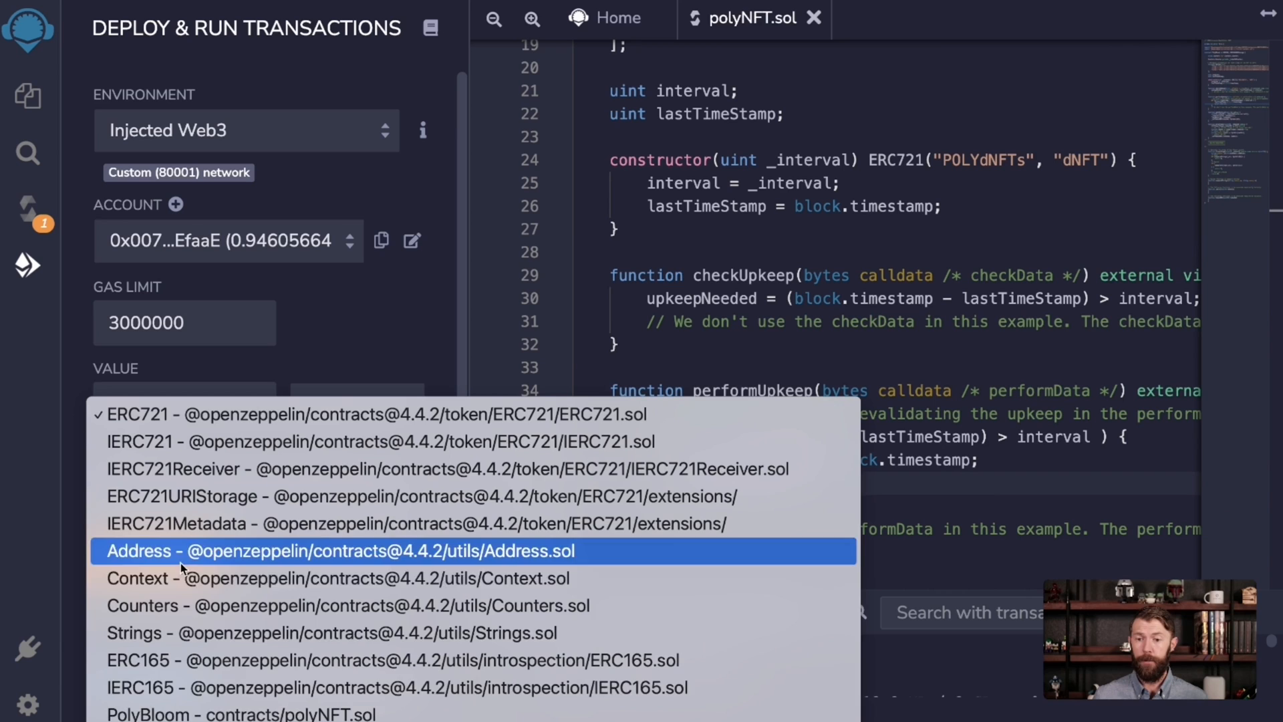
pyautogui.click(241, 713)
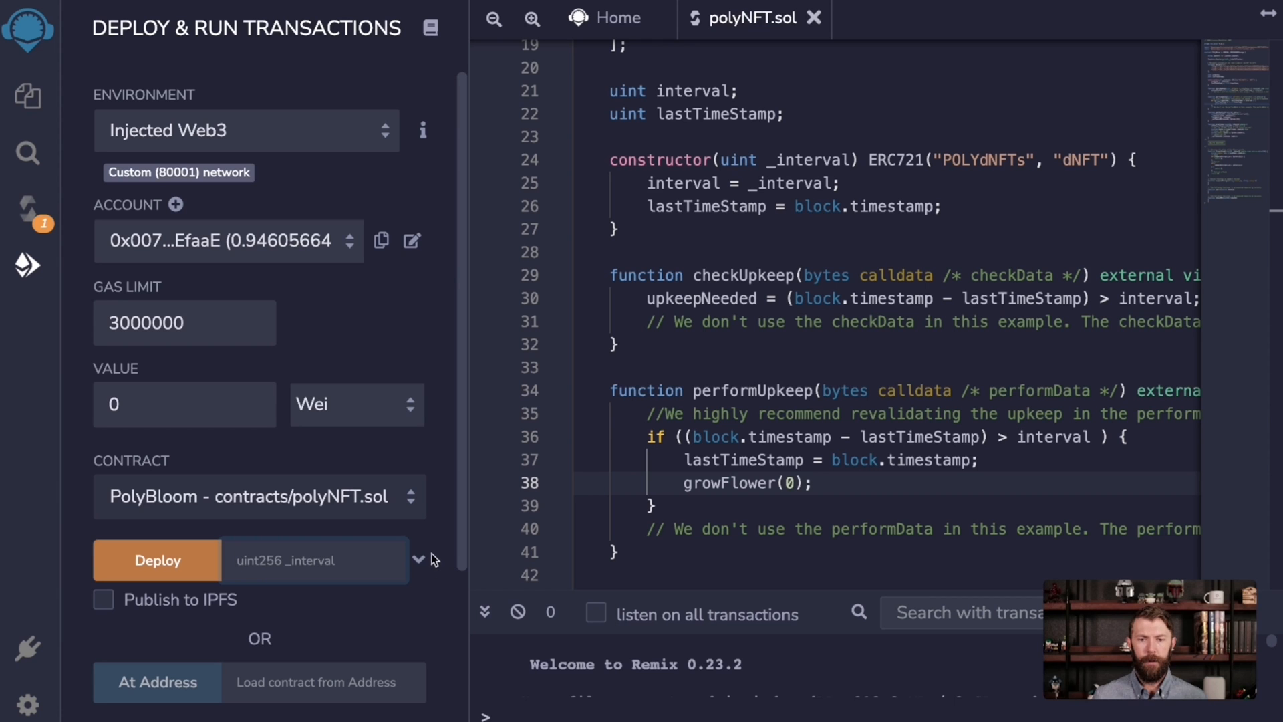
# Deploy PolyBloom with _interval 30 and approve the transaction in MetaMask
pyautogui.click(418, 560)
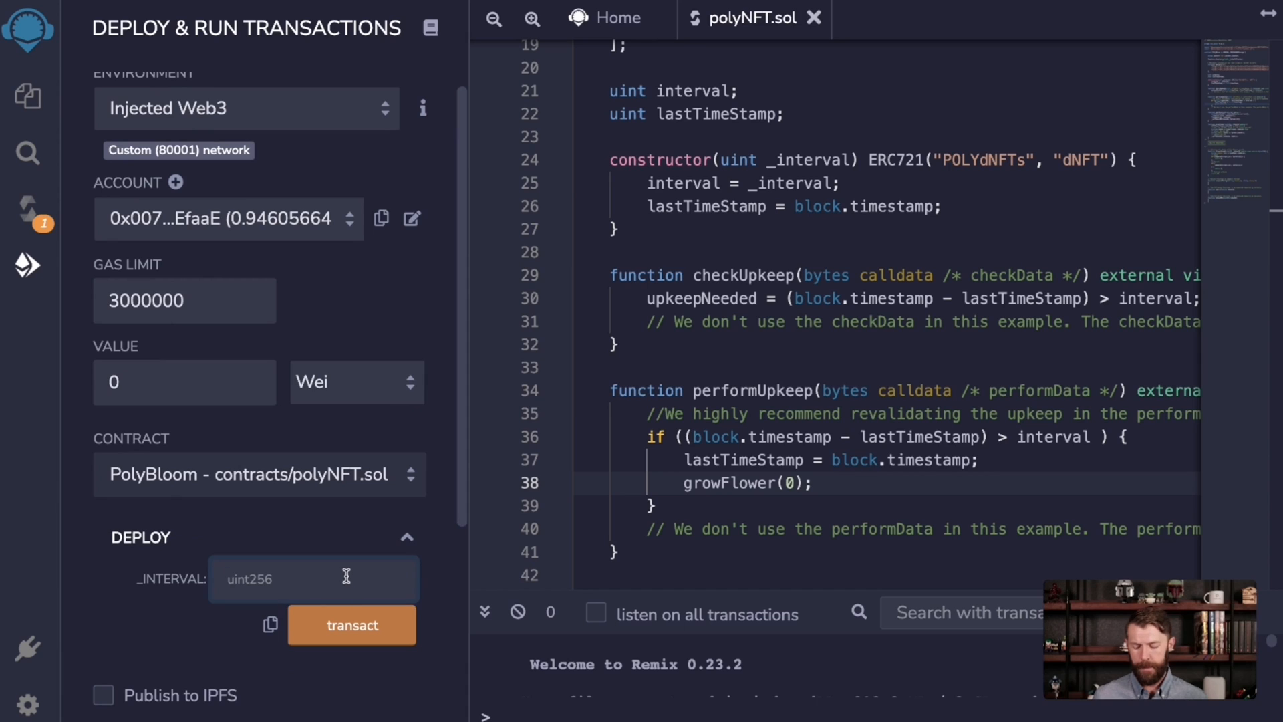
pyautogui.write('30')
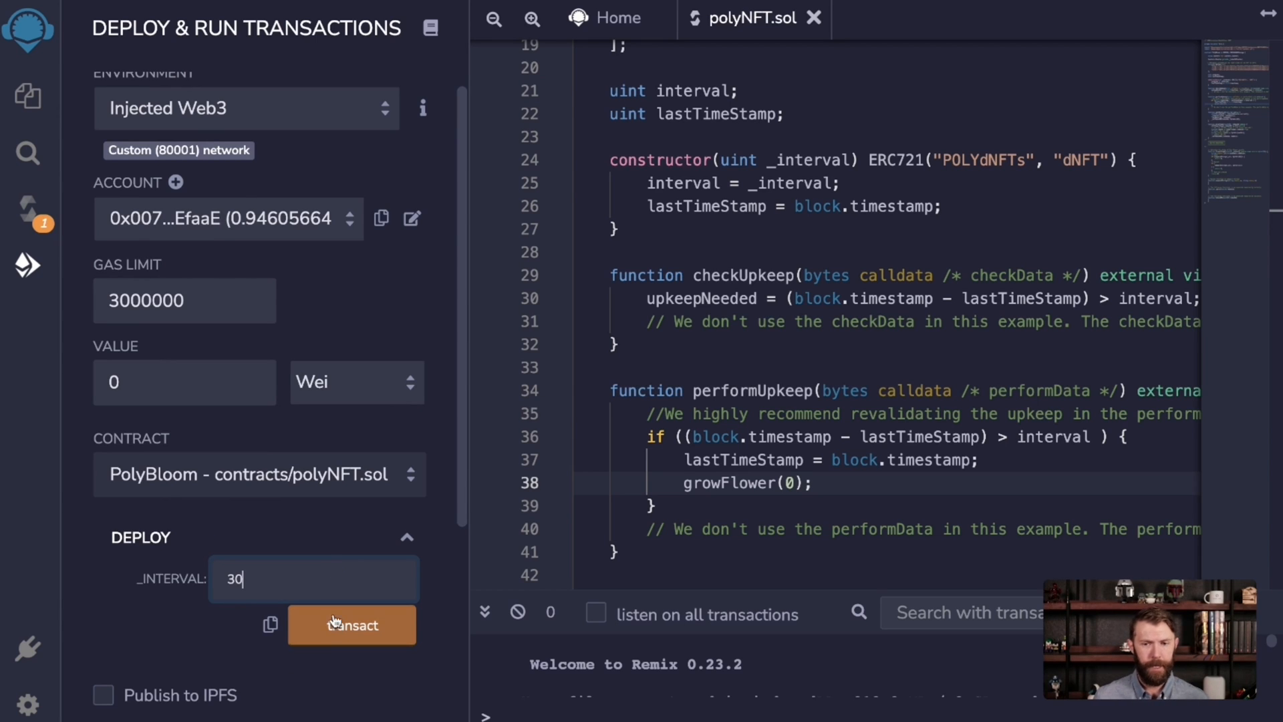
pyautogui.click(352, 624)
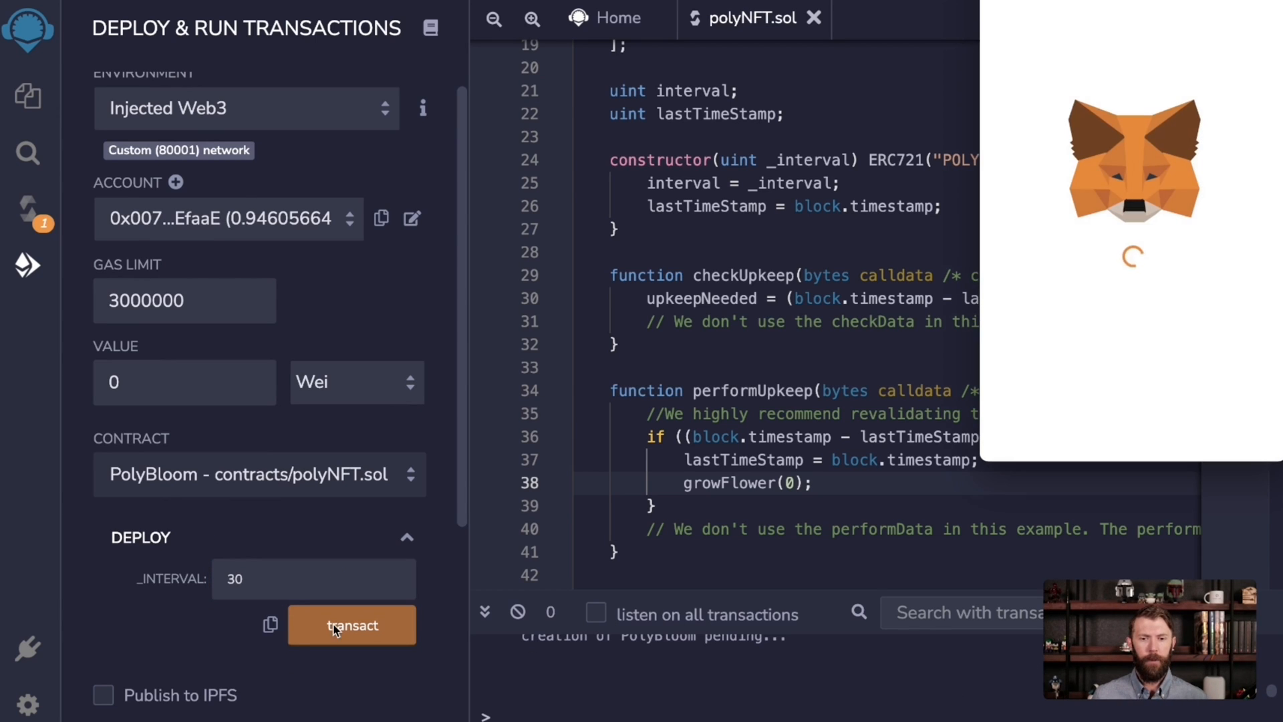
pyautogui.click(351, 624)
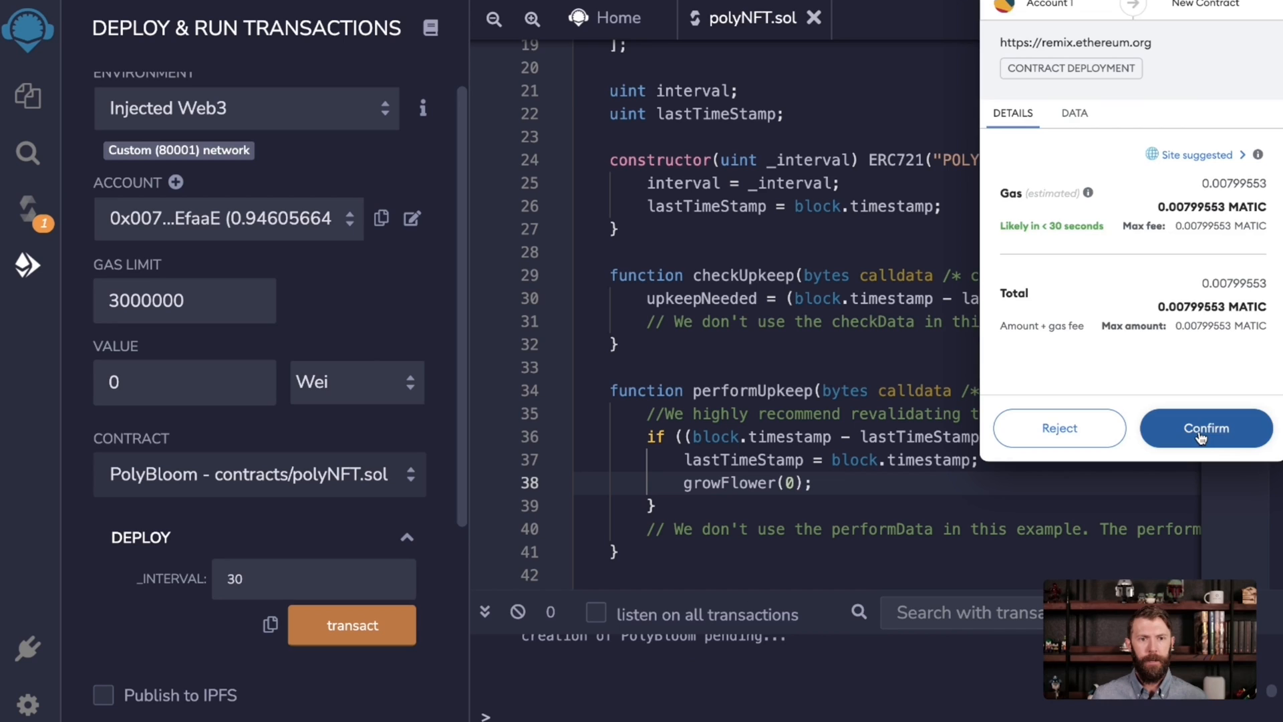
pyautogui.click(1206, 427)
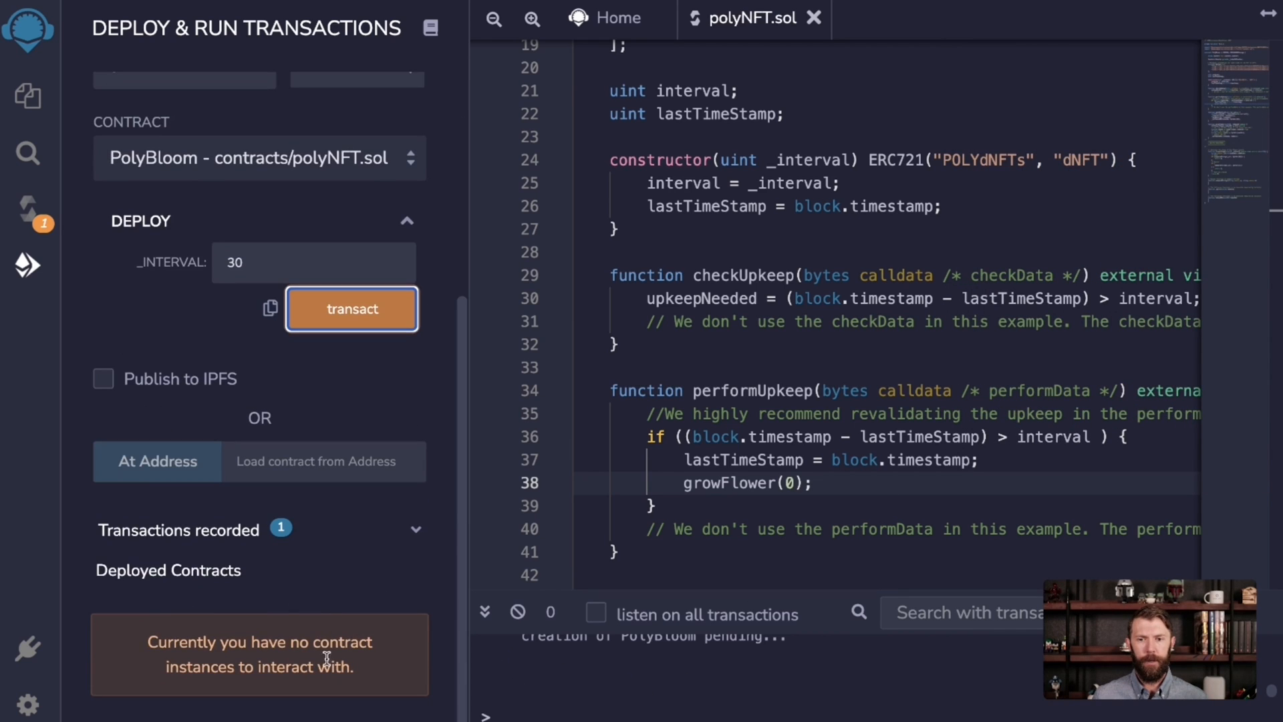
pyautogui.moveTo(589, 675)
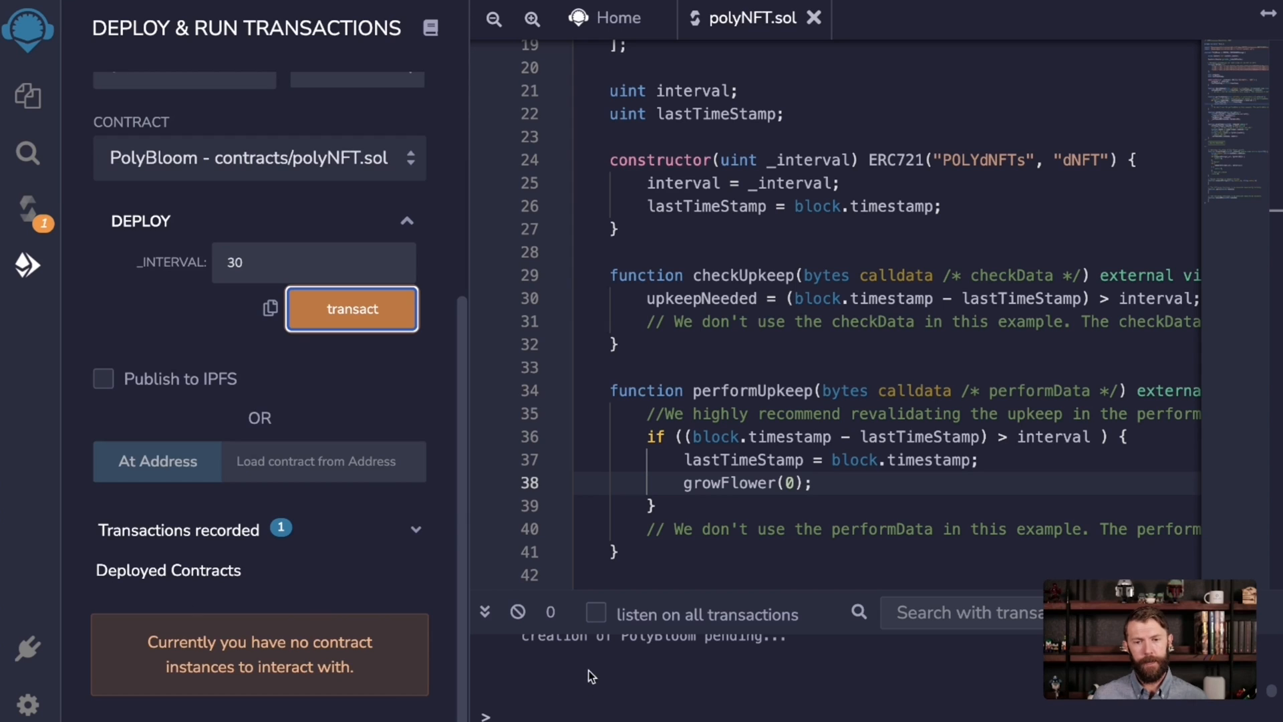
pyautogui.moveTo(619, 666)
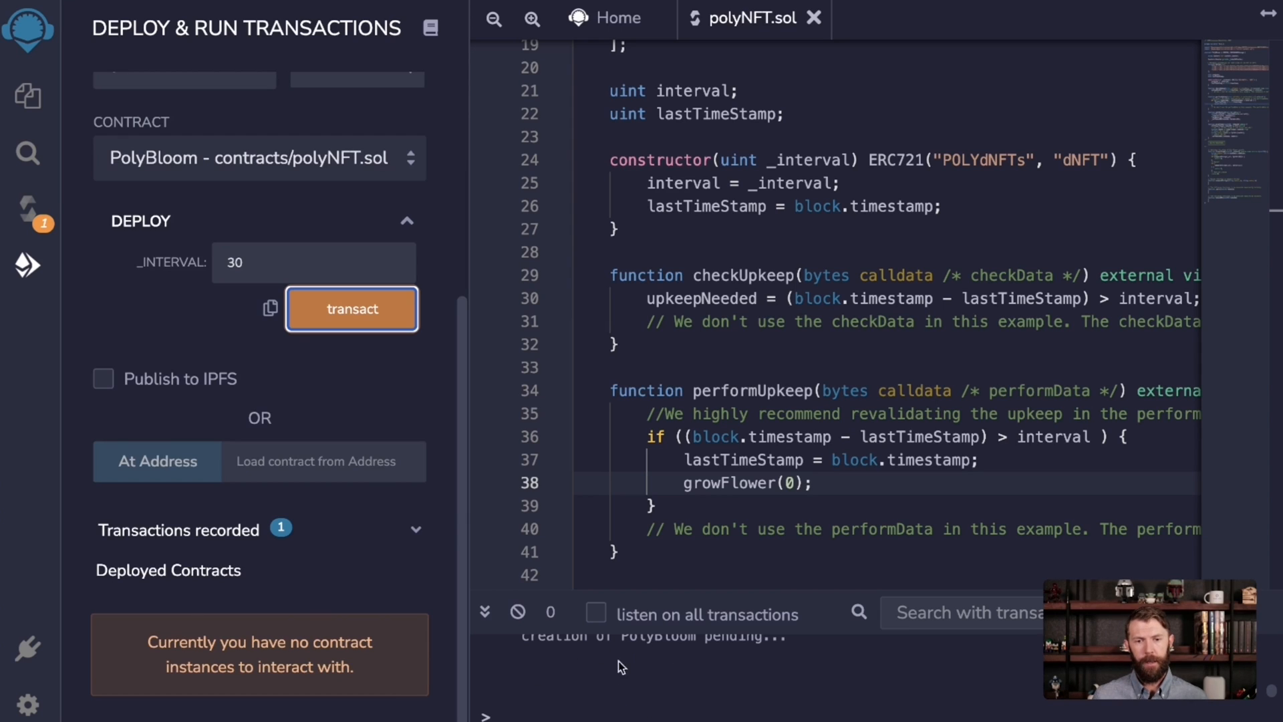
pyautogui.moveTo(799, 695)
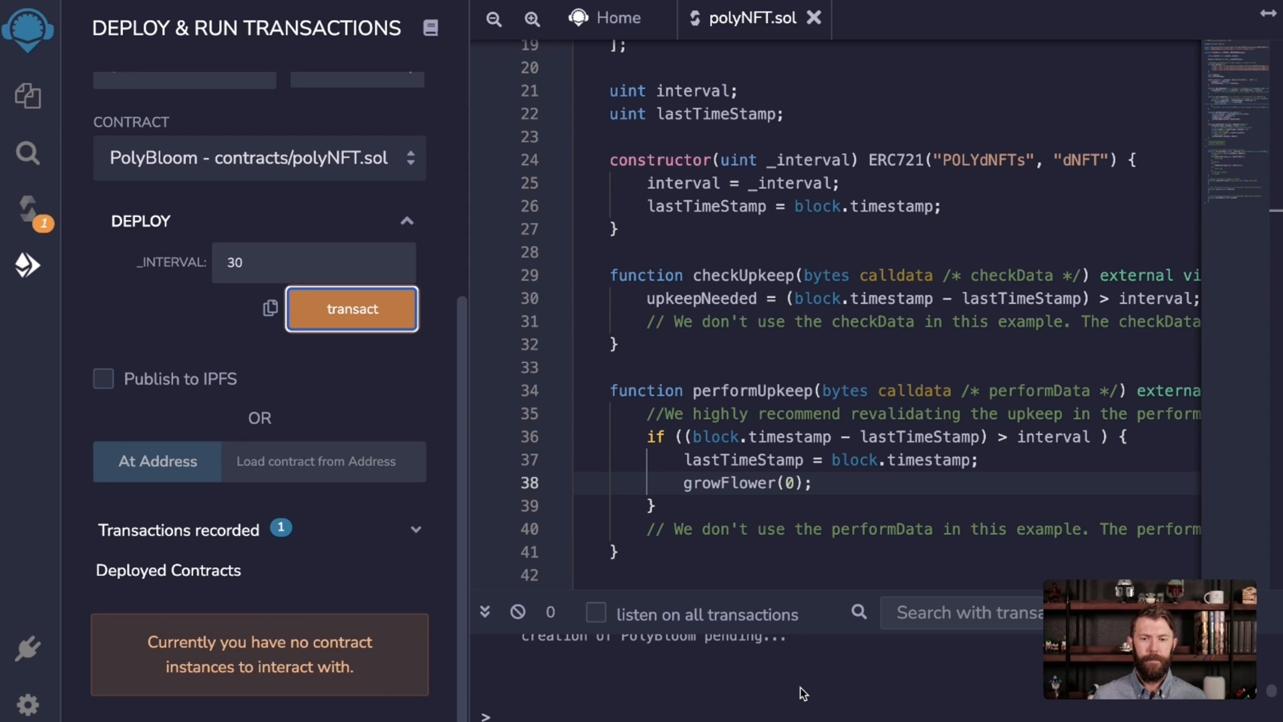
pyautogui.click(352, 308)
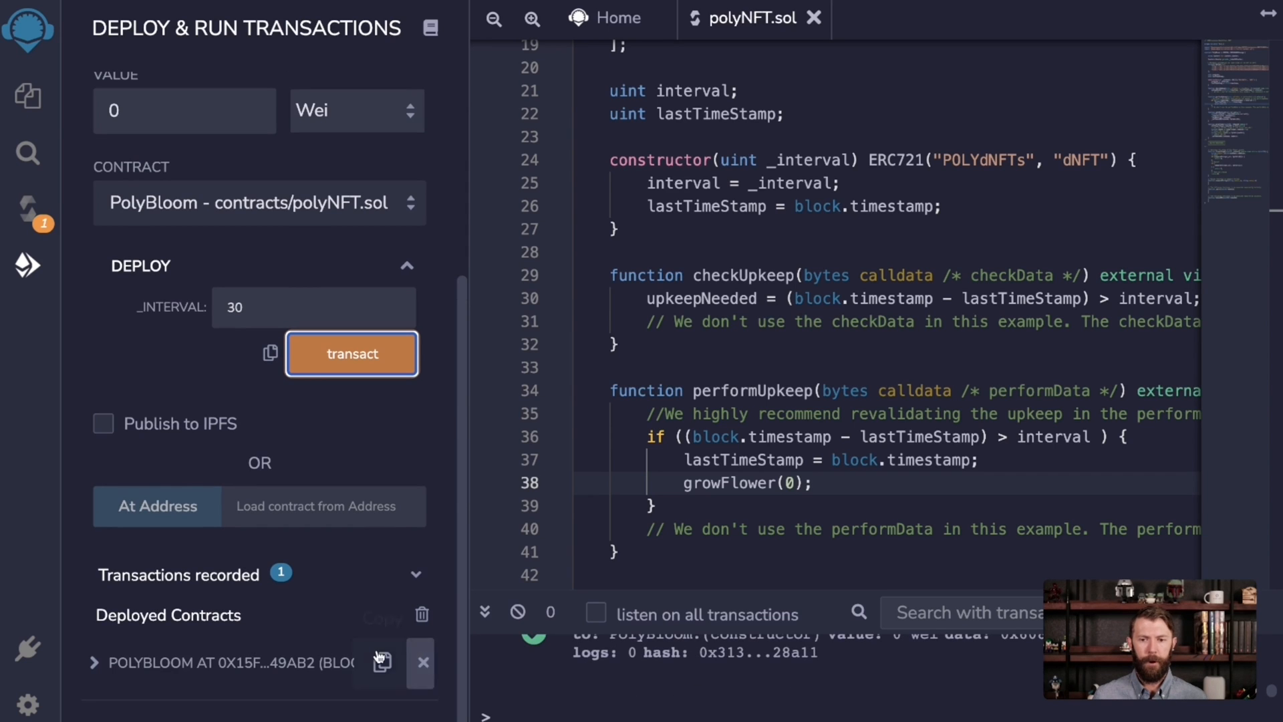
# Mint a PolyBloom NFT via safeMint, confirming the transaction in the wallet
pyautogui.click(94, 364)
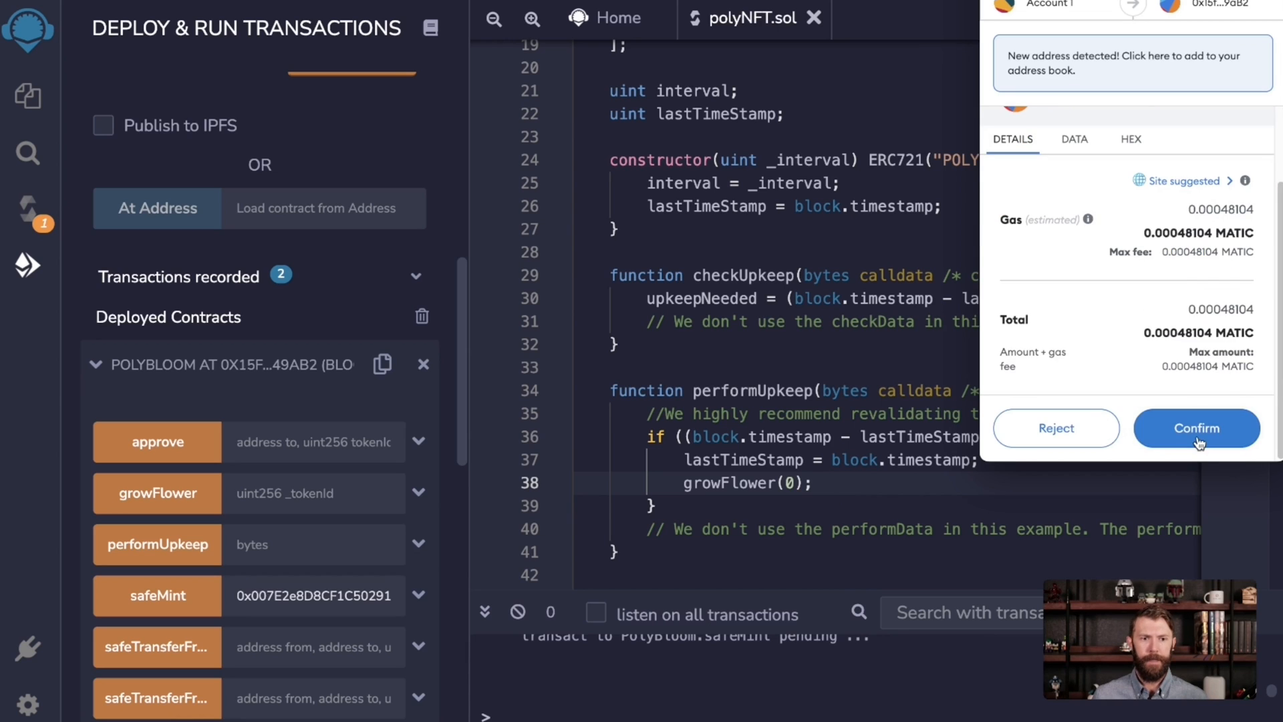
pyautogui.click(1194, 427)
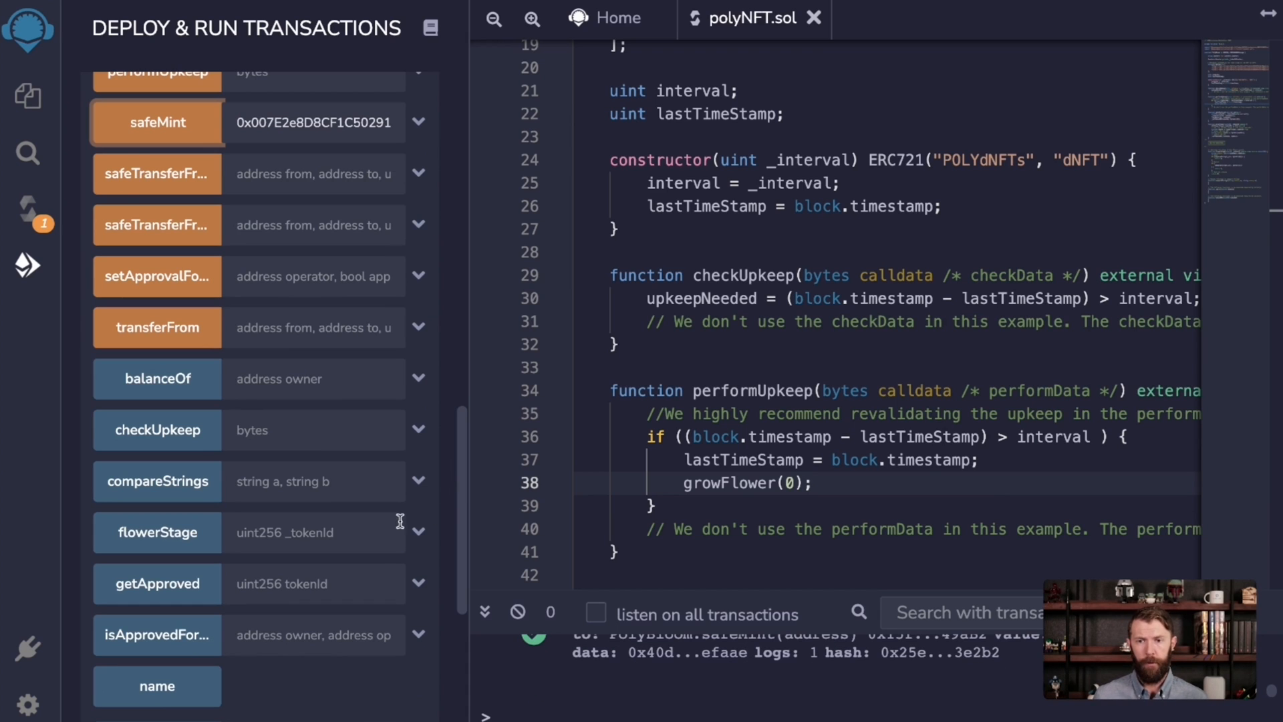
pyautogui.scroll(-3)
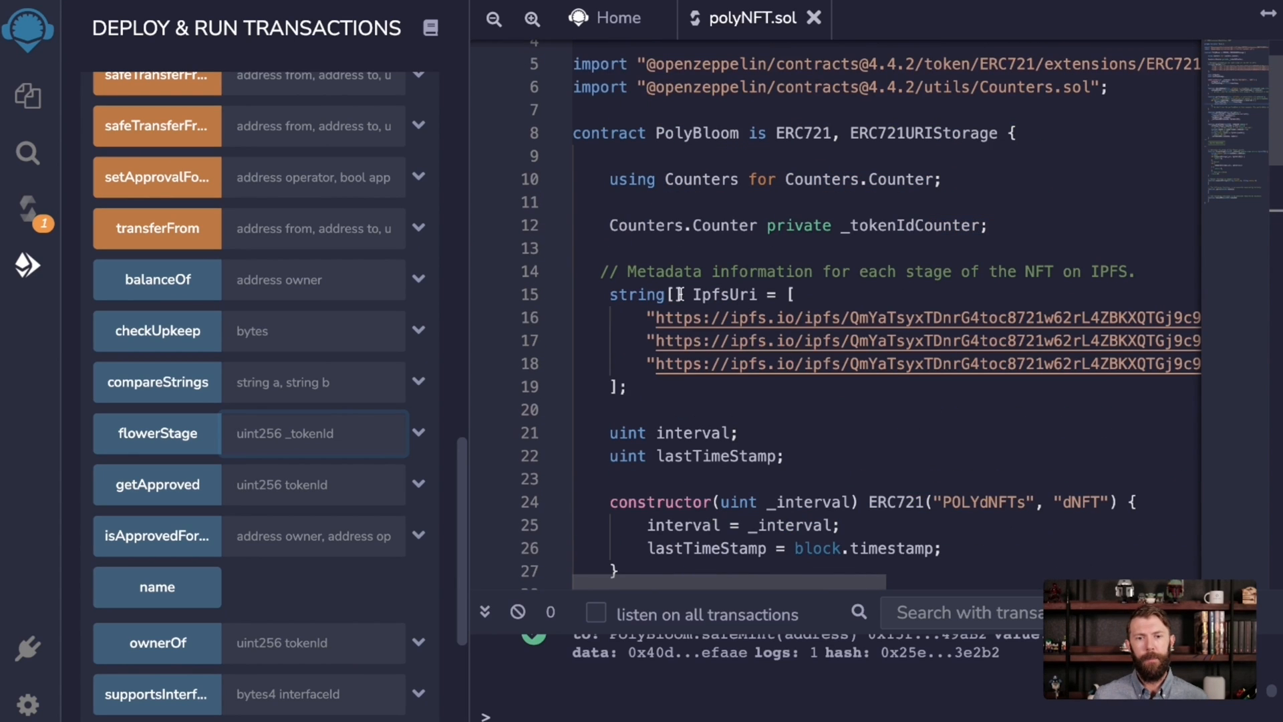
pyautogui.scroll(-3)
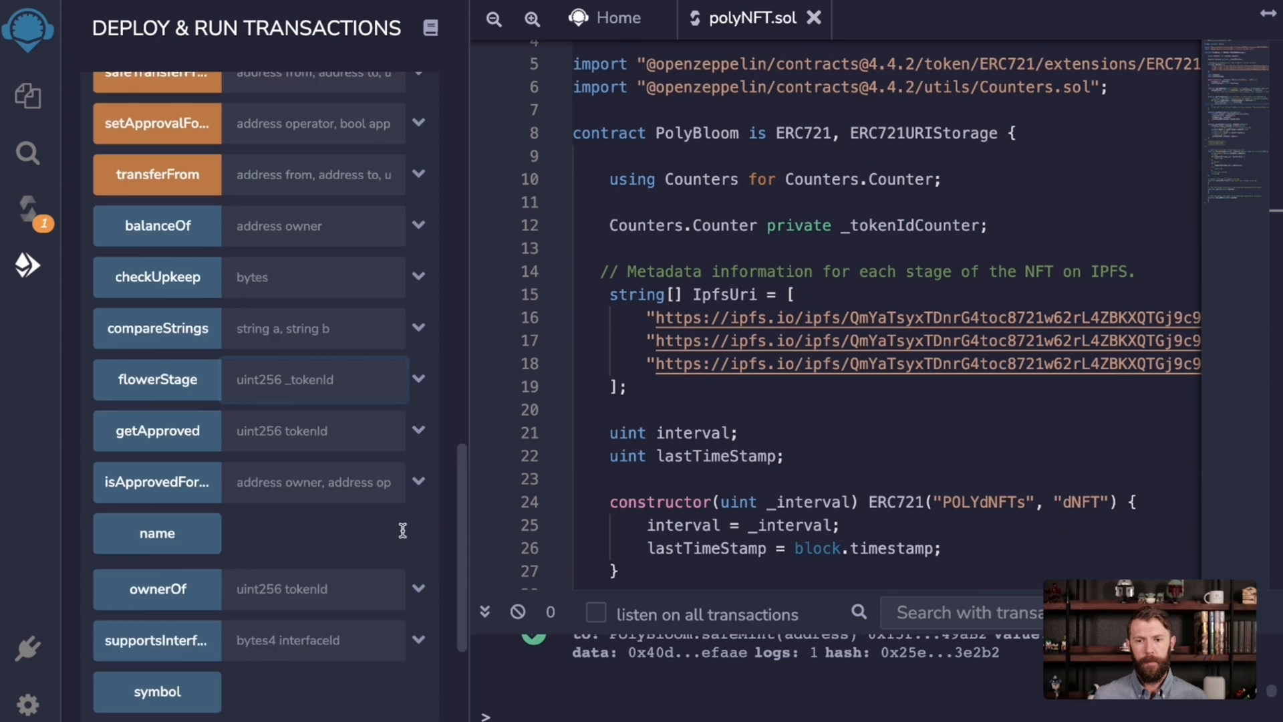
pyautogui.scroll(-3)
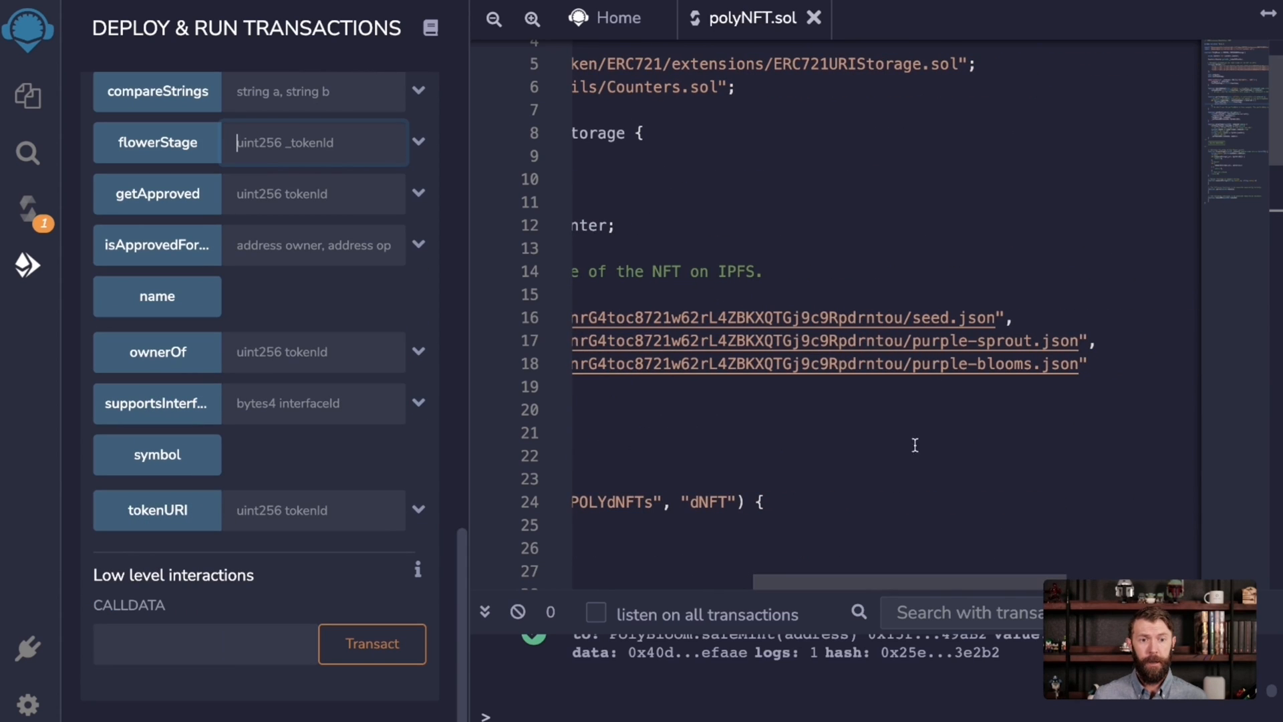
pyautogui.moveTo(978, 379)
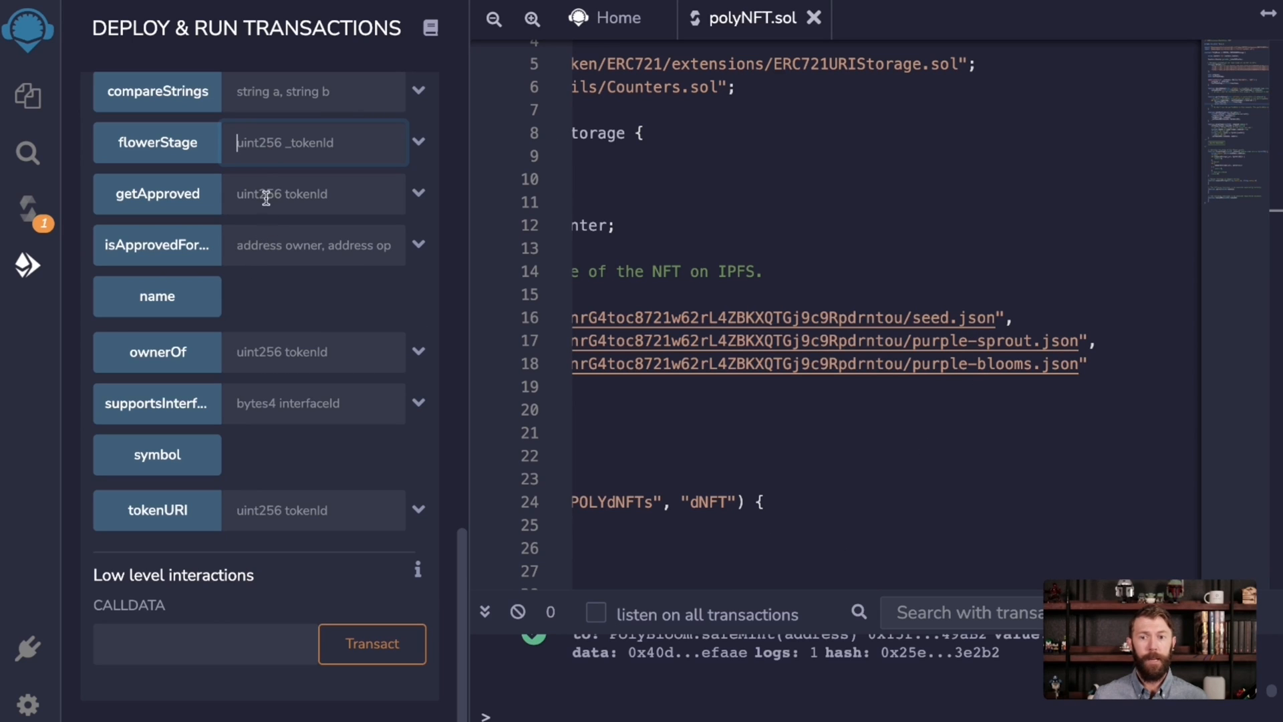
# Query flowerStage and tokenURI for token 0
pyautogui.write('0')
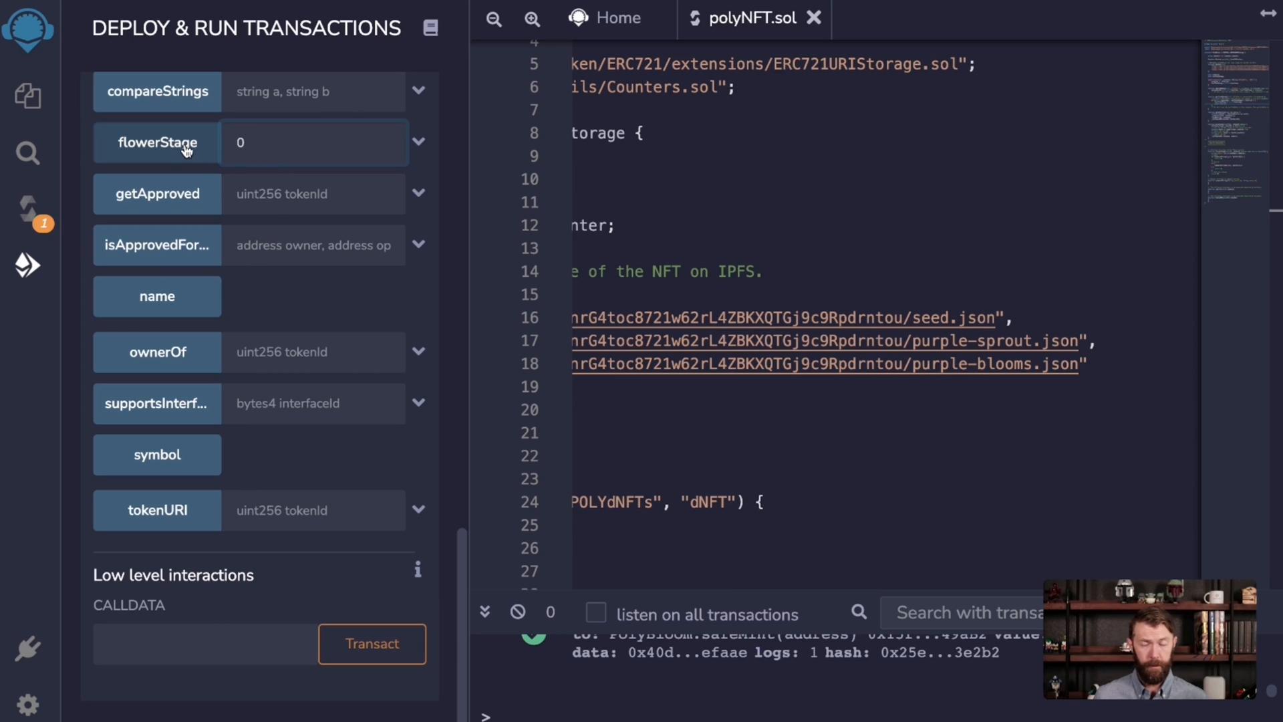
pyautogui.moveTo(187, 143)
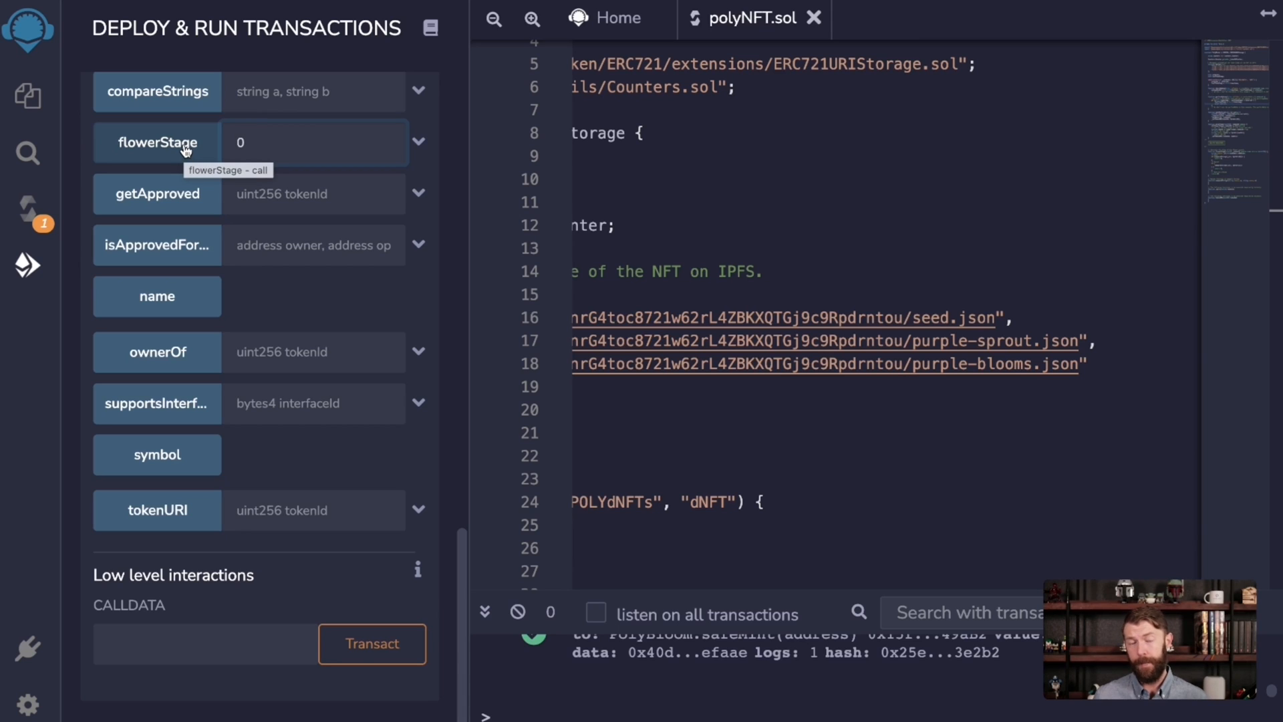
pyautogui.click(157, 142)
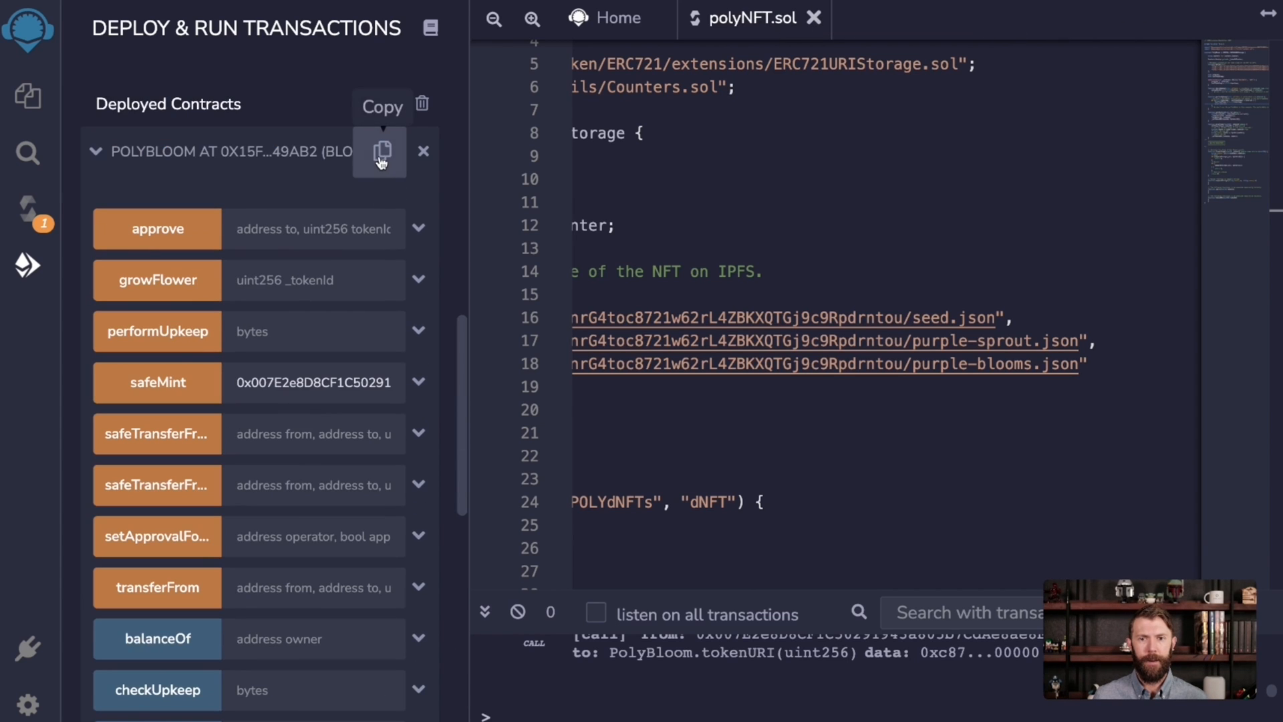
pyautogui.moveTo(227, 172)
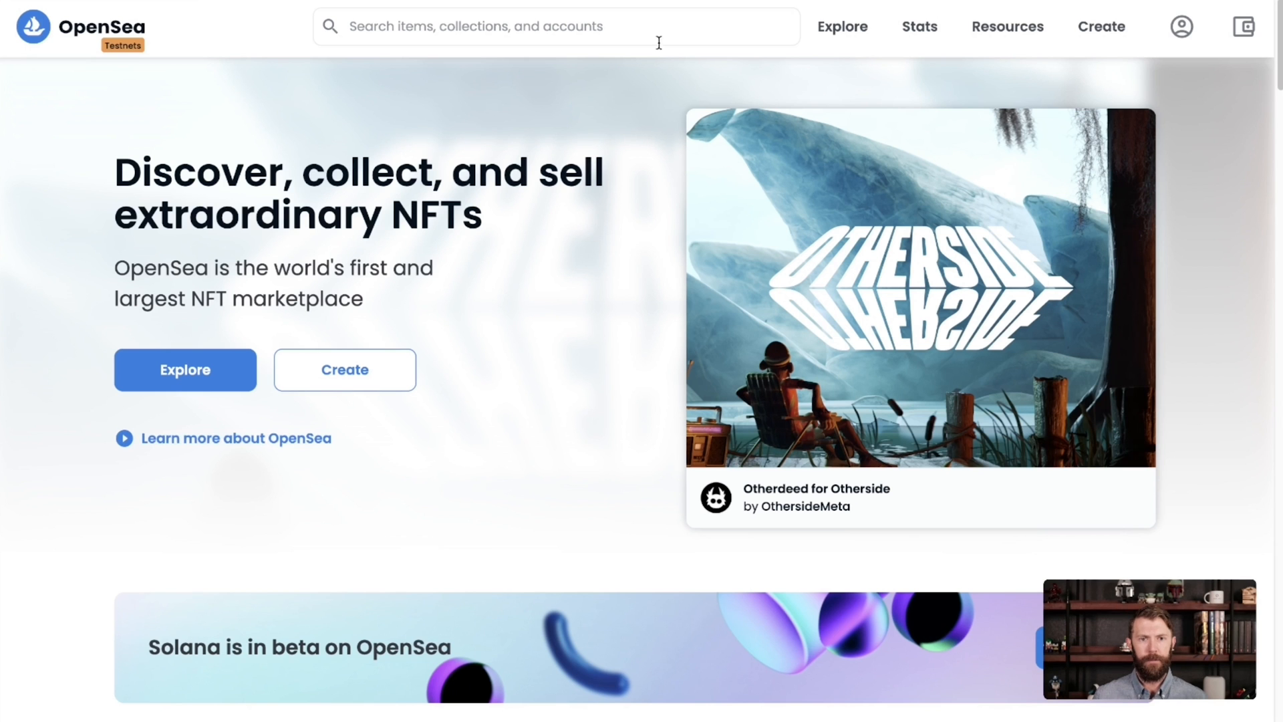
# Search OpenSea testnet for contract address 0x15f040ee32AA0d0b7c4ff4Bb58da21228F749aB2
pyautogui.click(556, 27)
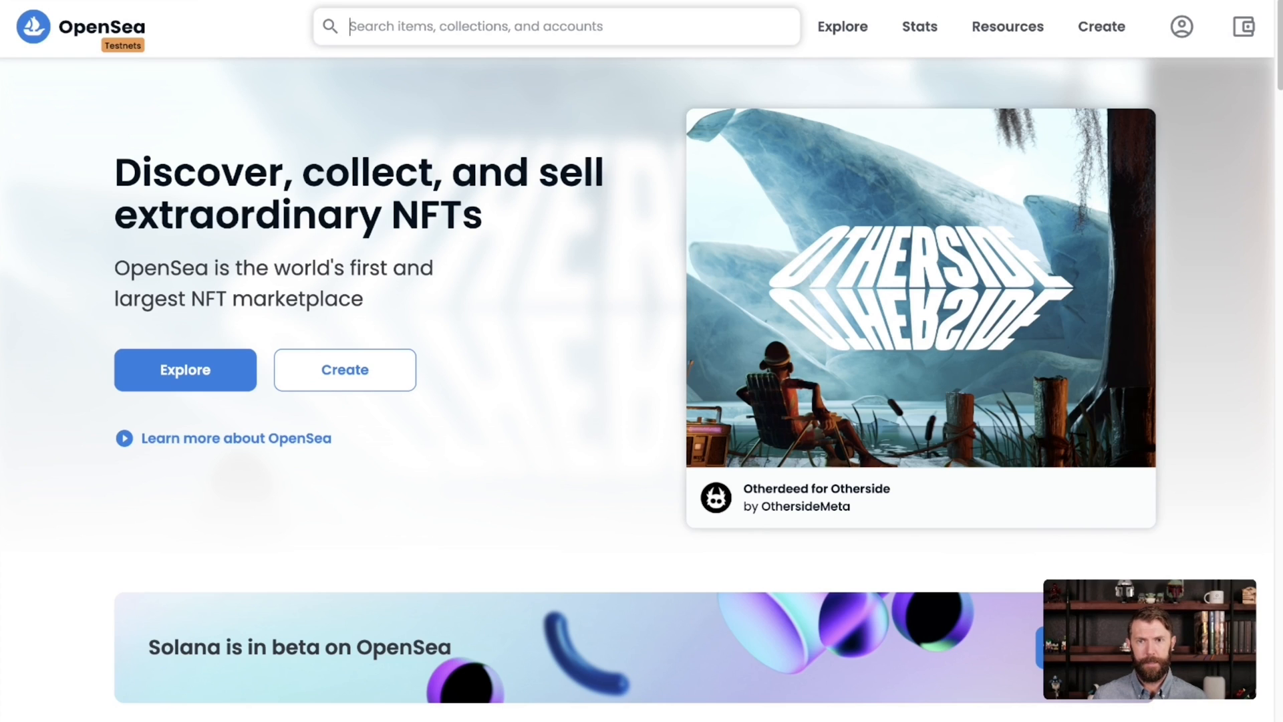
pyautogui.write('0x15f040ee32AA0d0b7c4ff4Bb58da21228F749aB2')
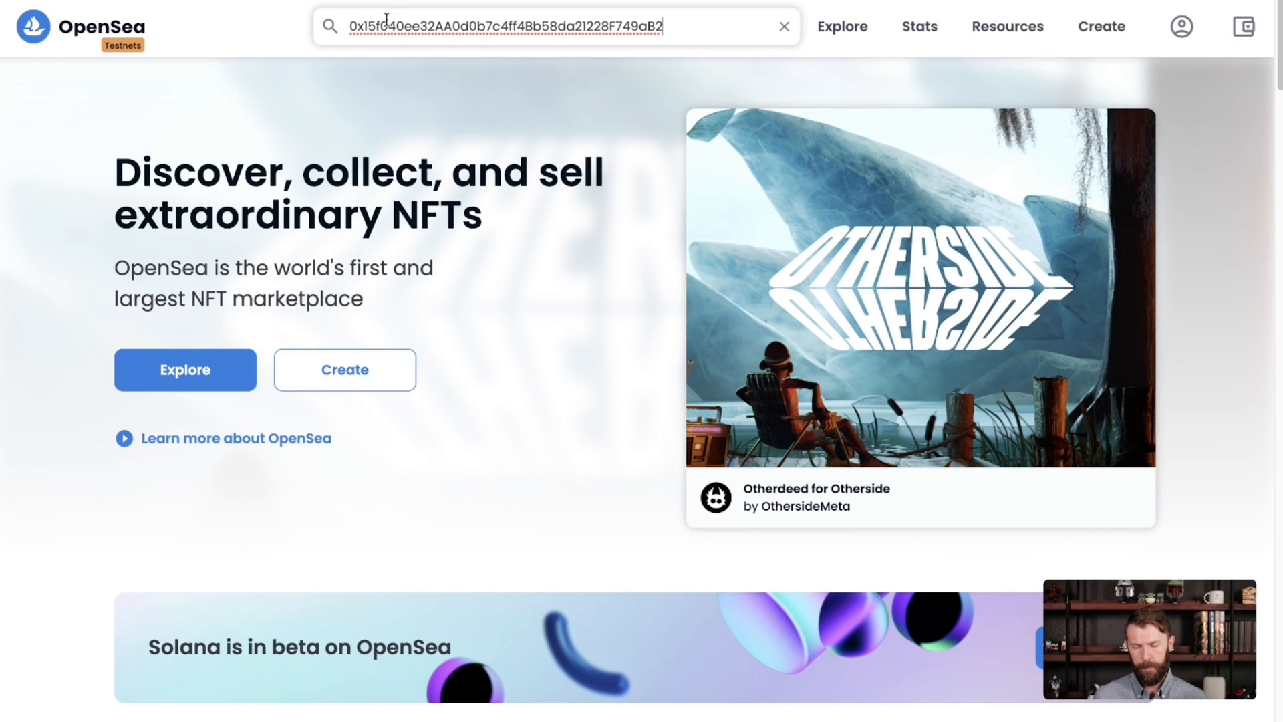
pyautogui.click(490, 27)
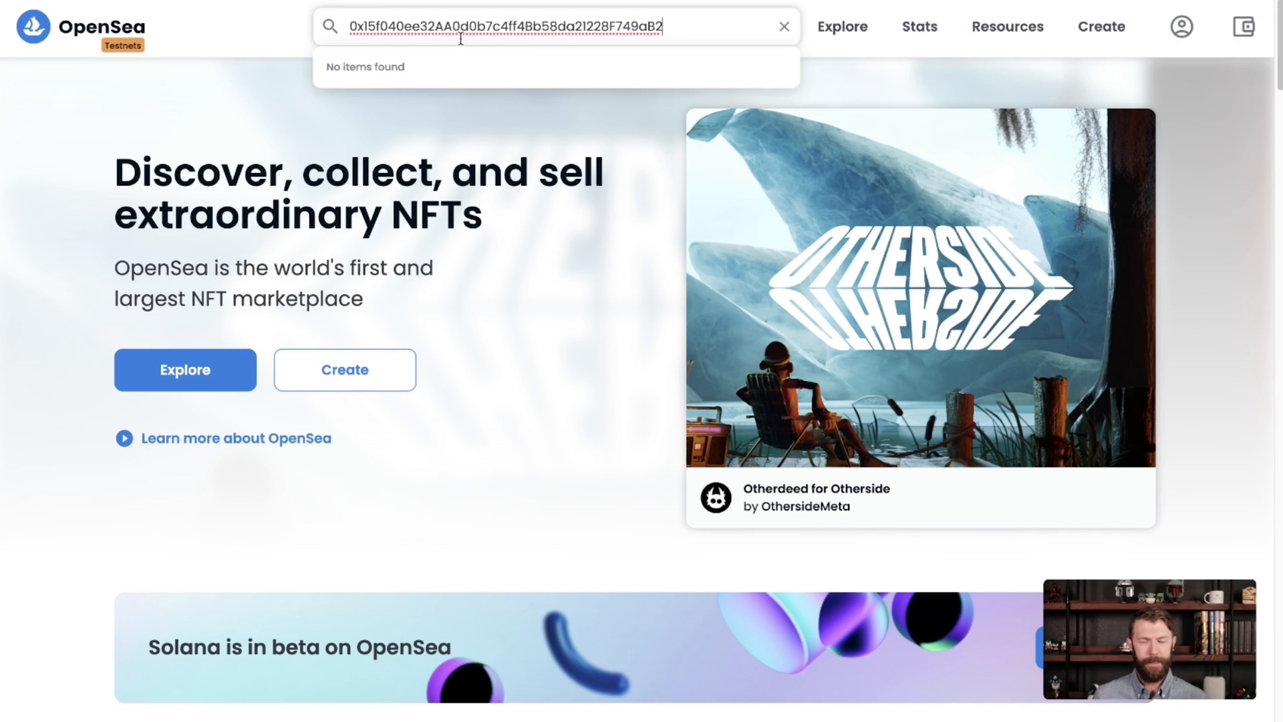
pyautogui.moveTo(487, 66)
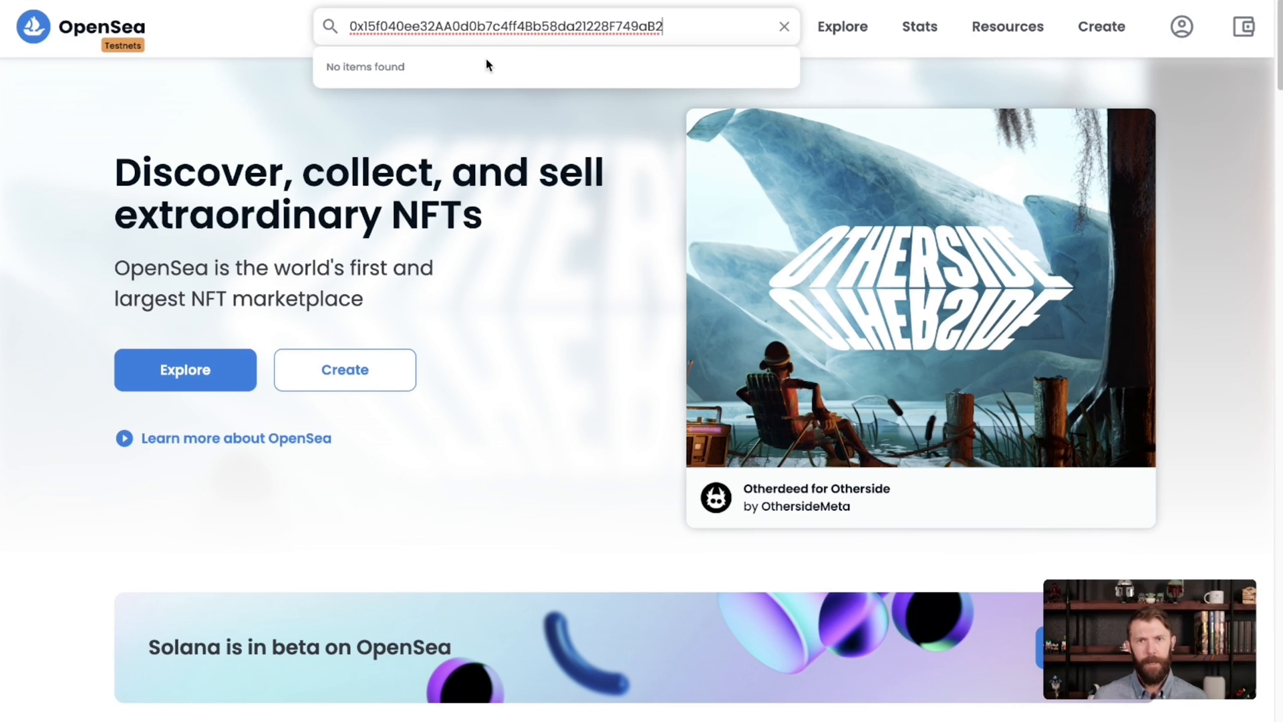
pyautogui.moveTo(517, 101)
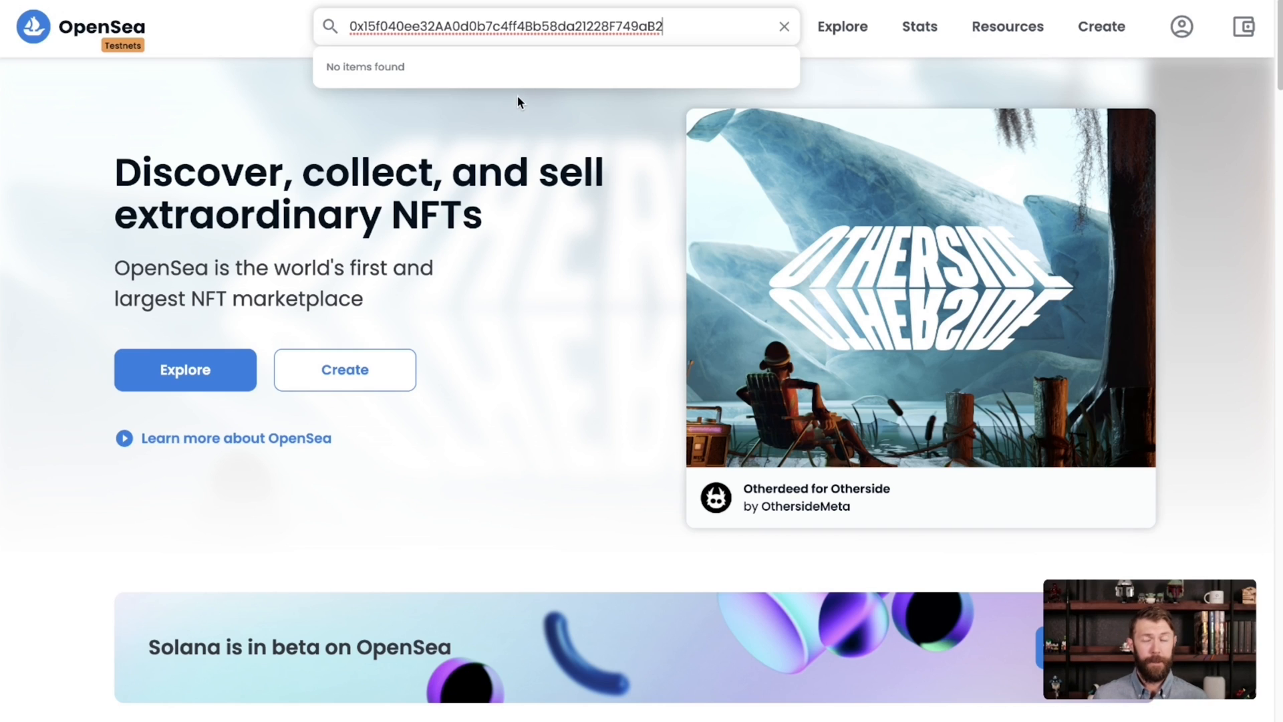
pyautogui.moveTo(510, 121)
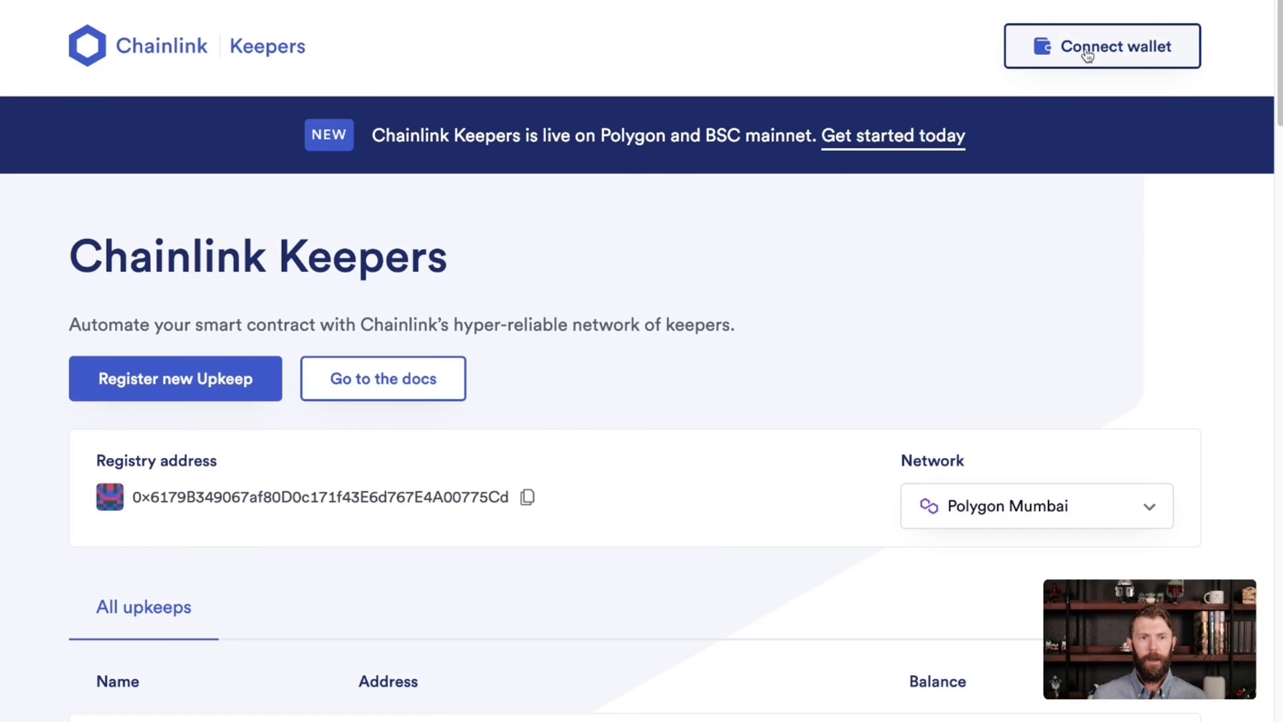
# Connect MetaMask to the Chainlink Keepers site and start a new upkeep registration
pyautogui.click(1100, 46)
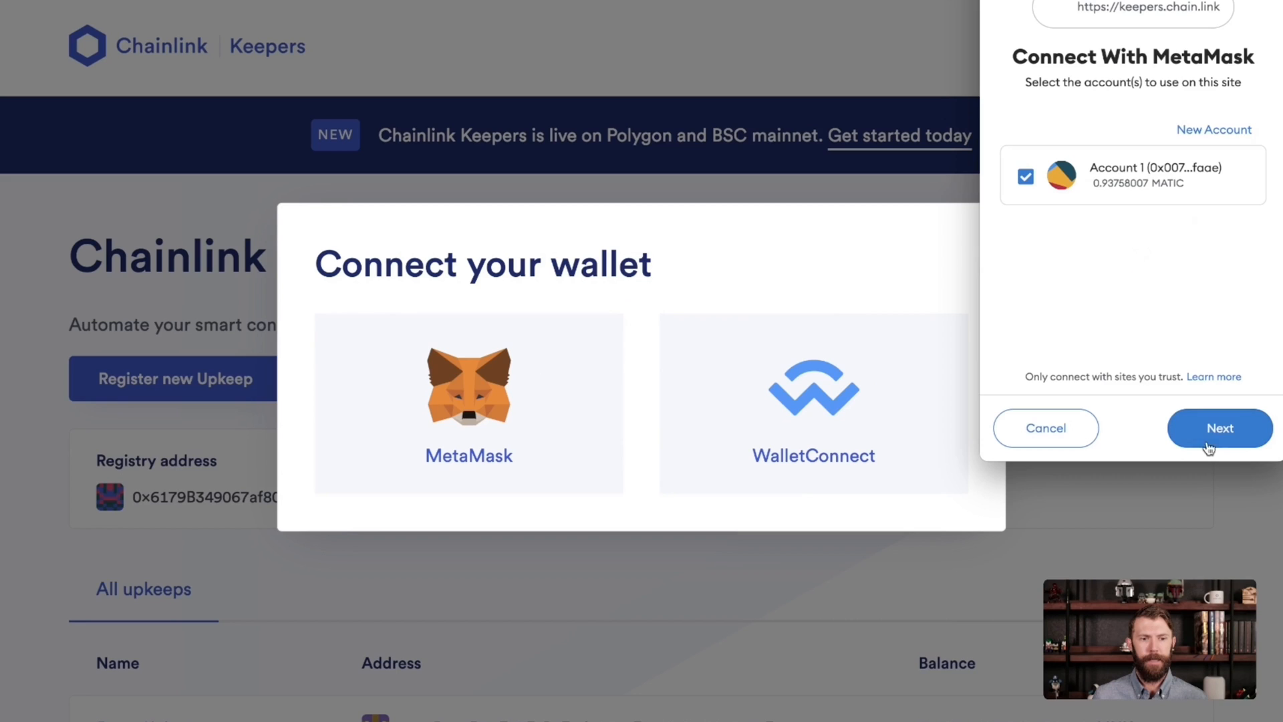
pyautogui.click(1219, 428)
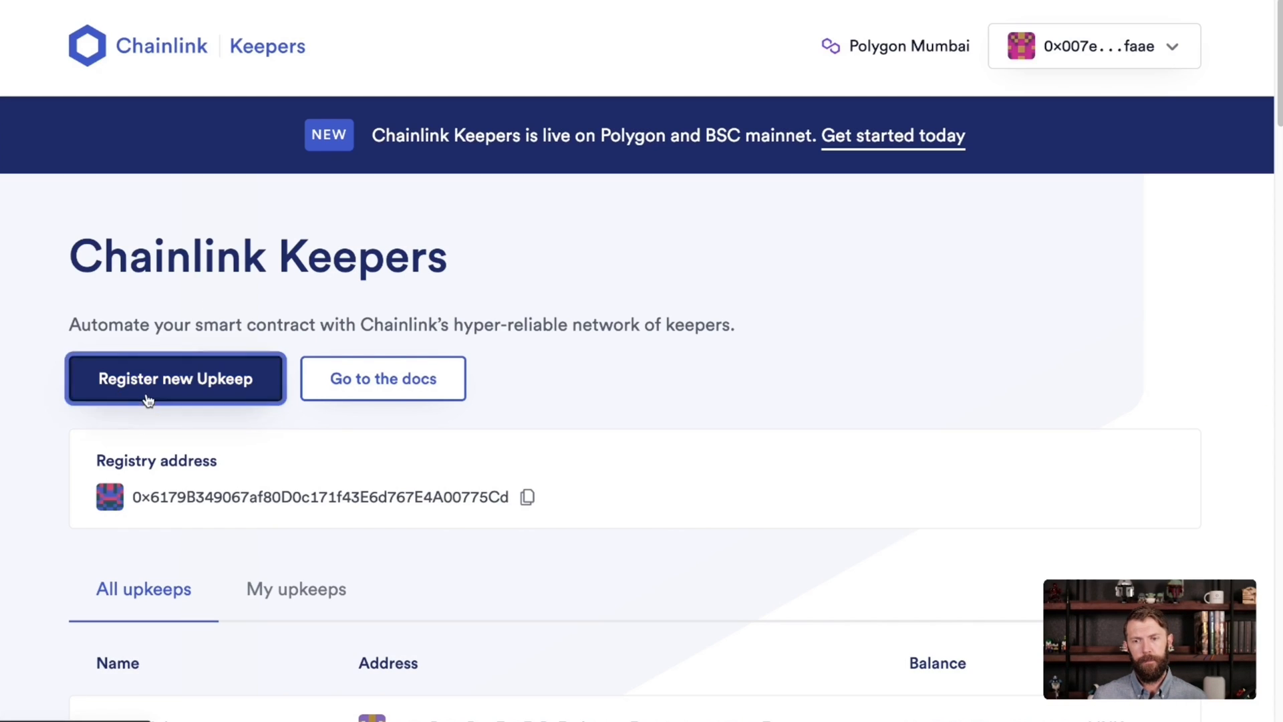
pyautogui.click(174, 378)
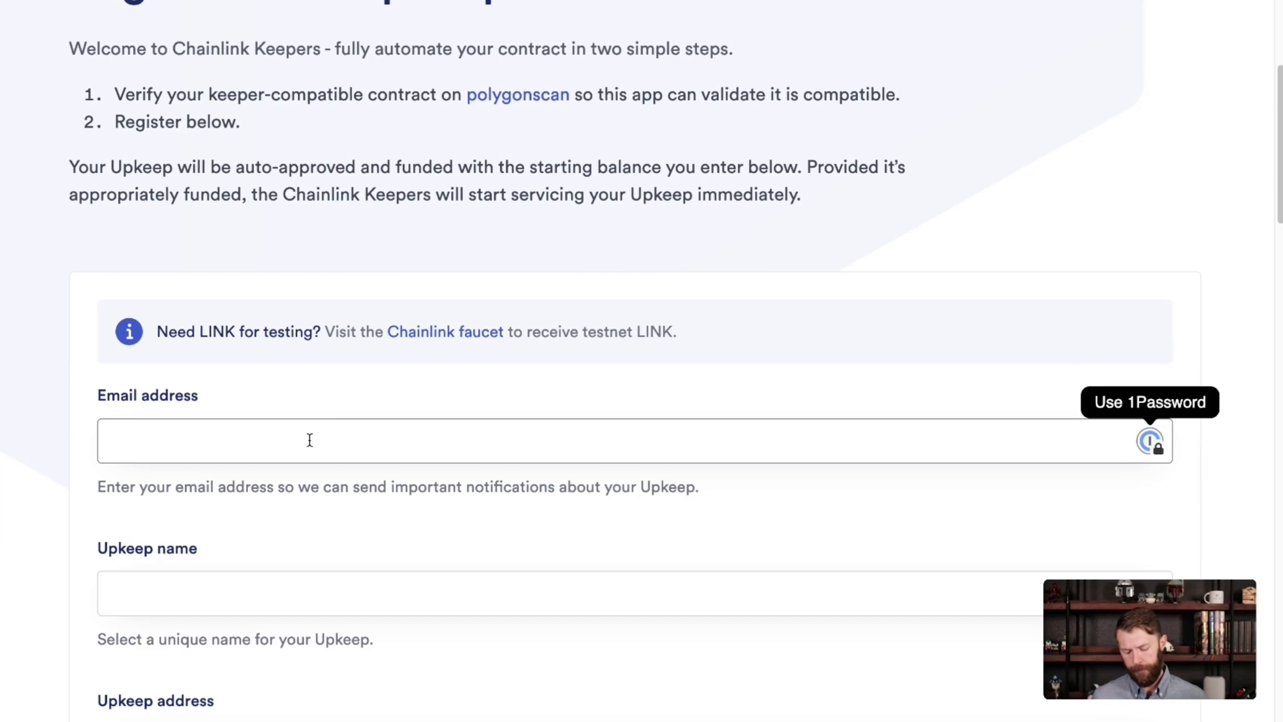
# Fill the Demo Upkeep form with email, contract address, gas limit and 0.5 LINK balance
pyautogui.write('\\\\keeper')
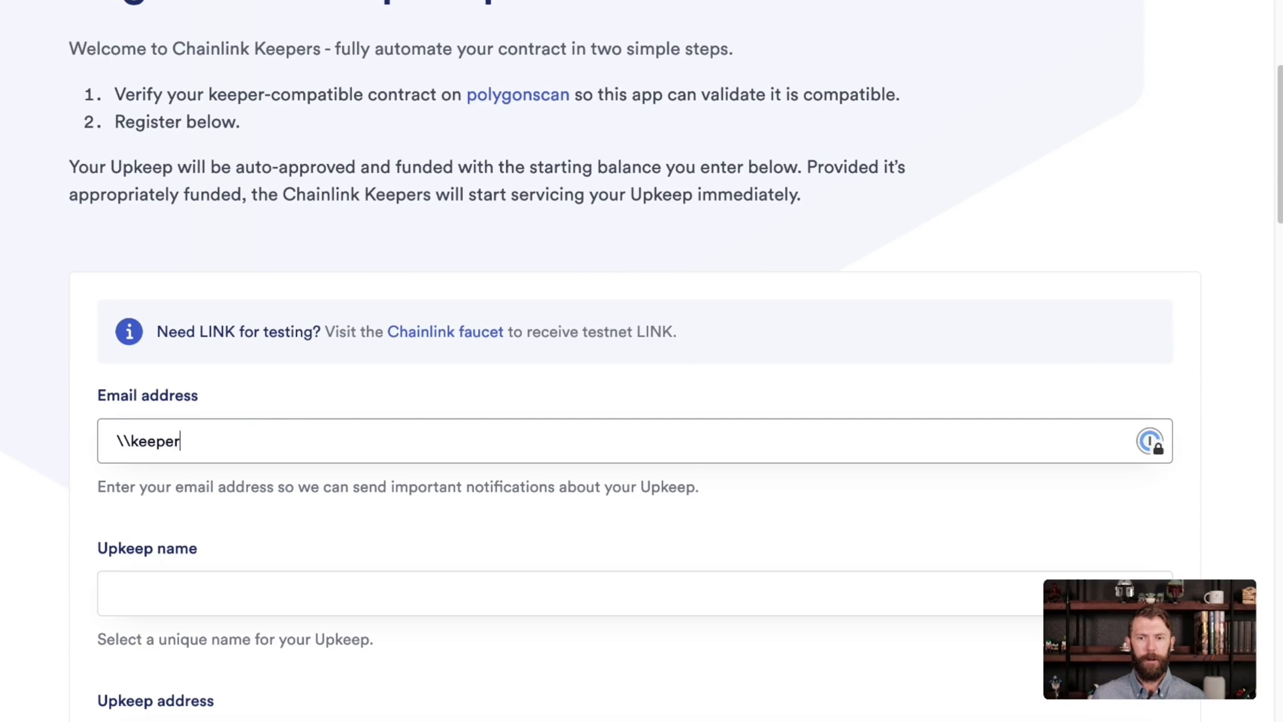
pyautogui.scroll(-3)
pyautogui.write('Demo Upkeep')
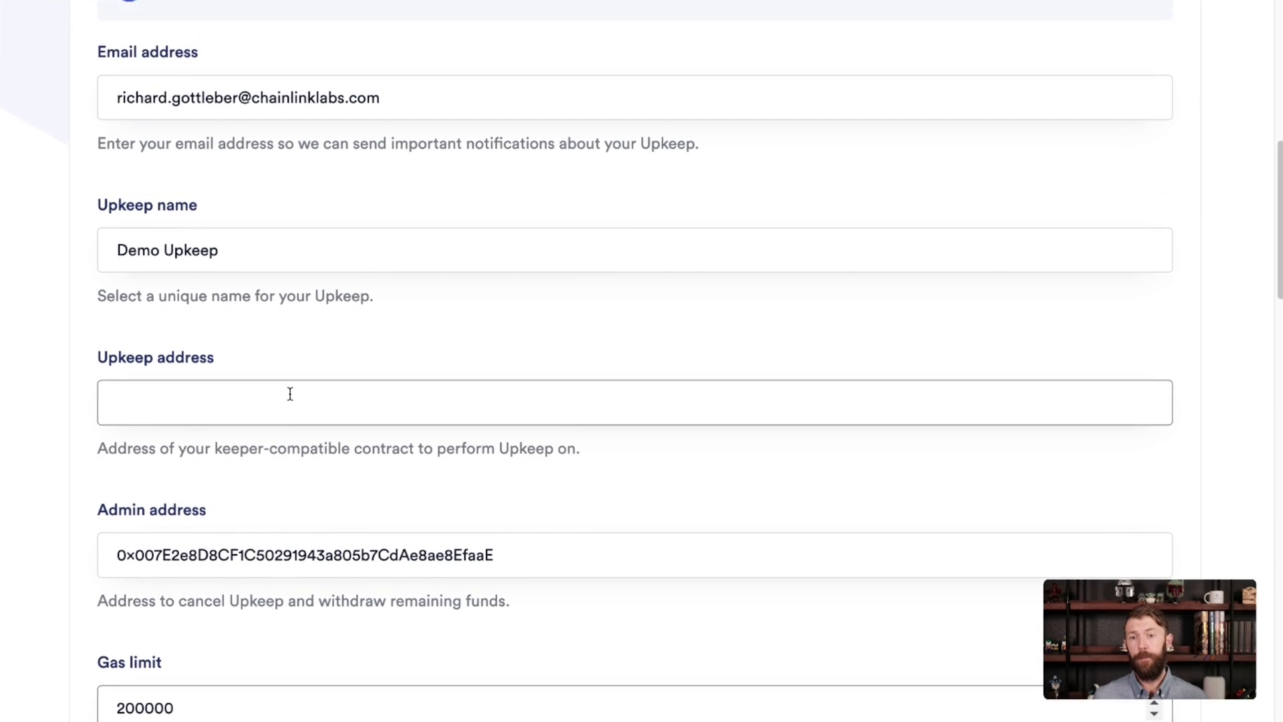
pyautogui.scroll(-3)
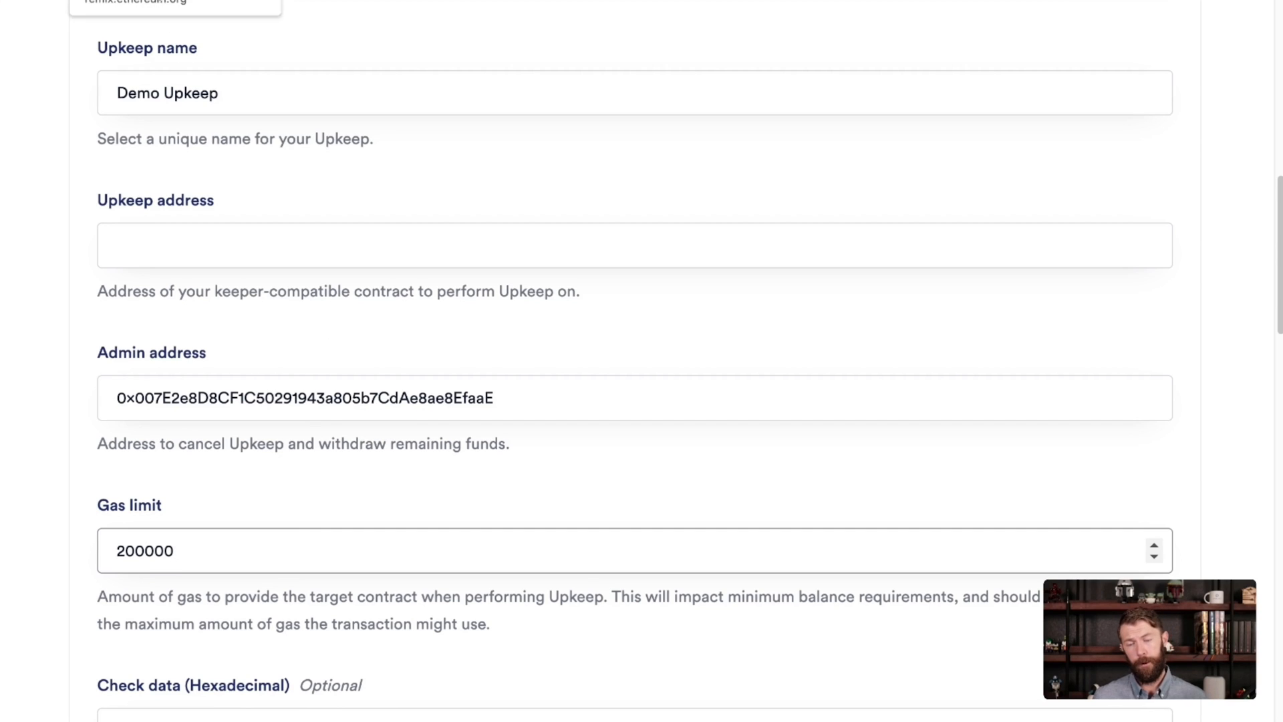
pyautogui.click(634, 245)
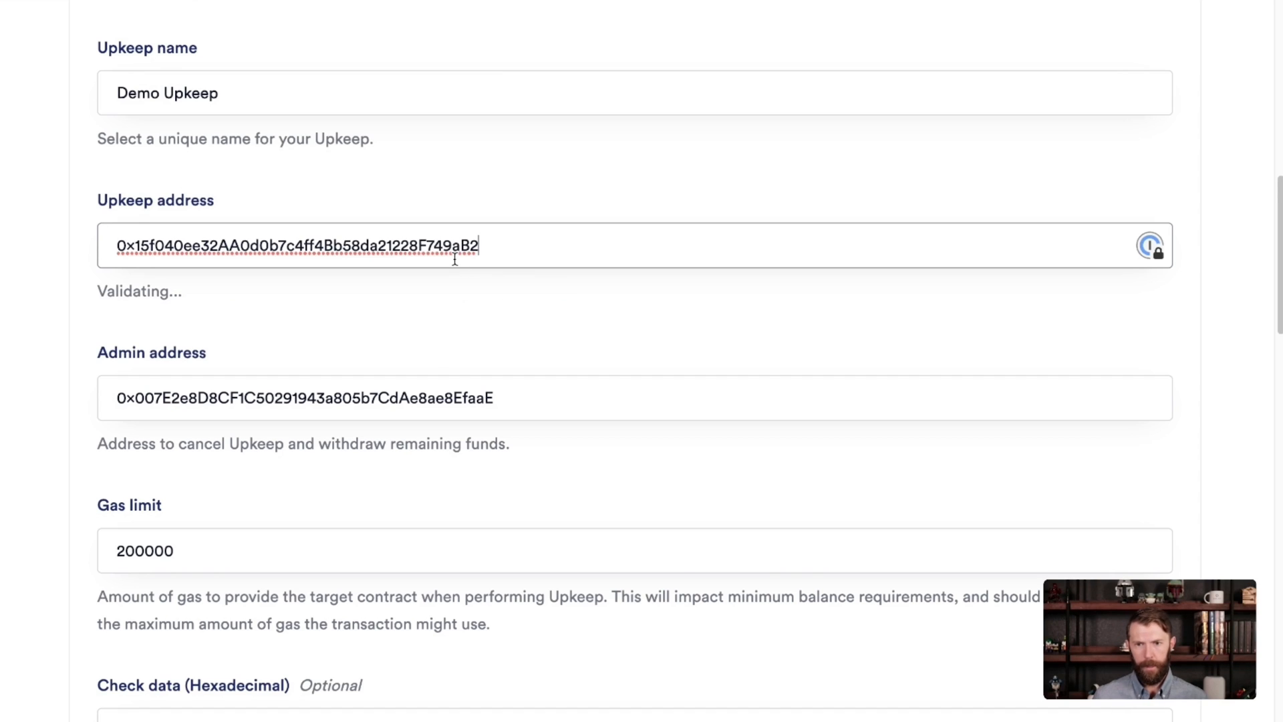
pyautogui.scroll(-3)
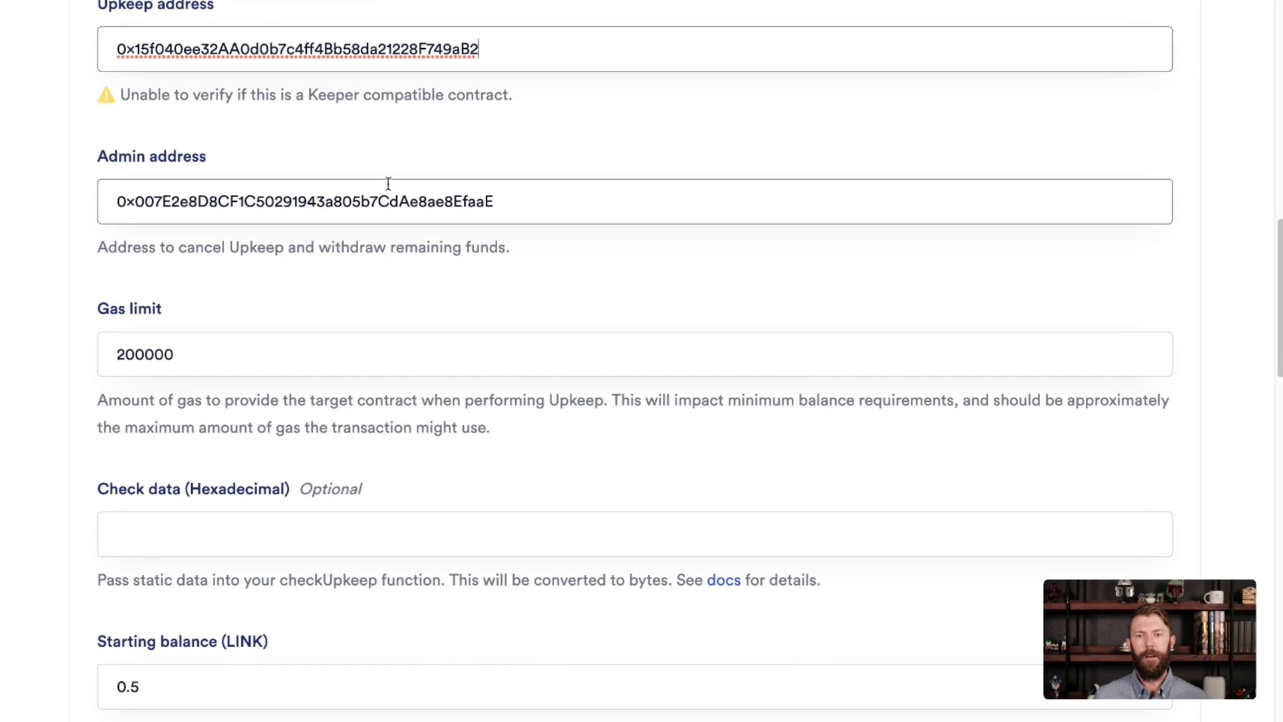
pyautogui.moveTo(421, 123)
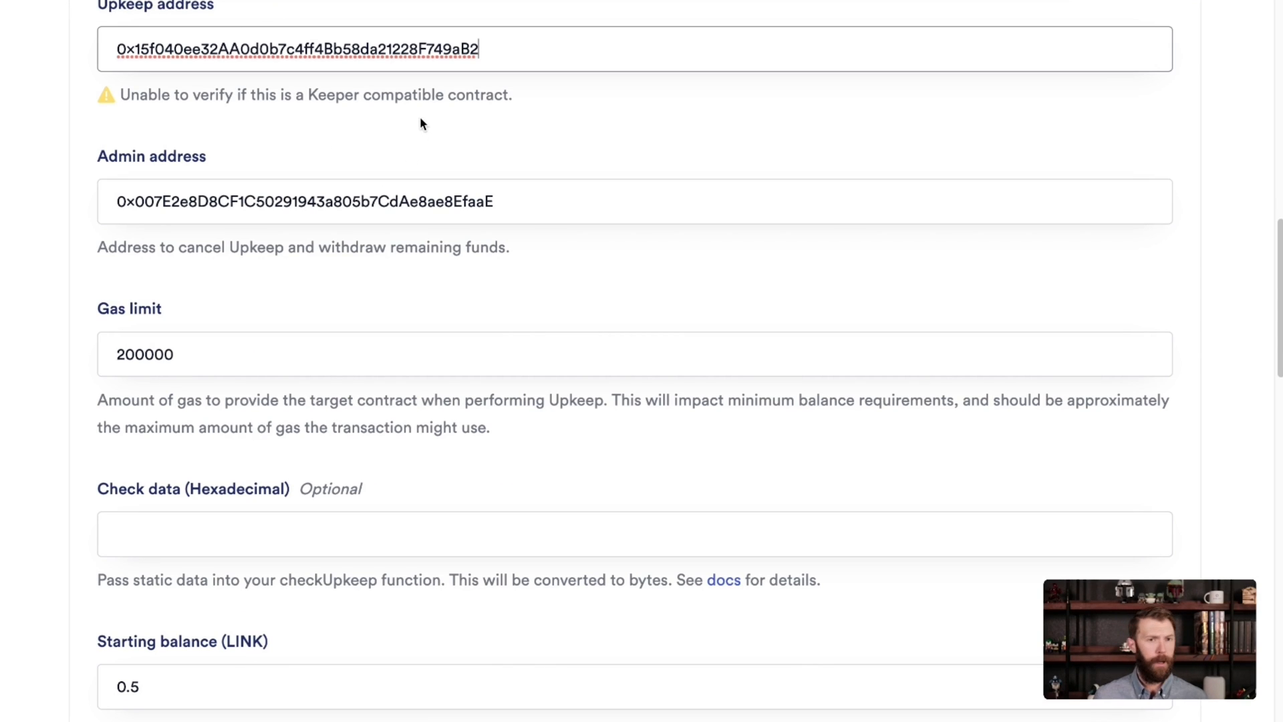
pyautogui.moveTo(375, 286)
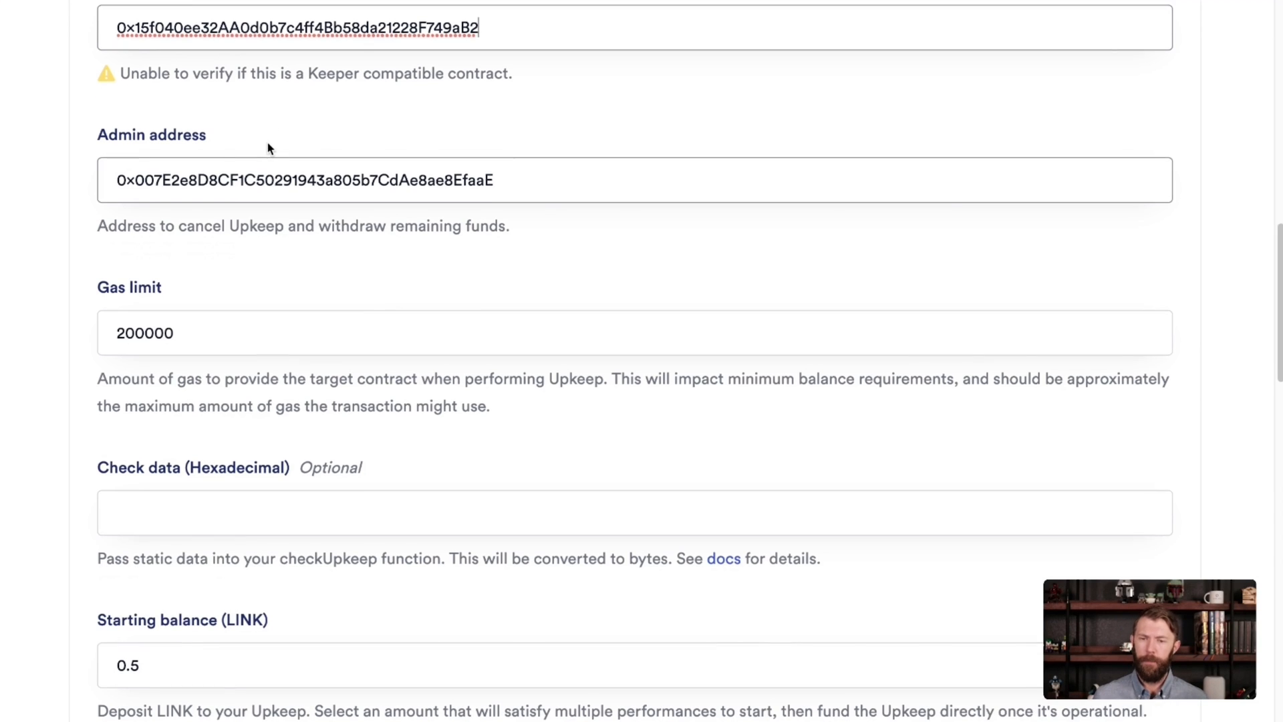
pyautogui.scroll(-3)
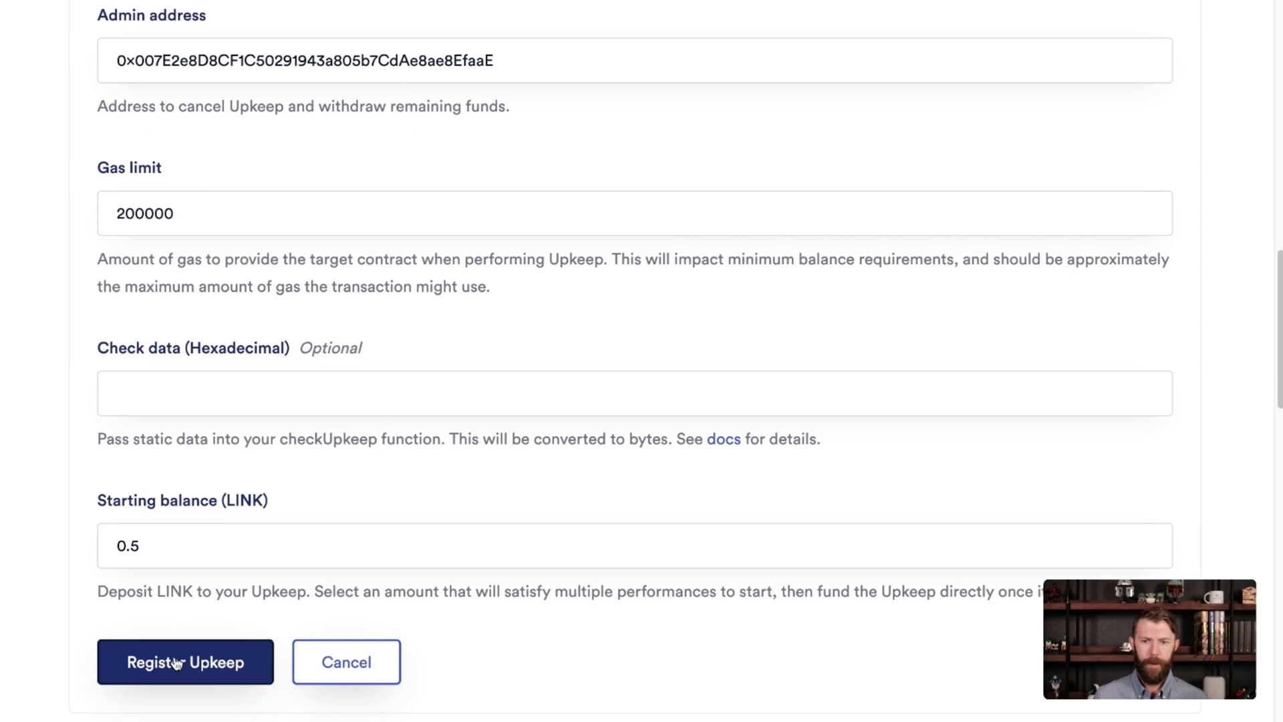
# Register the upkeep and confirm the registration transaction in MetaMask
pyautogui.click(184, 661)
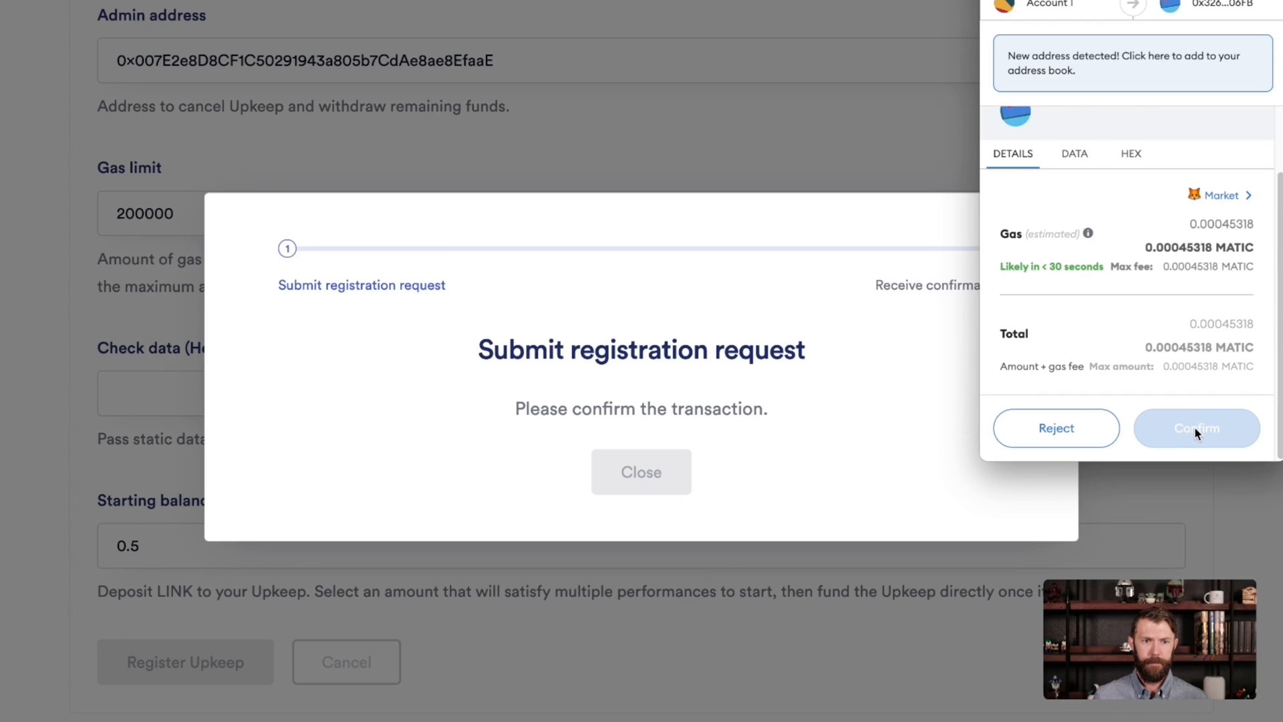
pyautogui.click(1195, 427)
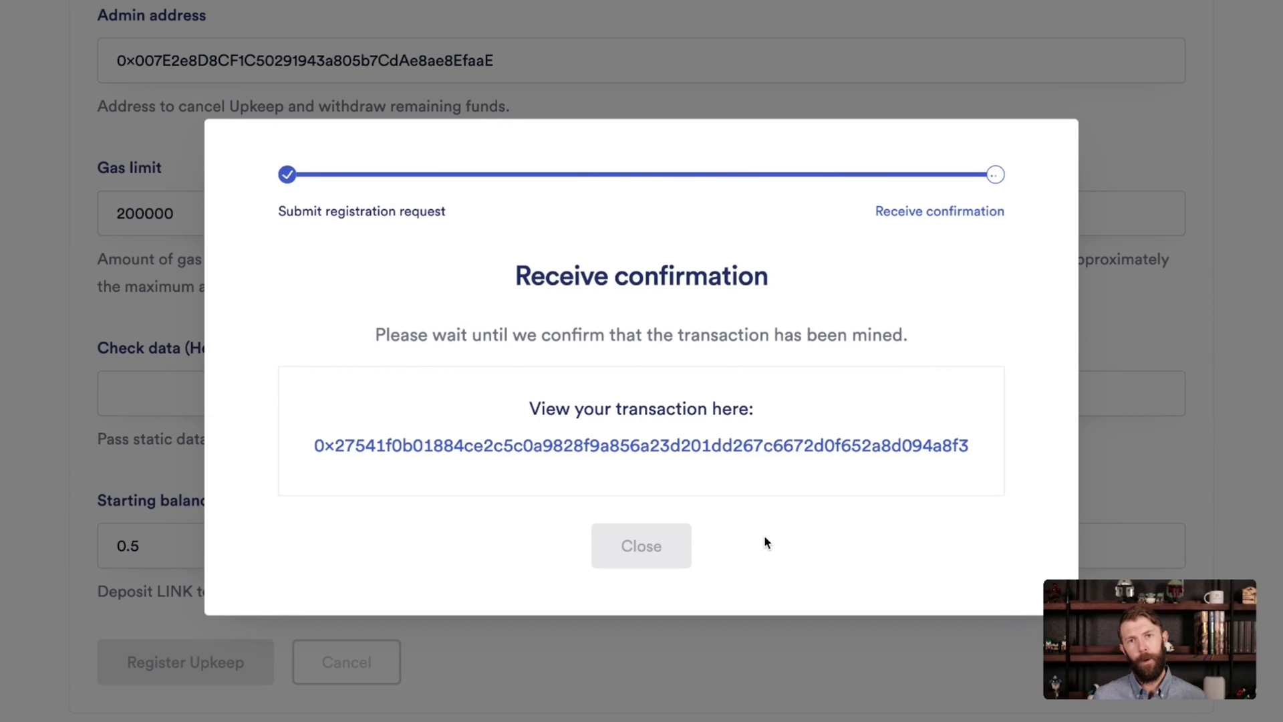
pyautogui.moveTo(968, 308)
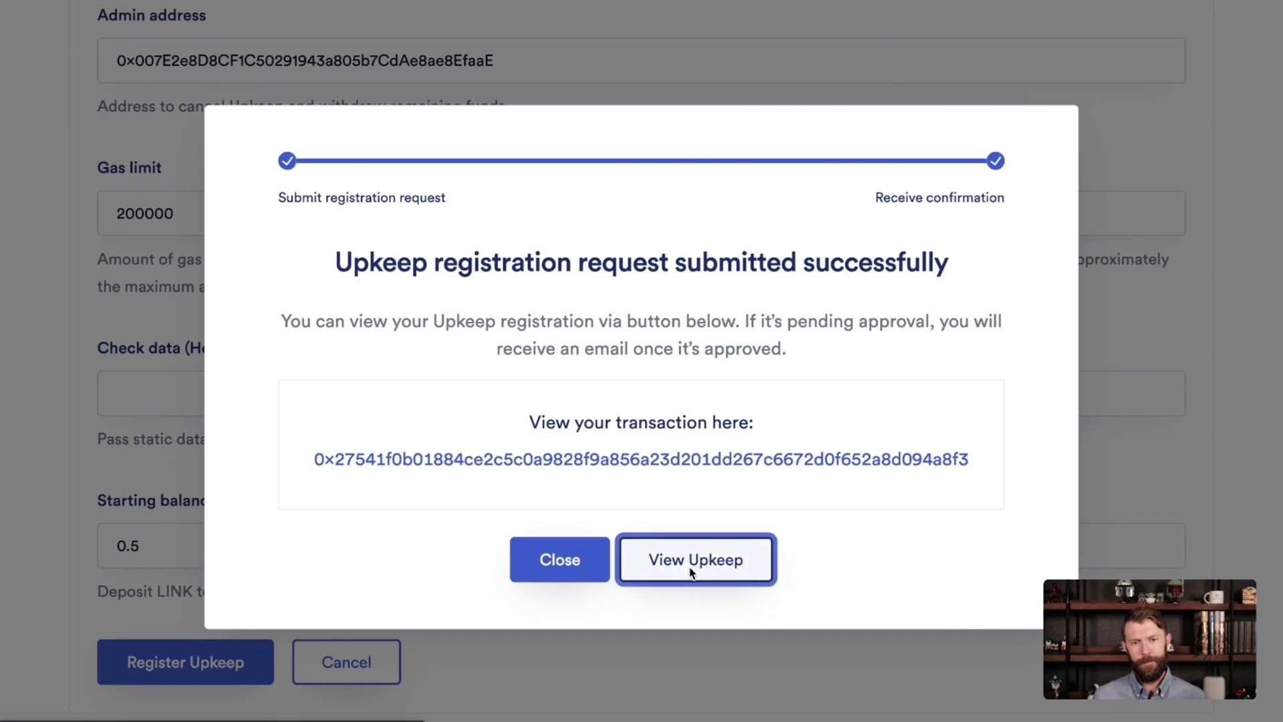
# View the Demo Upkeep page showing it active with 0.5 LINK balance and a funding history entry
pyautogui.click(695, 559)
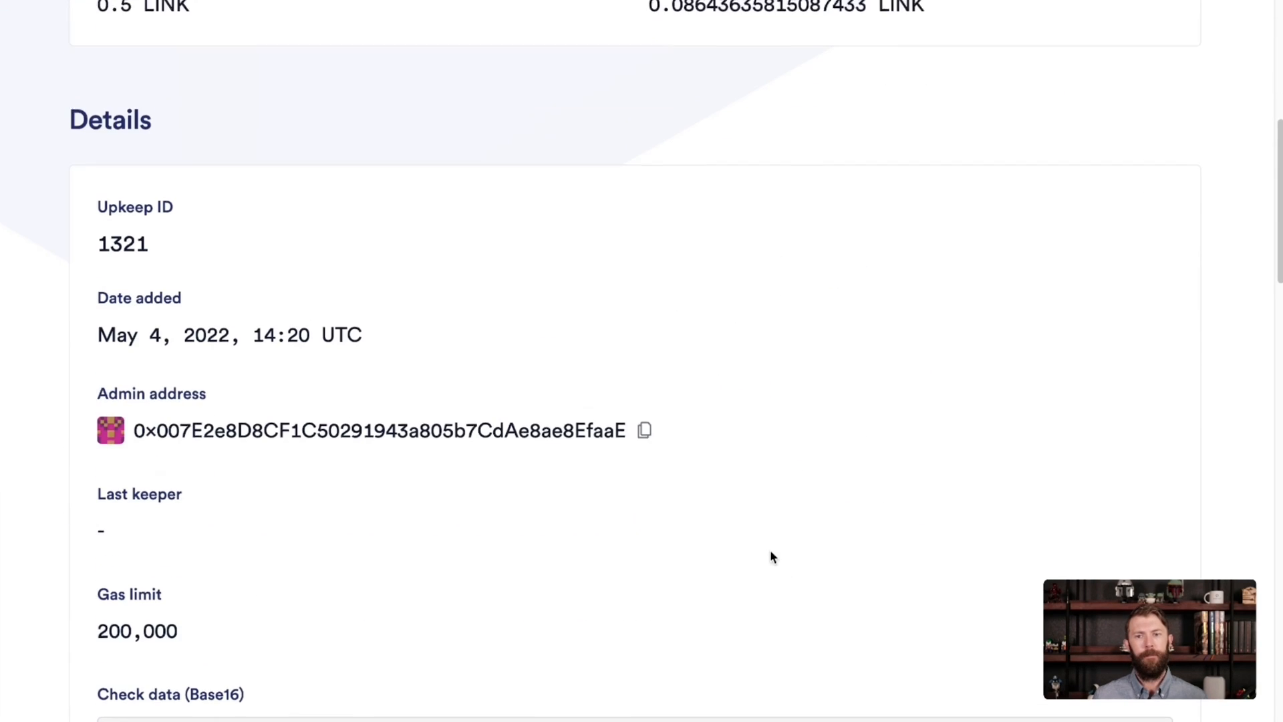
pyautogui.scroll(3)
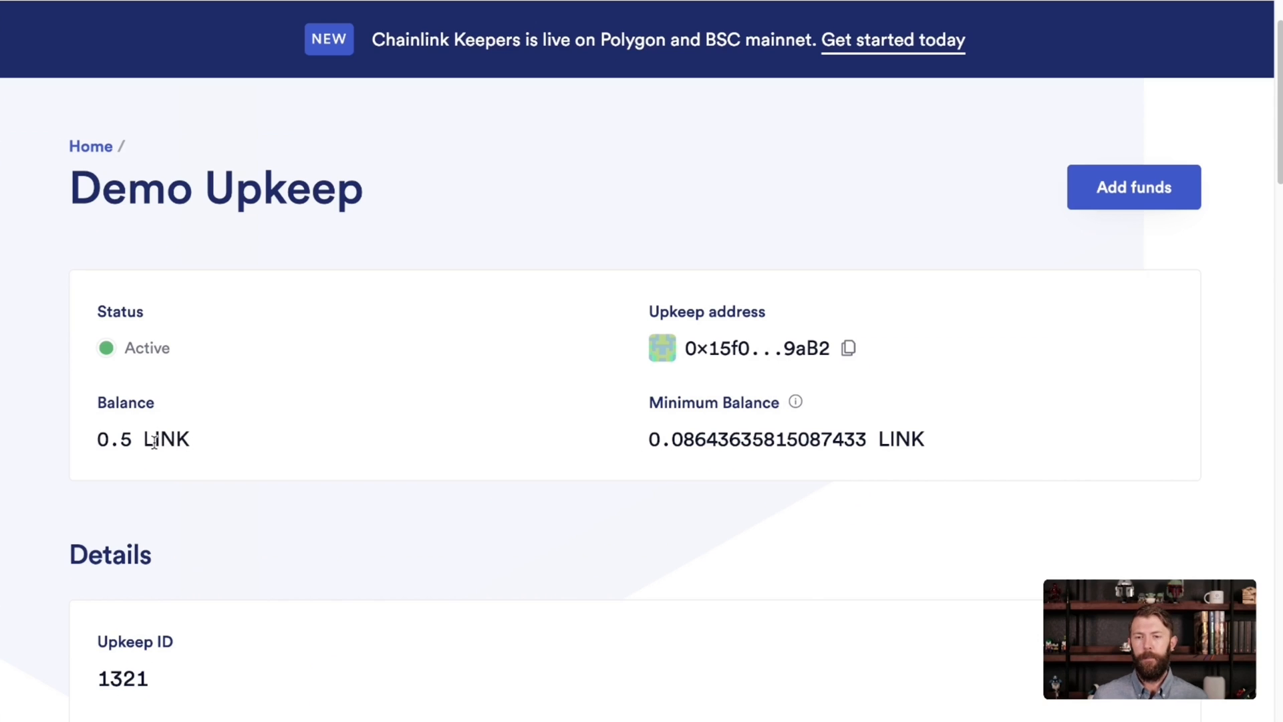
pyautogui.scroll(-3)
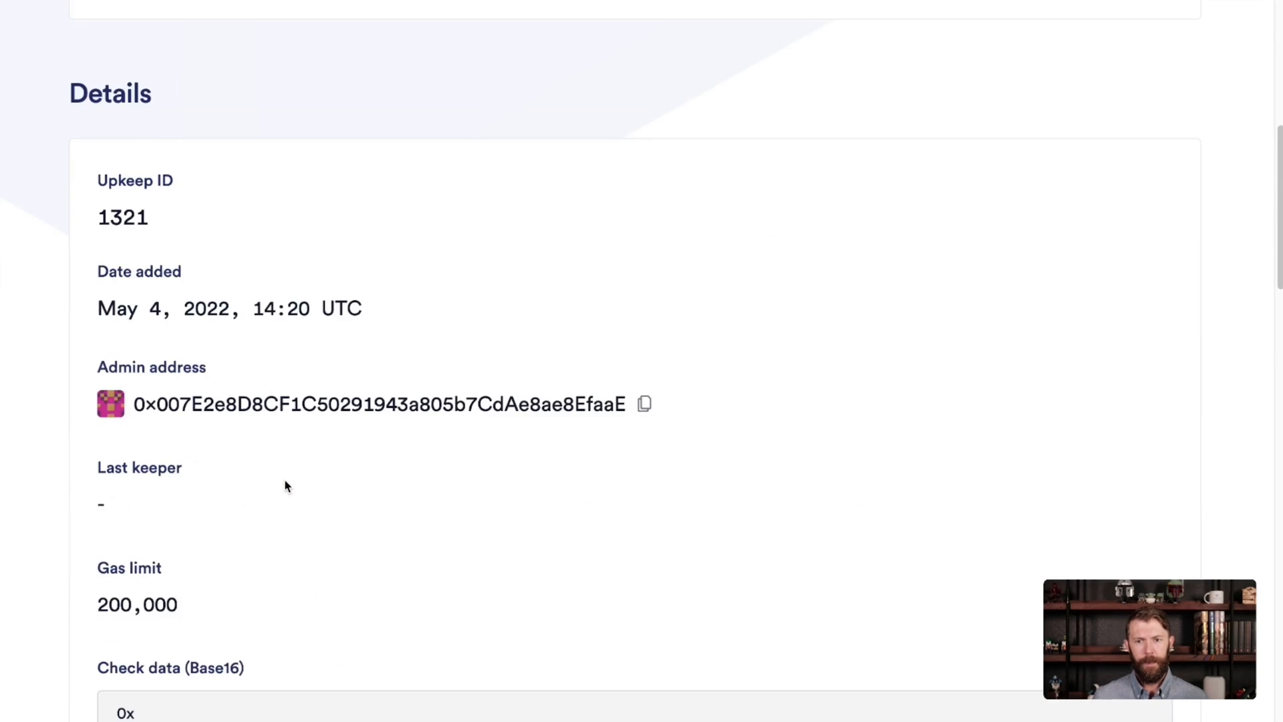
pyautogui.scroll(-3)
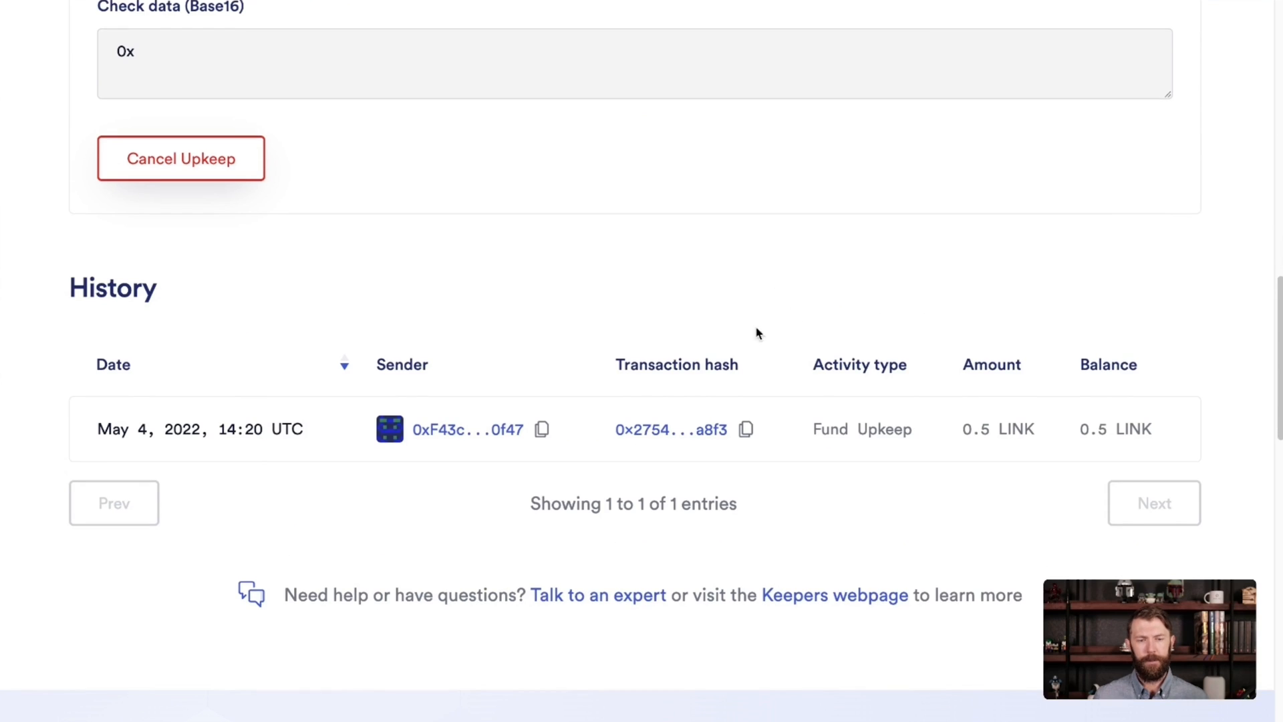
pyautogui.moveTo(533, 215)
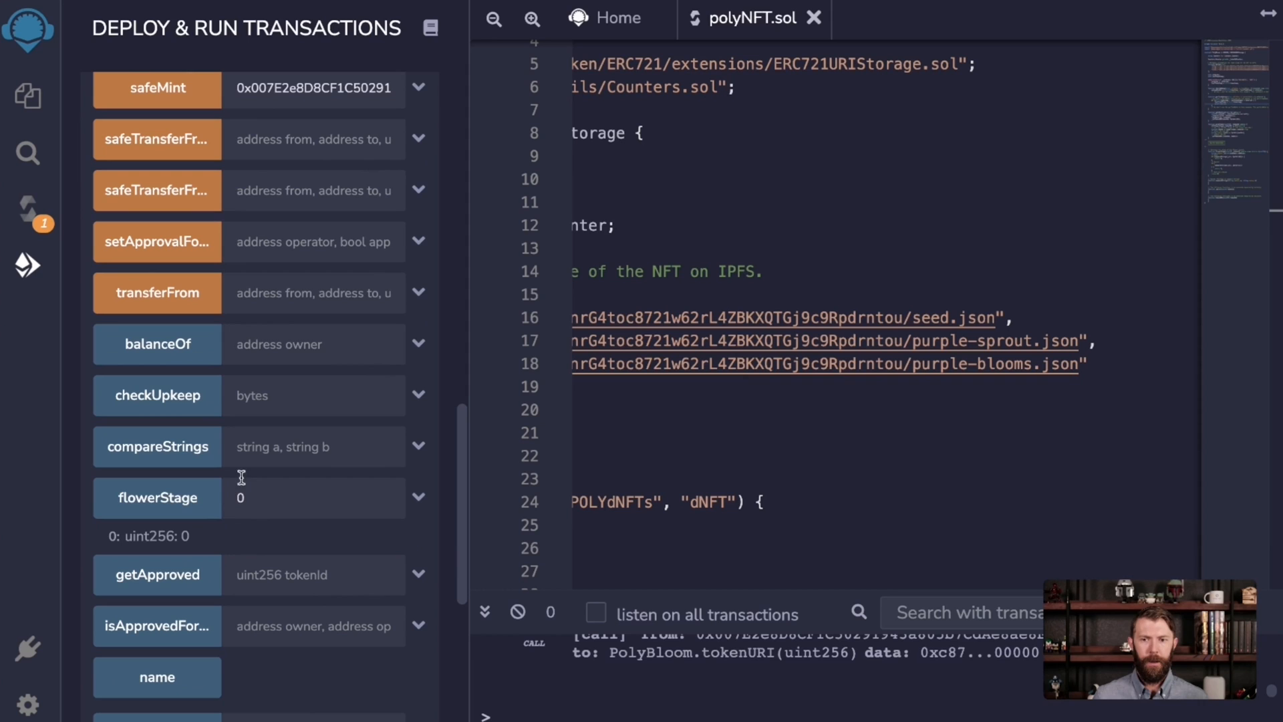
# Run checkUpkeep on the deployed contract with [] as empty check data
pyautogui.click(312, 396)
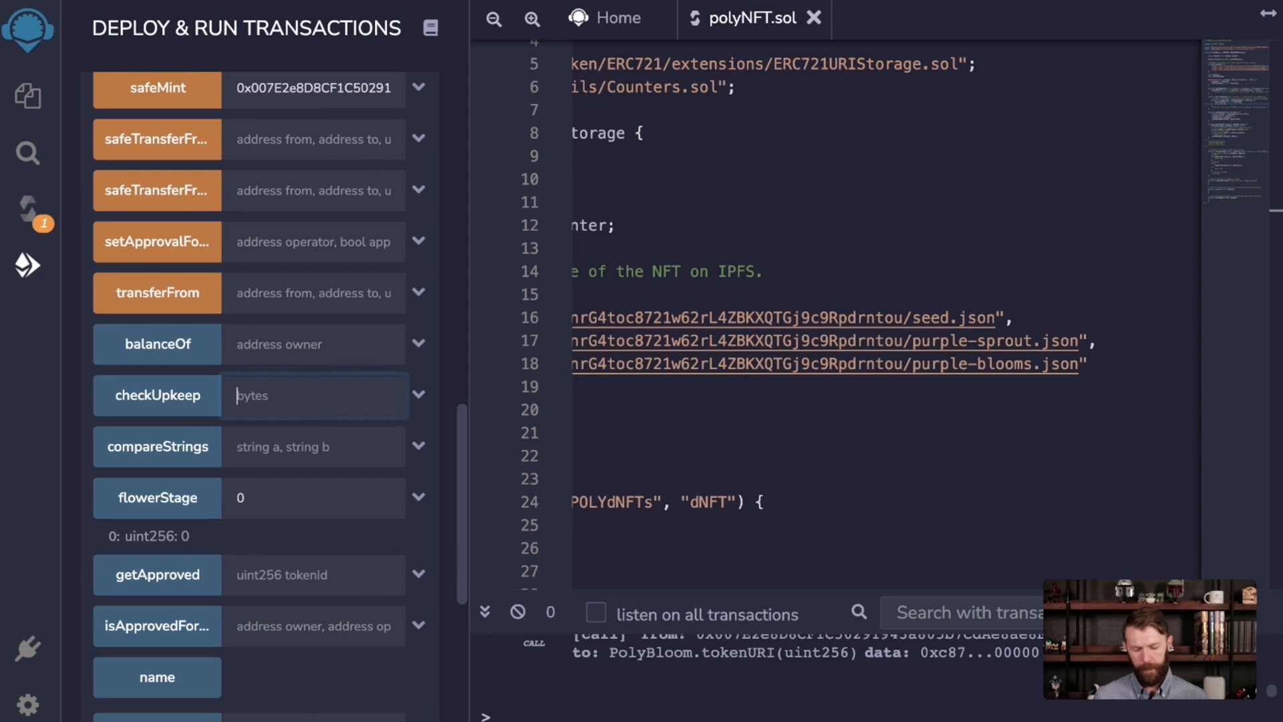
pyautogui.click(156, 395)
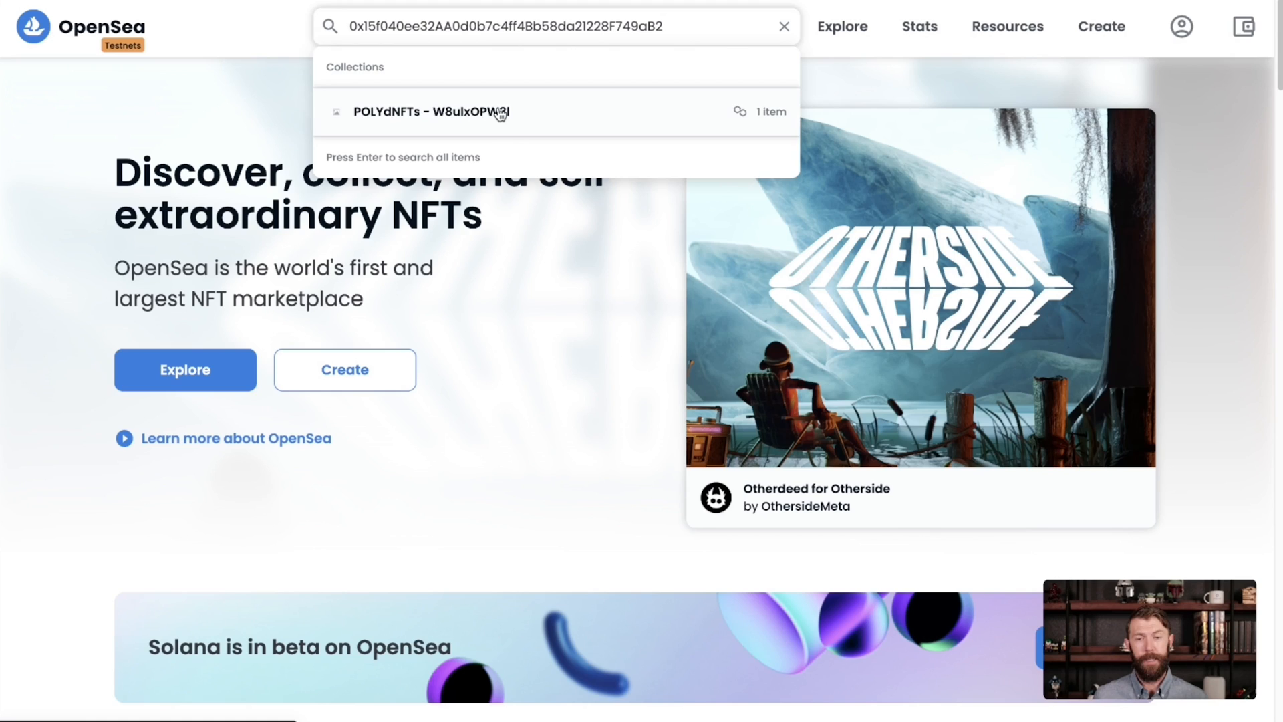
# Open the POLYdNFTs collection result matching the contract address in OpenSea
pyautogui.click(419, 112)
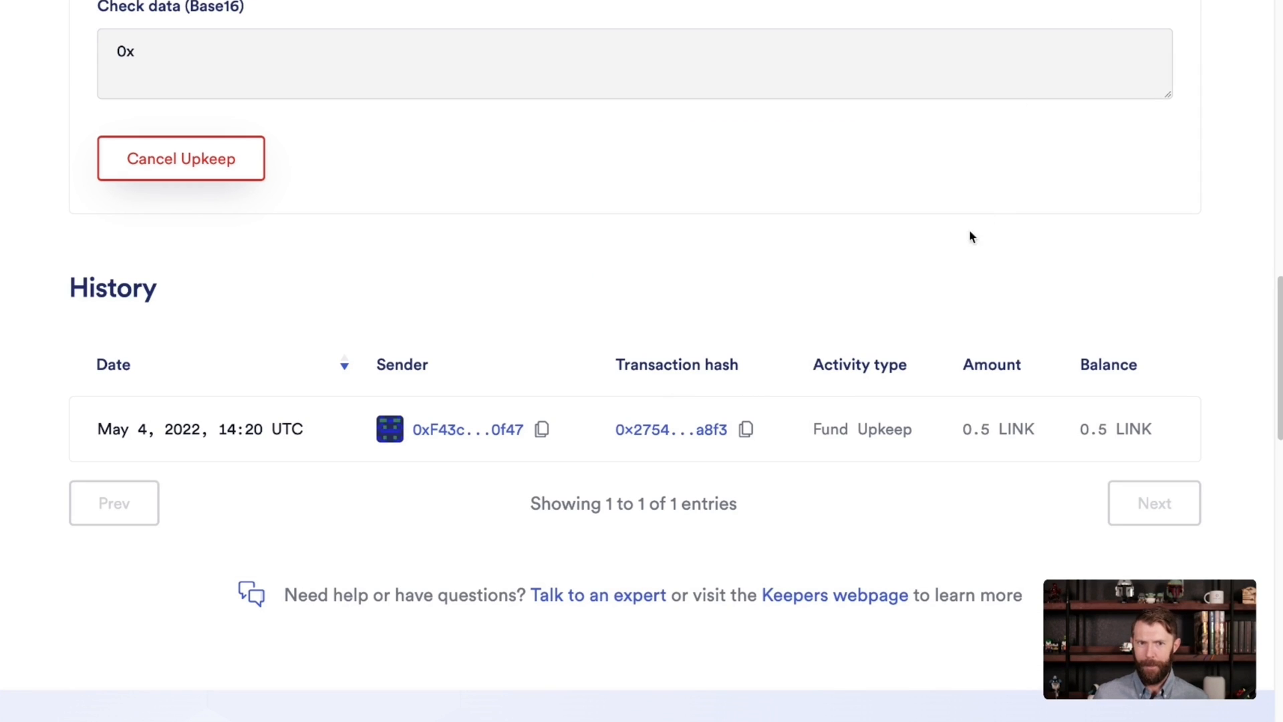
pyautogui.moveTo(875, 305)
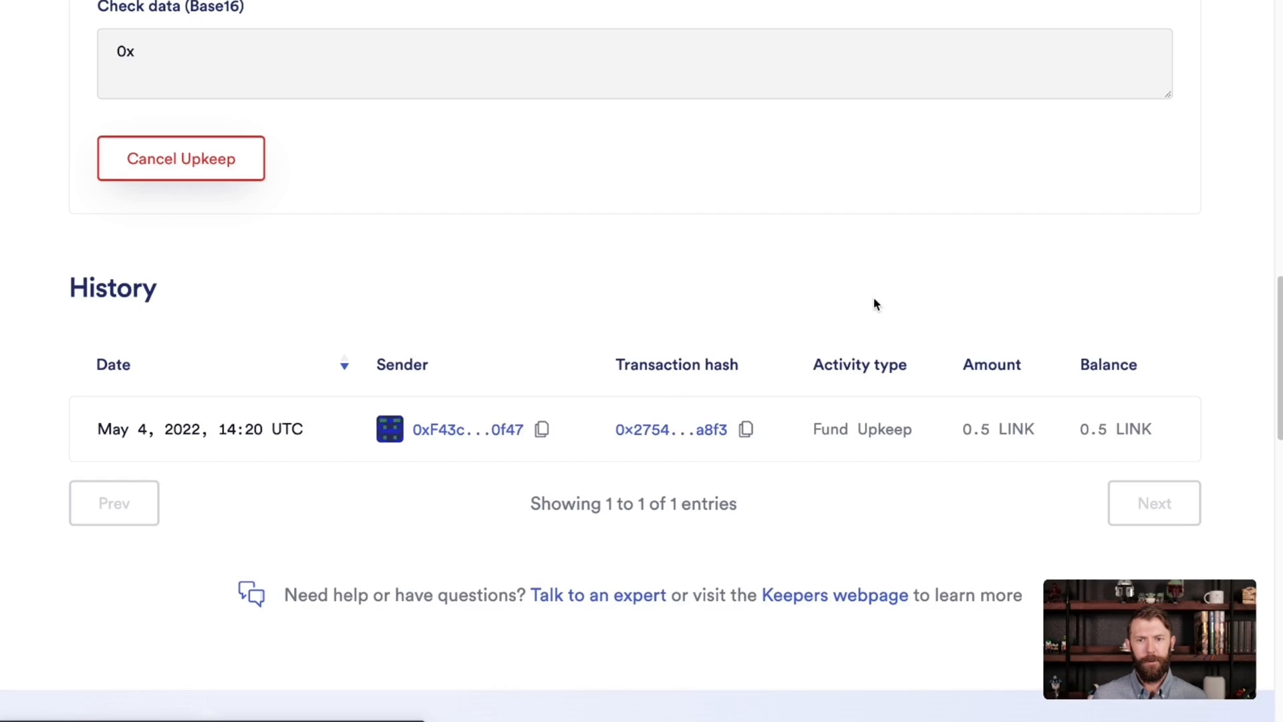
pyautogui.scroll(-3)
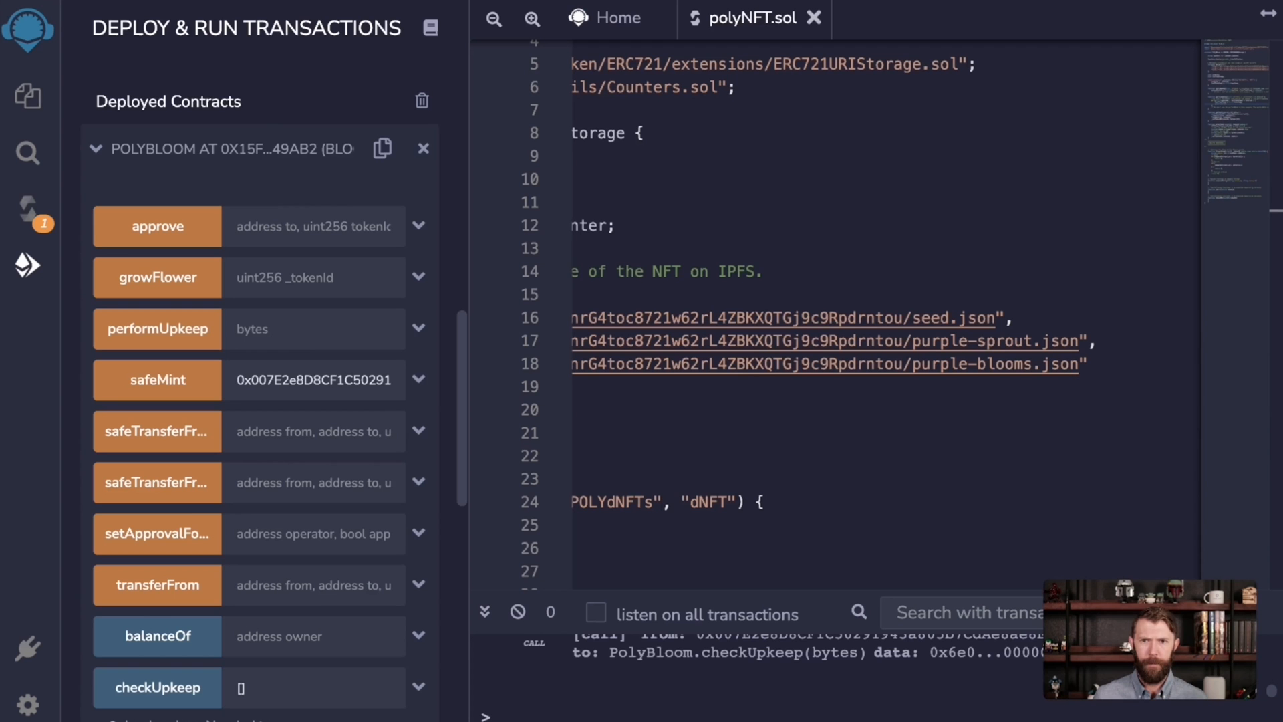
# Run checkUpkeep again and read the returned upkeepNeeded value of false
pyautogui.click(157, 679)
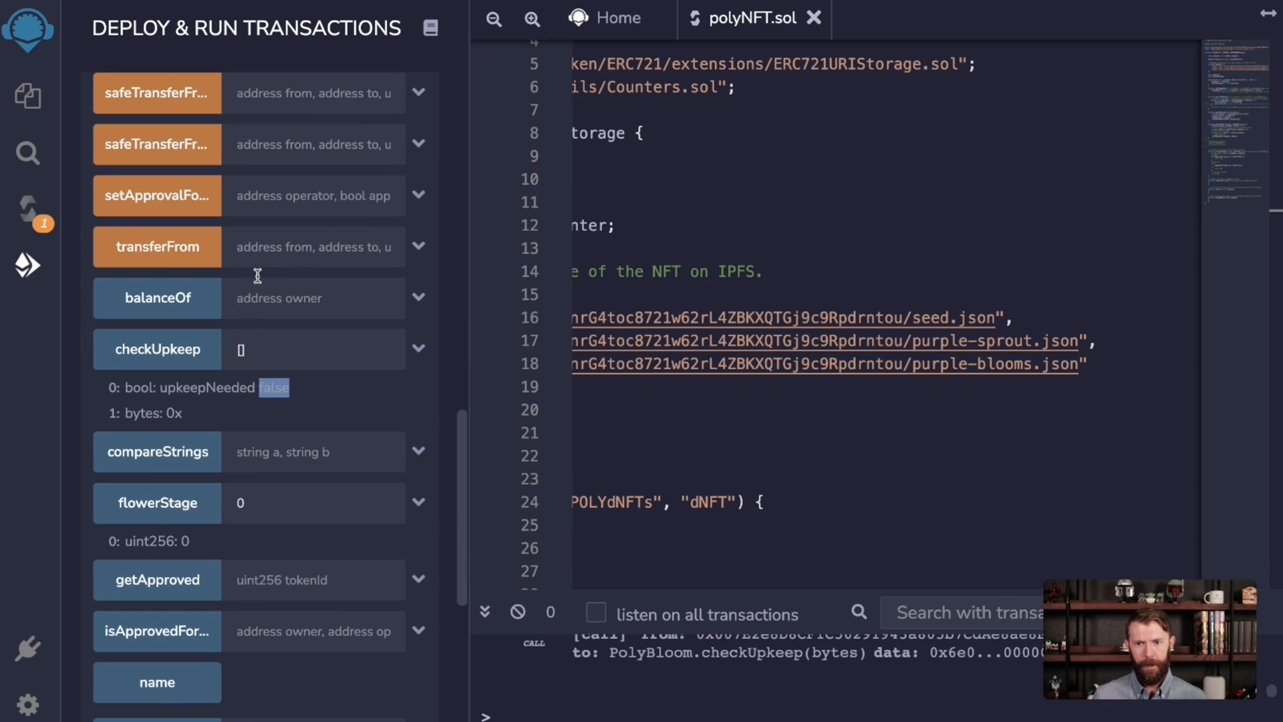
pyautogui.scroll(-3)
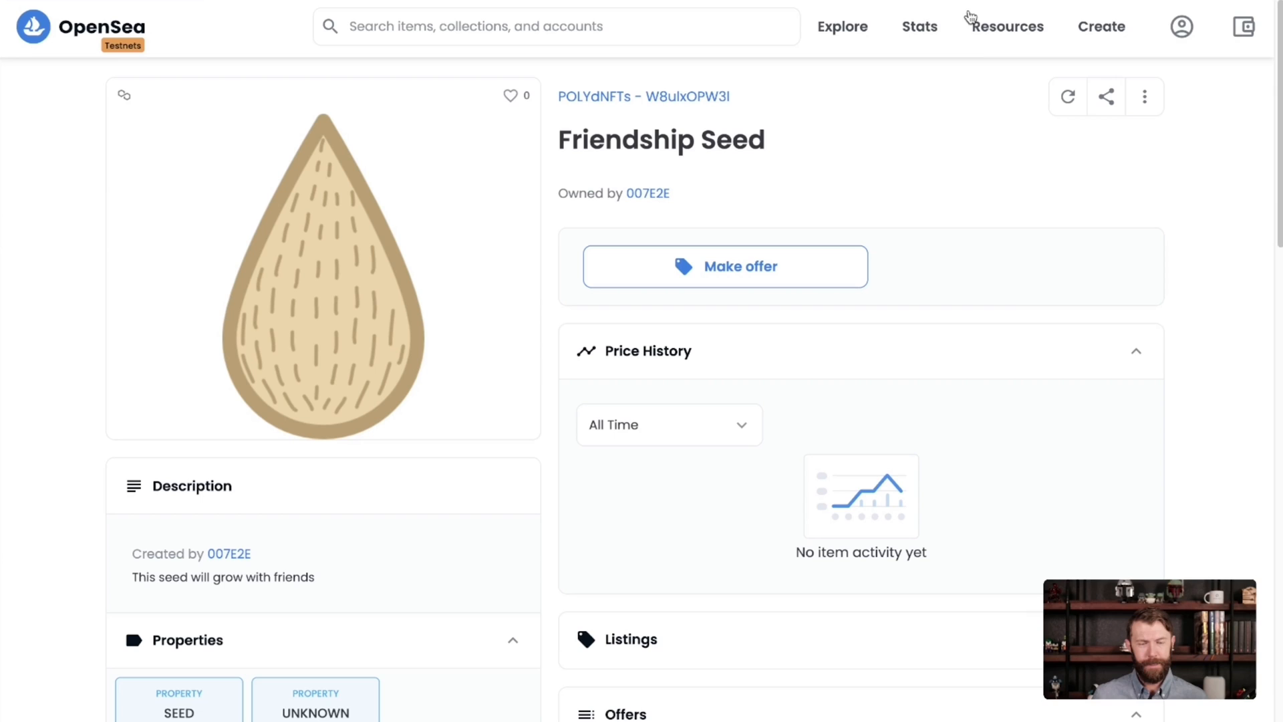
pyautogui.moveTo(1066, 96)
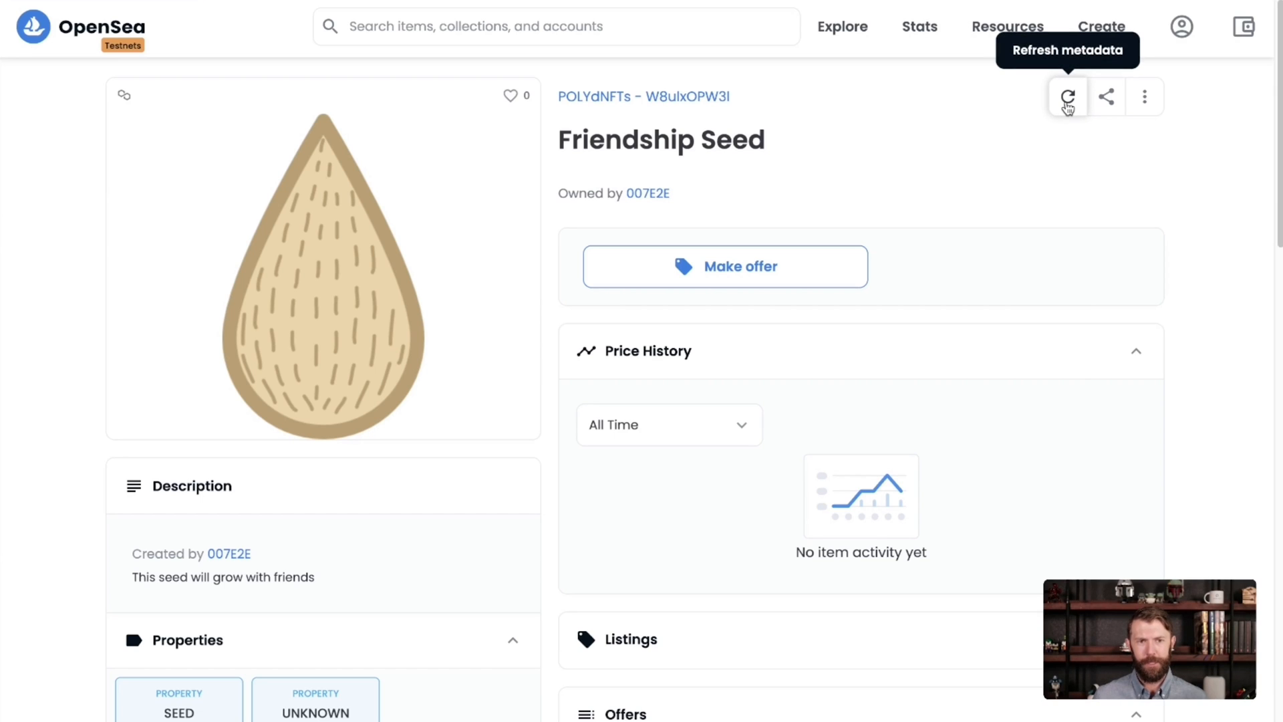
# Refresh the NFT metadata and view its PURPLE and SEEDLING properties as Purple Friendship SEEDLING
pyautogui.click(1066, 97)
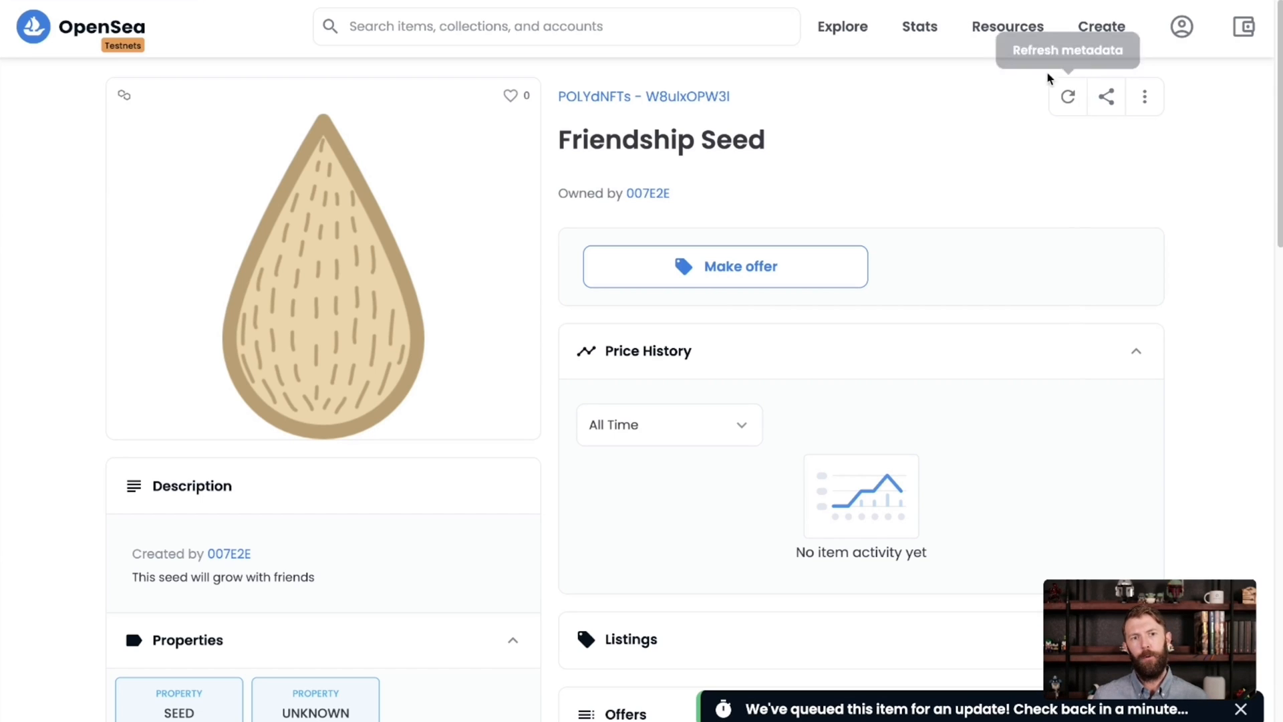
pyautogui.moveTo(1078, 147)
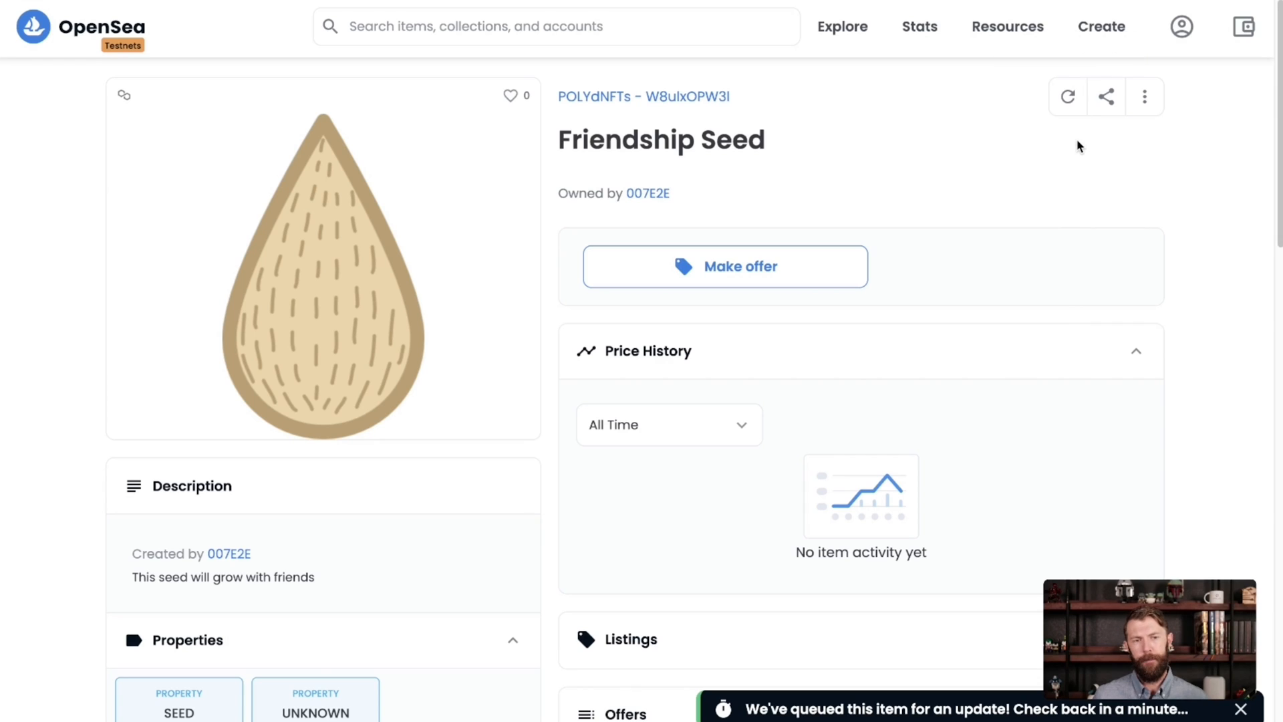
pyautogui.moveTo(1079, 144)
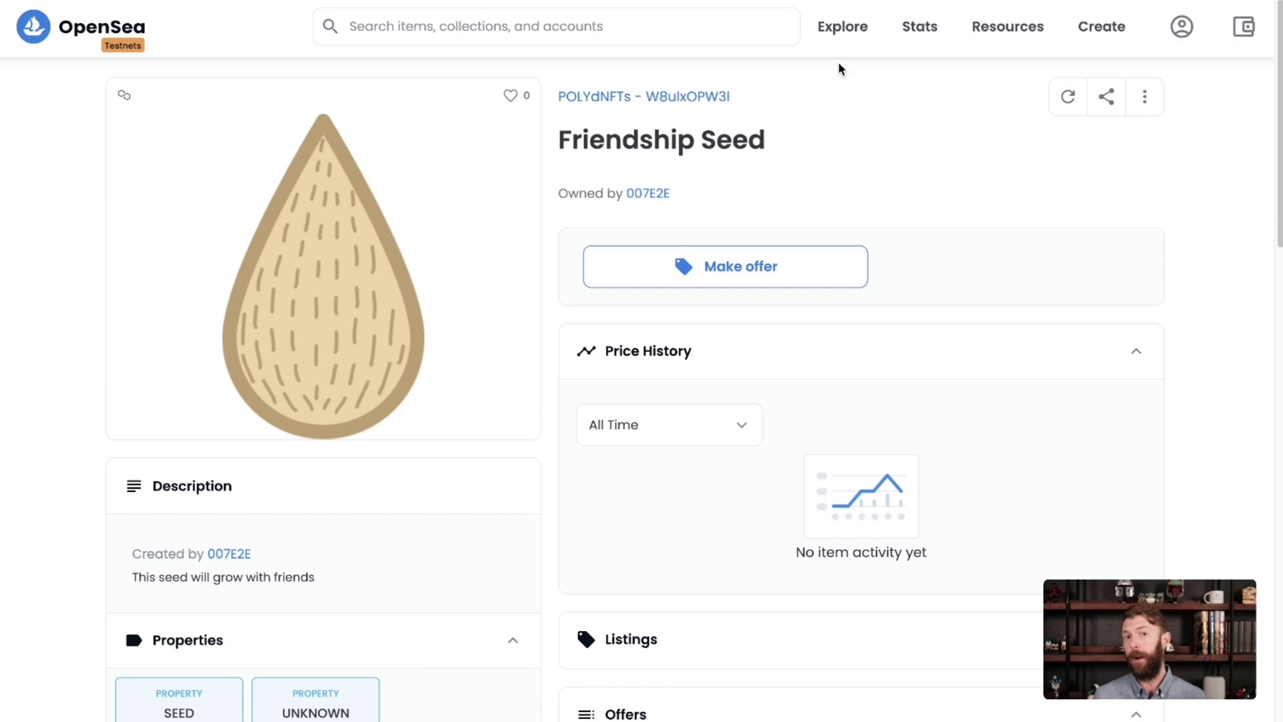
pyautogui.moveTo(844, 71)
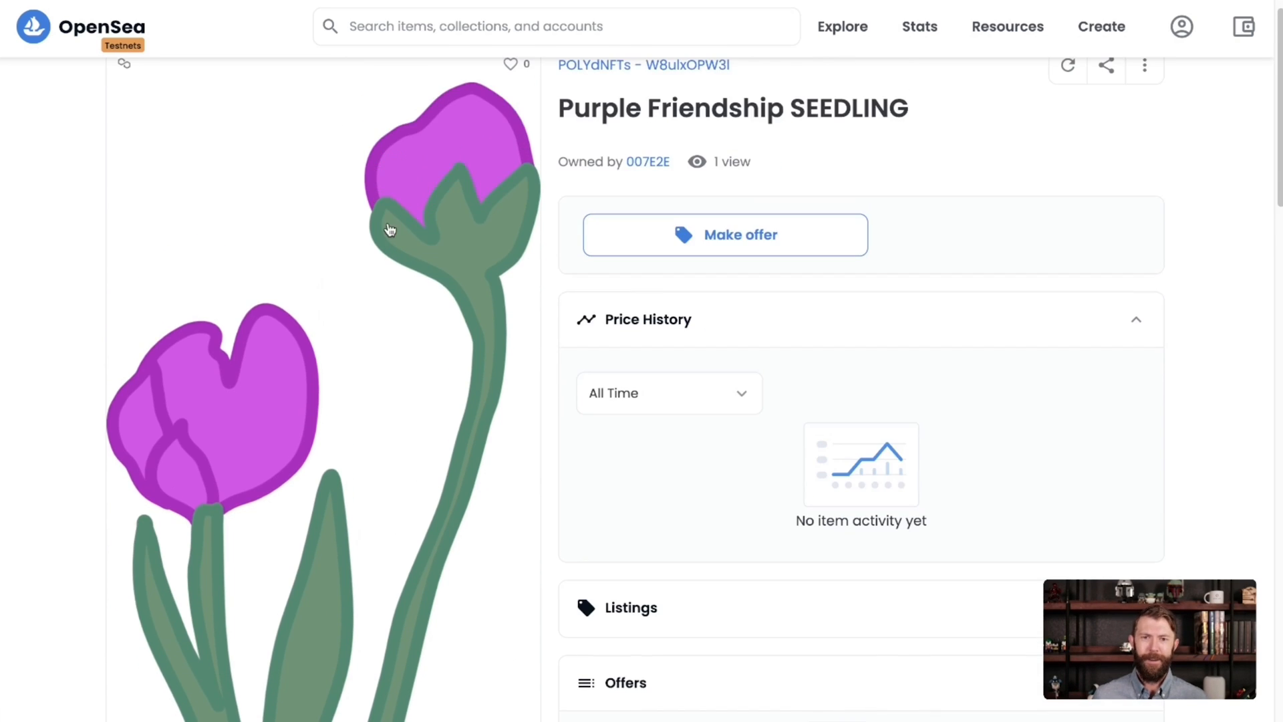
pyautogui.scroll(-3)
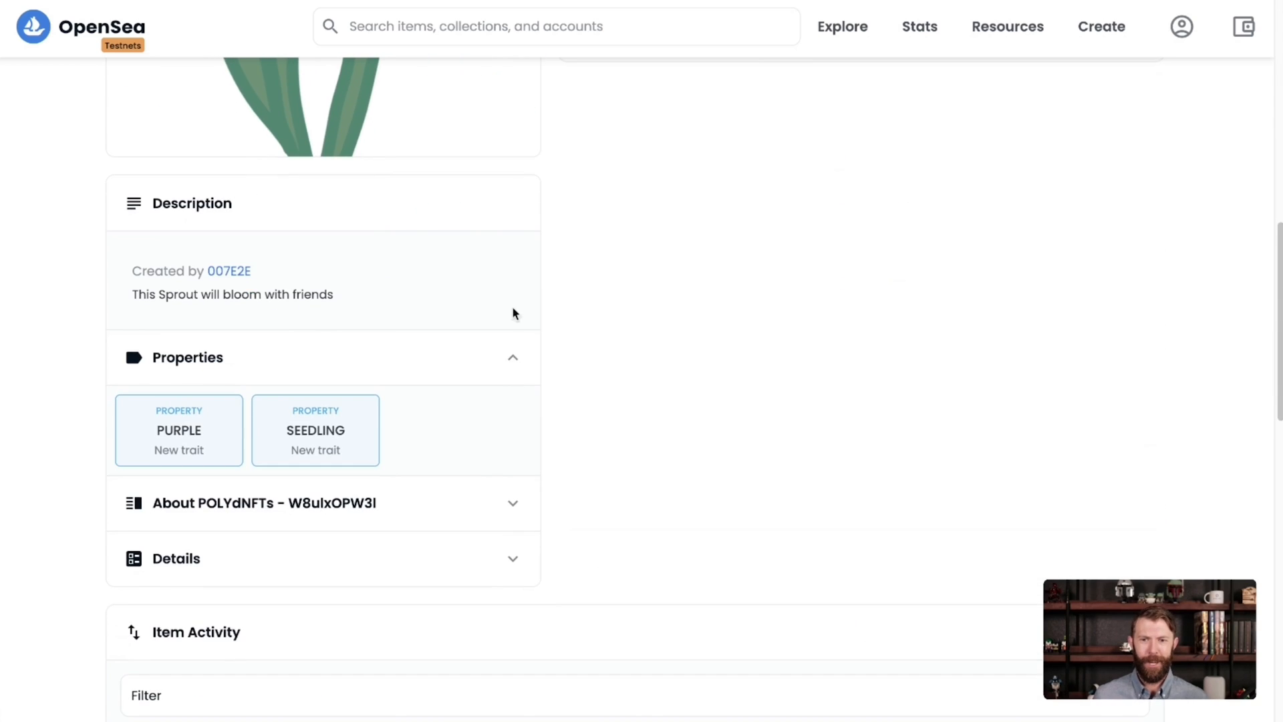
pyautogui.scroll(-3)
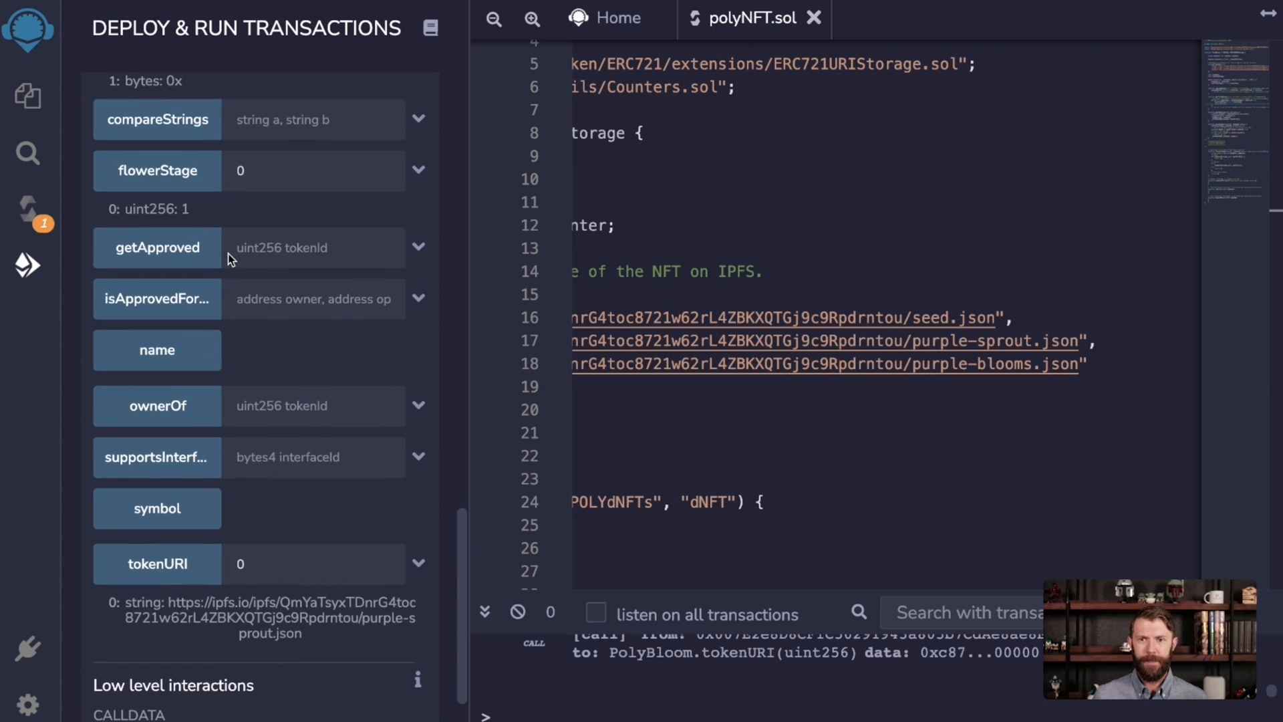
# Re-run checkUpkeep to confirm upkeepNeeded is false at flower stage 1
pyautogui.click(158, 107)
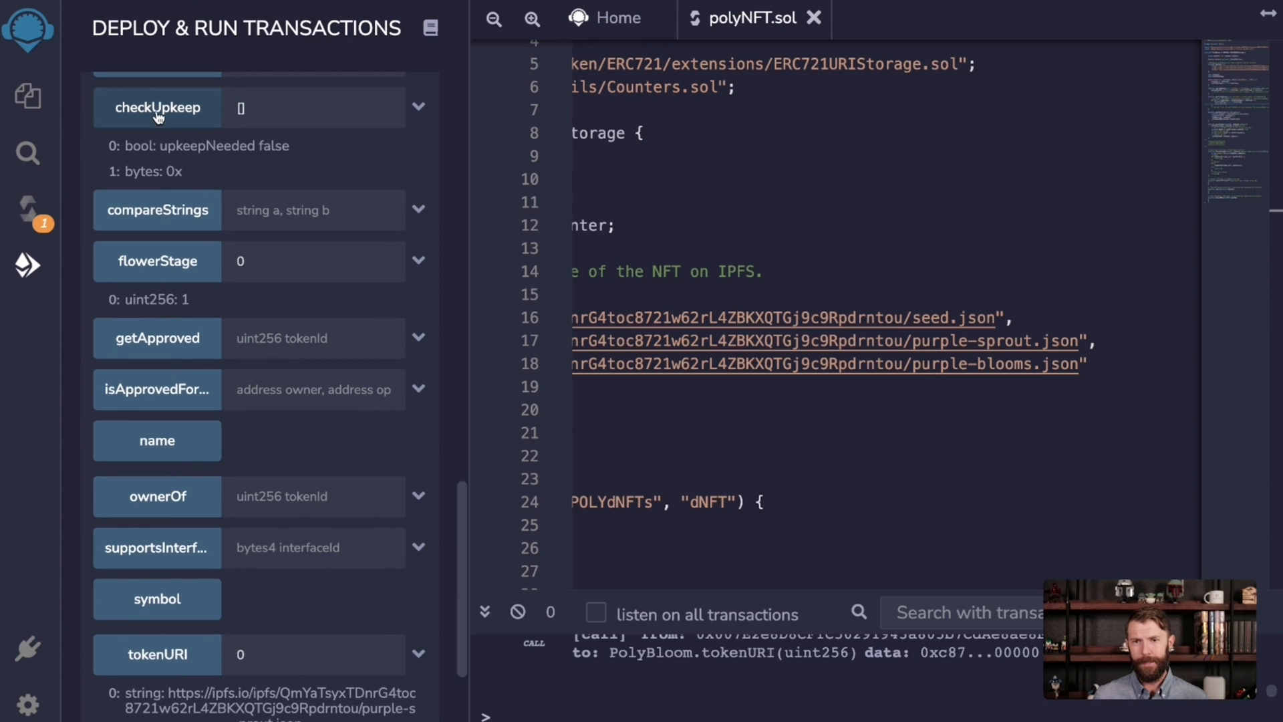
pyautogui.click(157, 107)
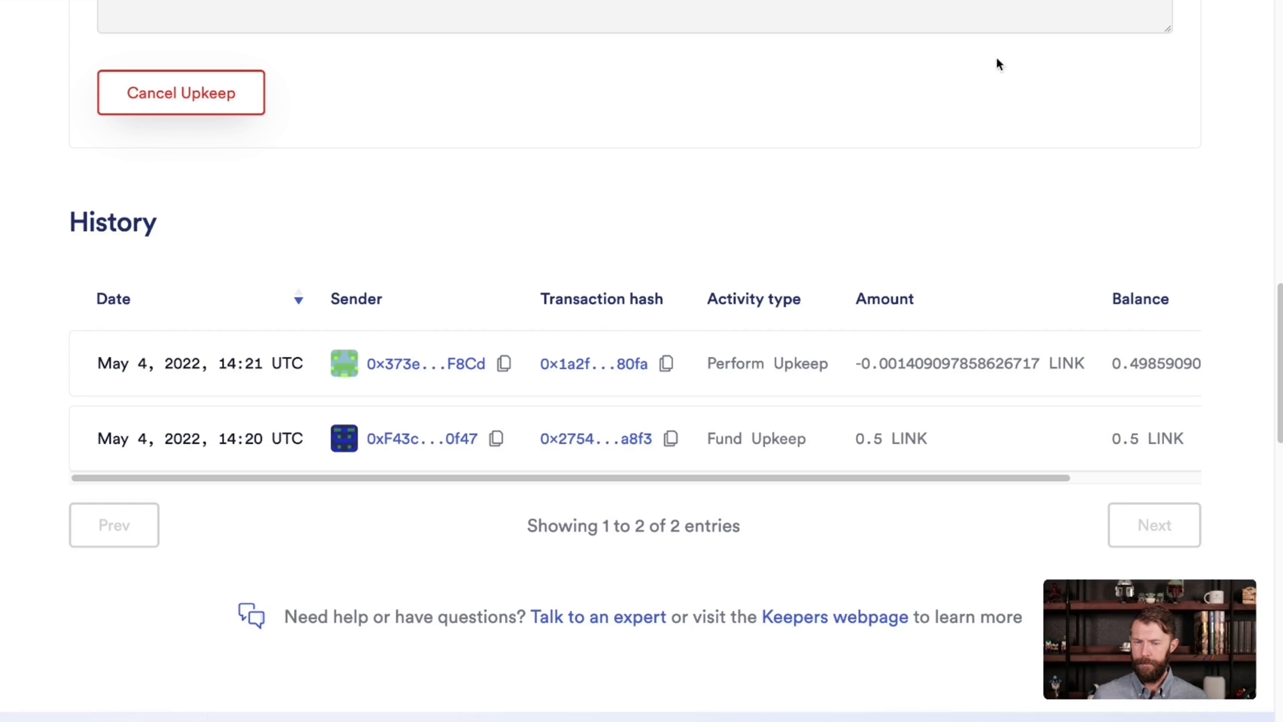
pyautogui.moveTo(666, 364)
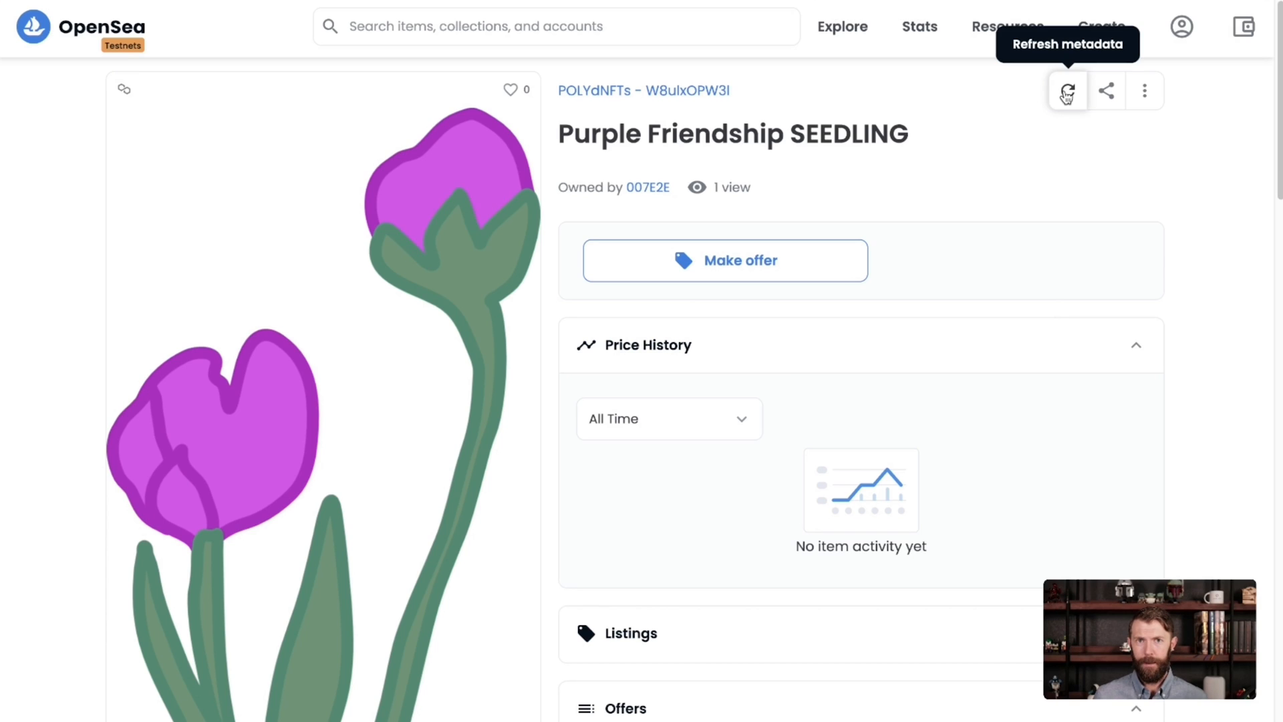
# Request another metadata refresh so the NFT updates to Purple Friendship Blooms
pyautogui.click(1067, 90)
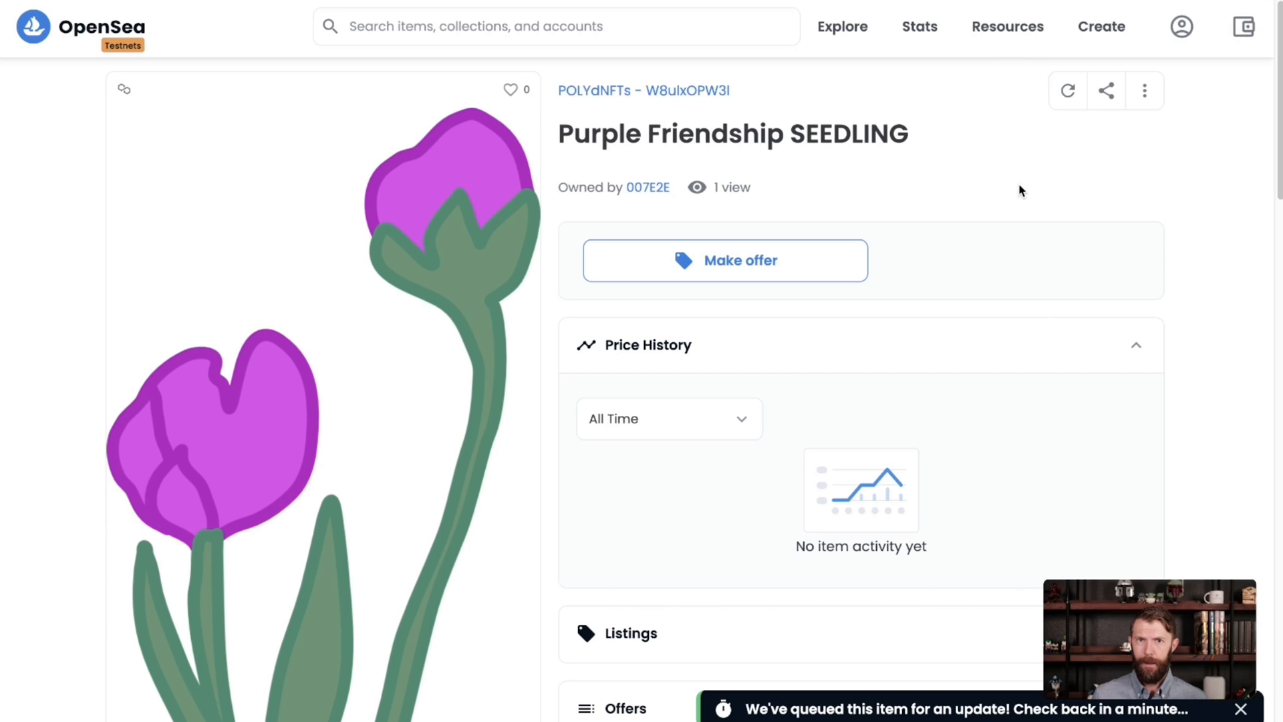
pyautogui.moveTo(469, 343)
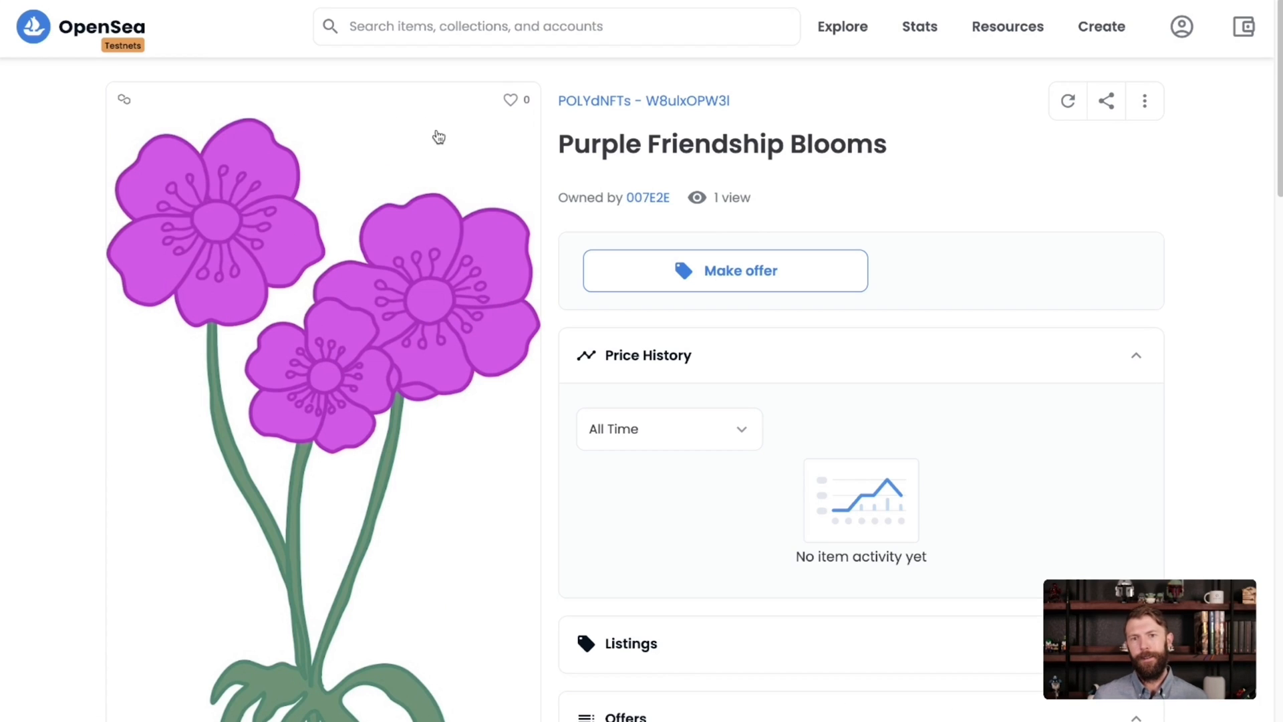
pyautogui.moveTo(481, 224)
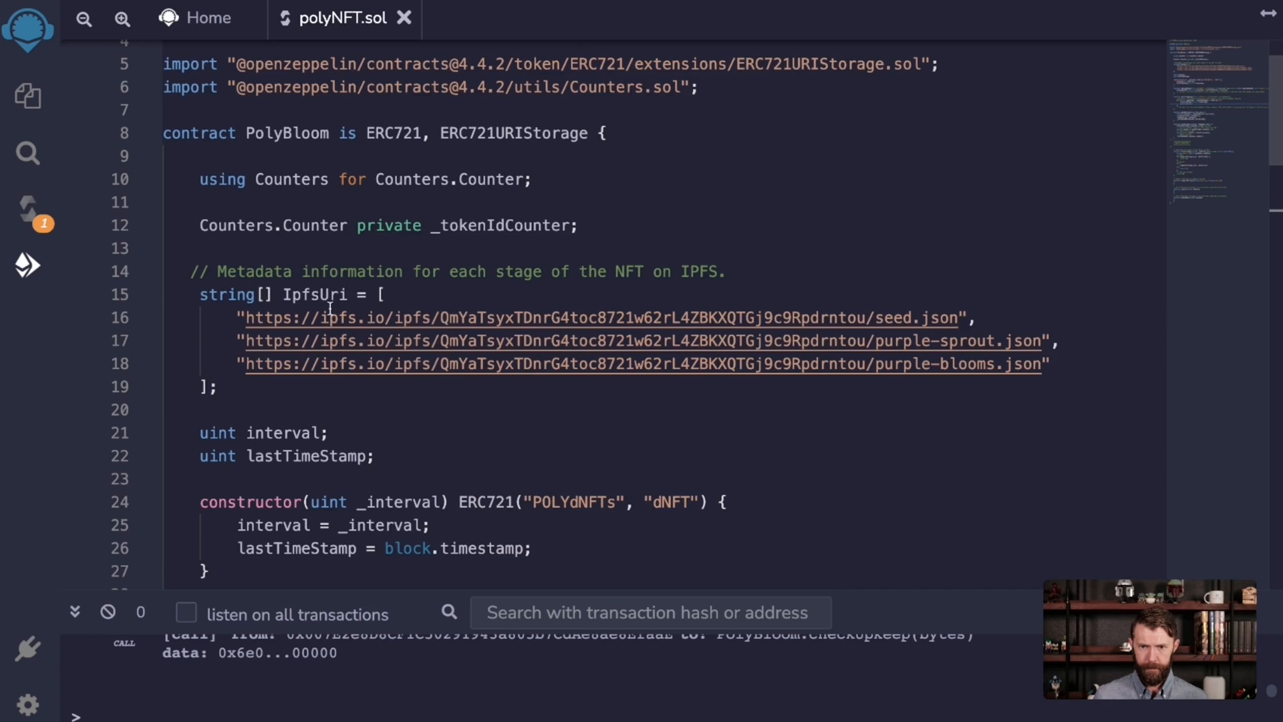
pyautogui.scroll(-3)
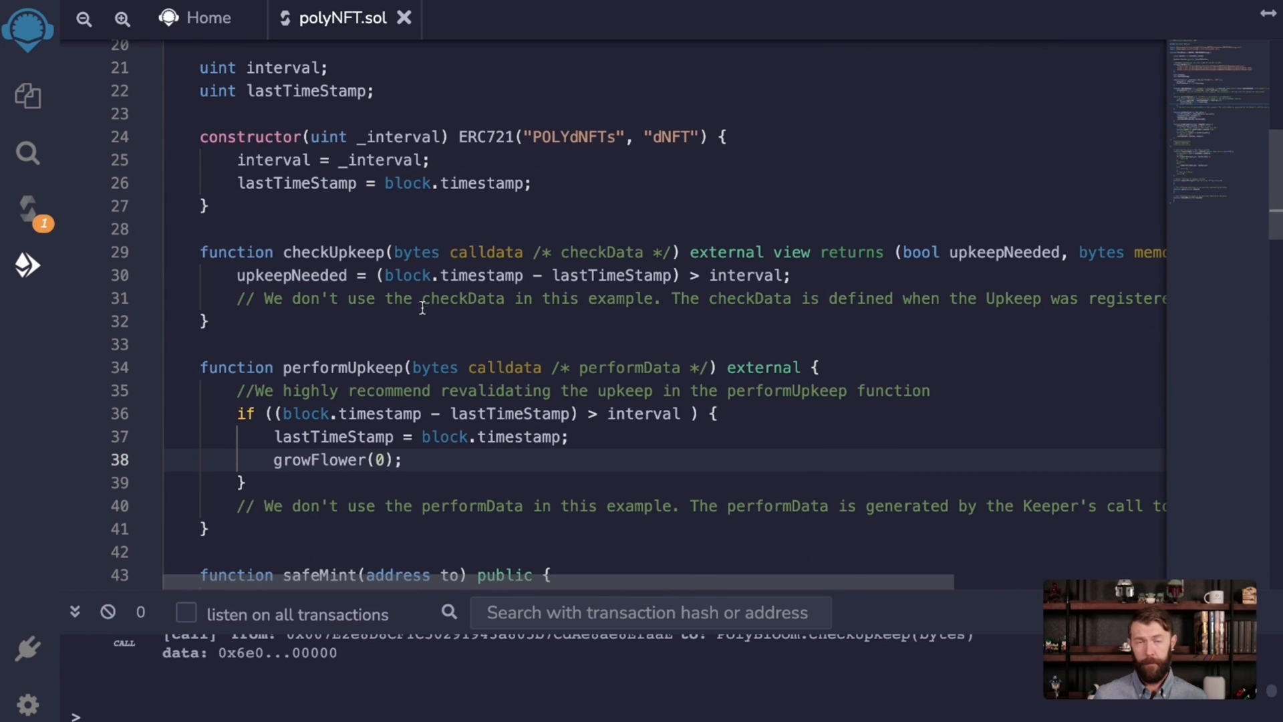